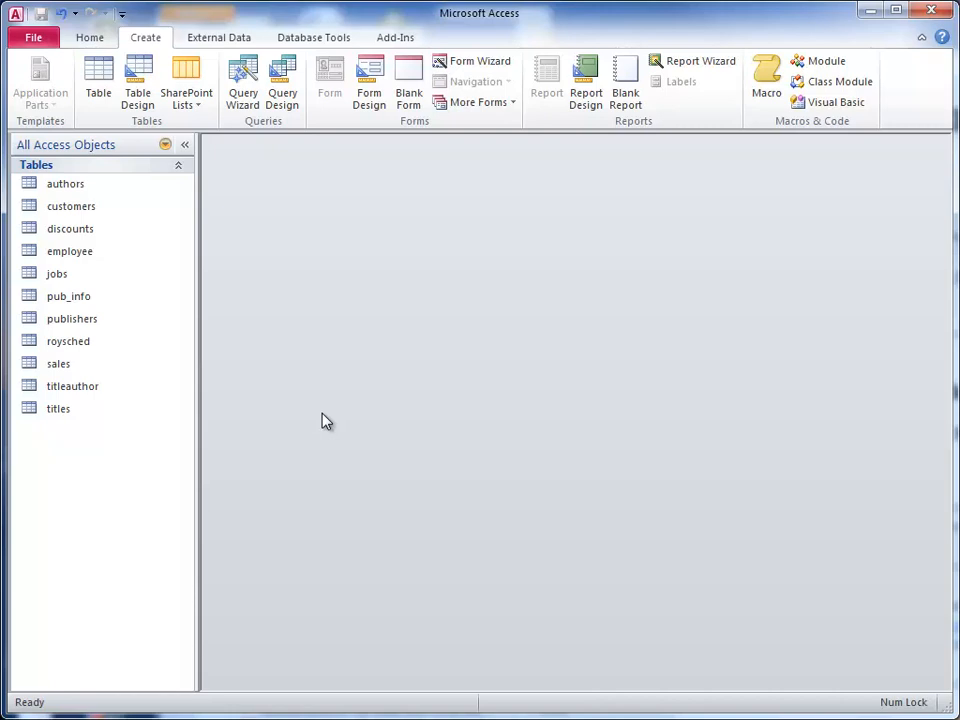
pyautogui.moveTo(337, 401)
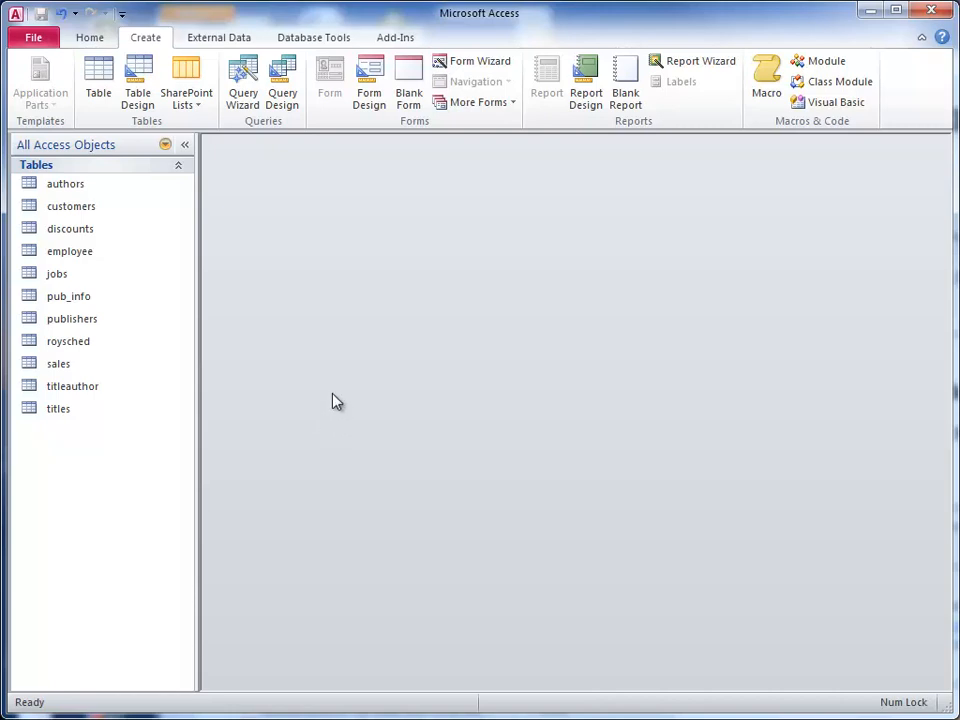
pyautogui.moveTo(342, 365)
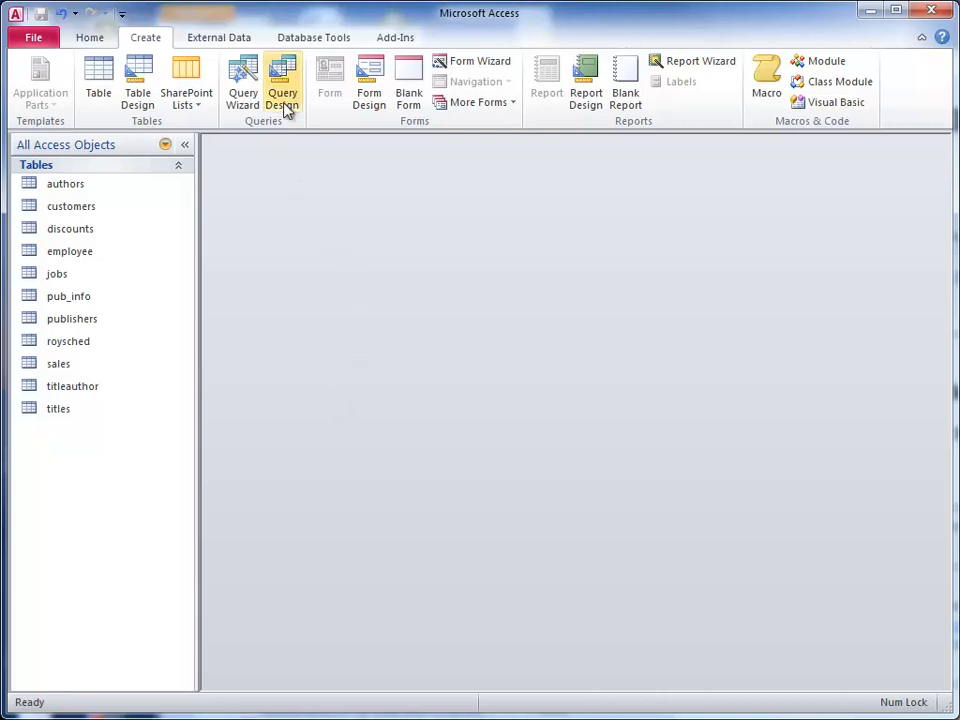
# Create a query design with titles and titleauthor, adding all fields (*) from each table
pyautogui.click(283, 82)
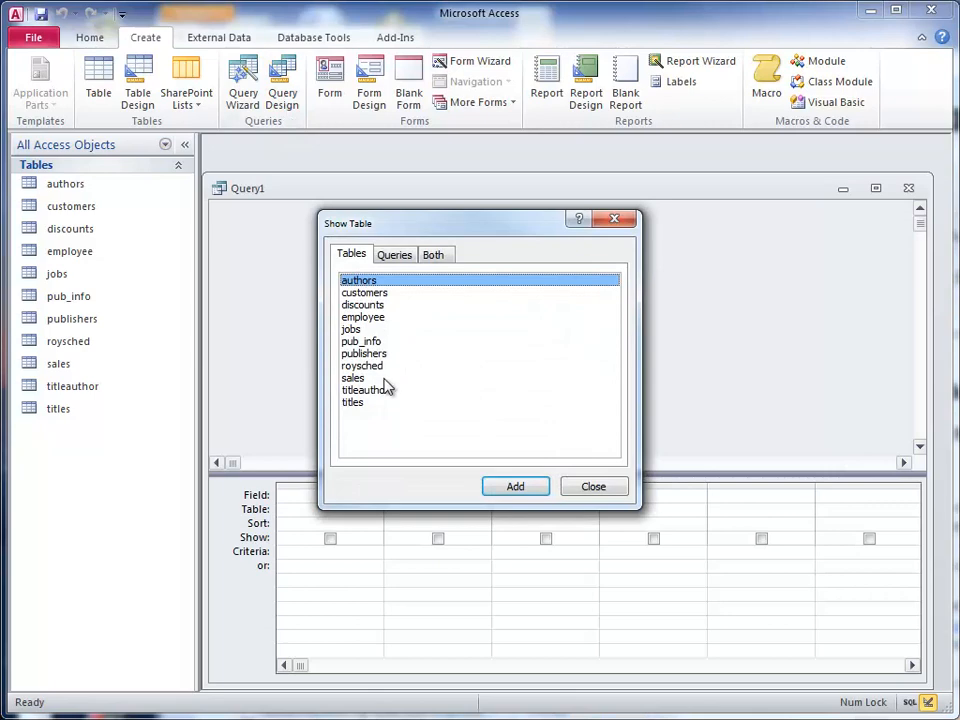
pyautogui.click(351, 401)
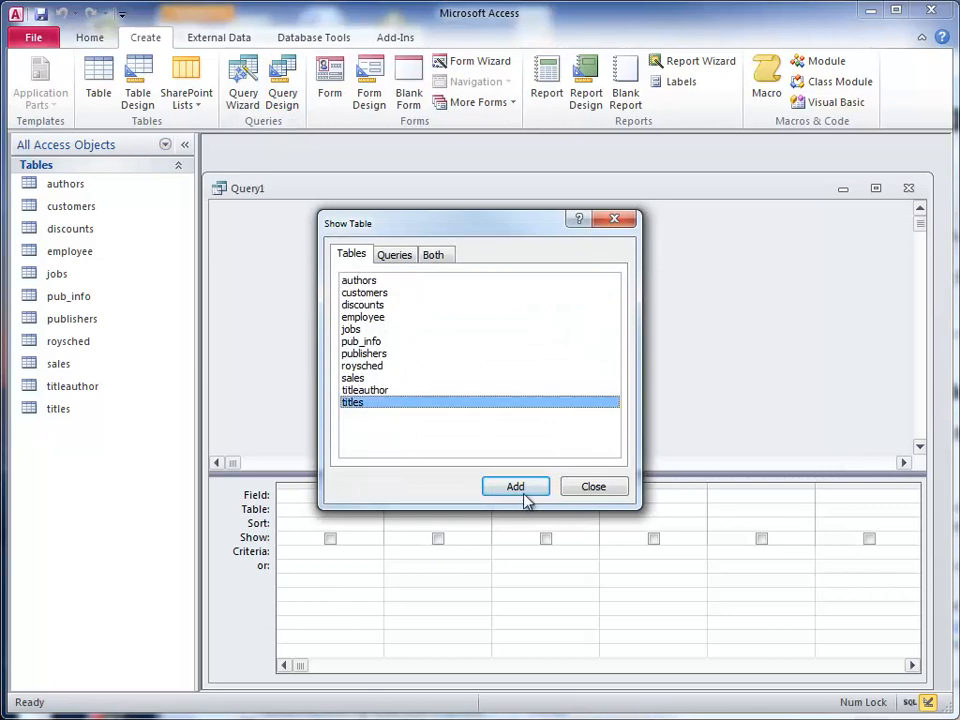
pyautogui.click(515, 486)
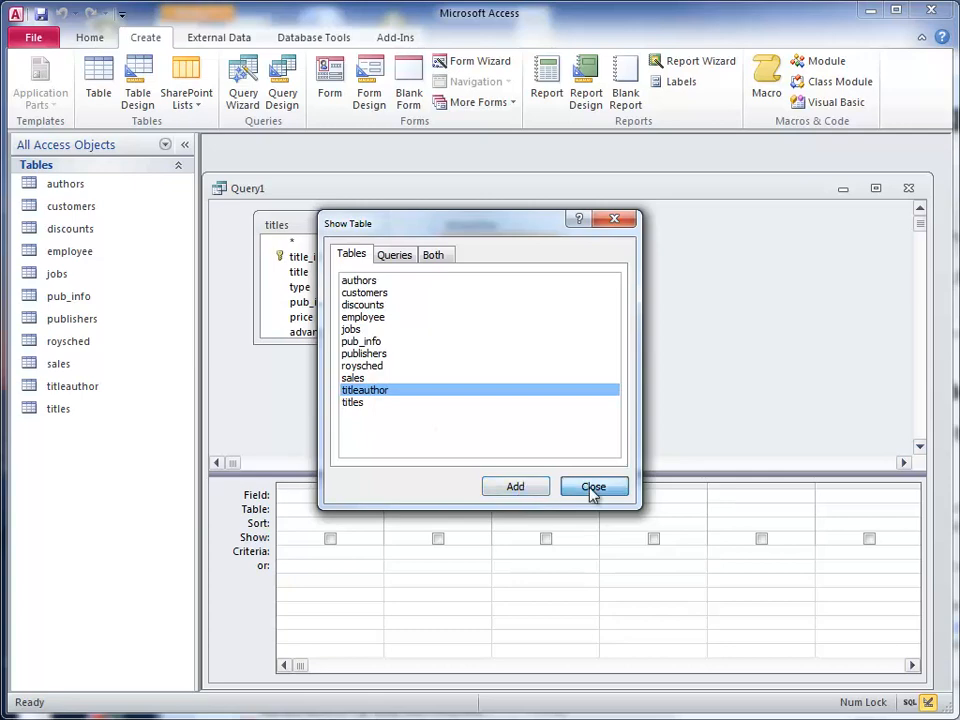
pyautogui.click(593, 486)
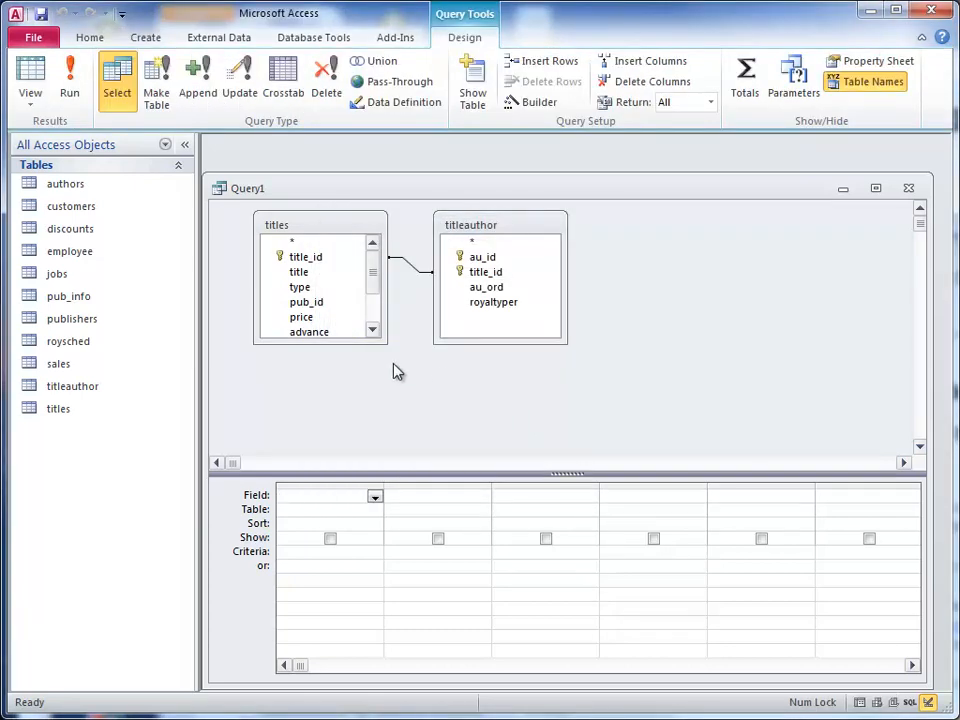
pyautogui.moveTo(413, 272)
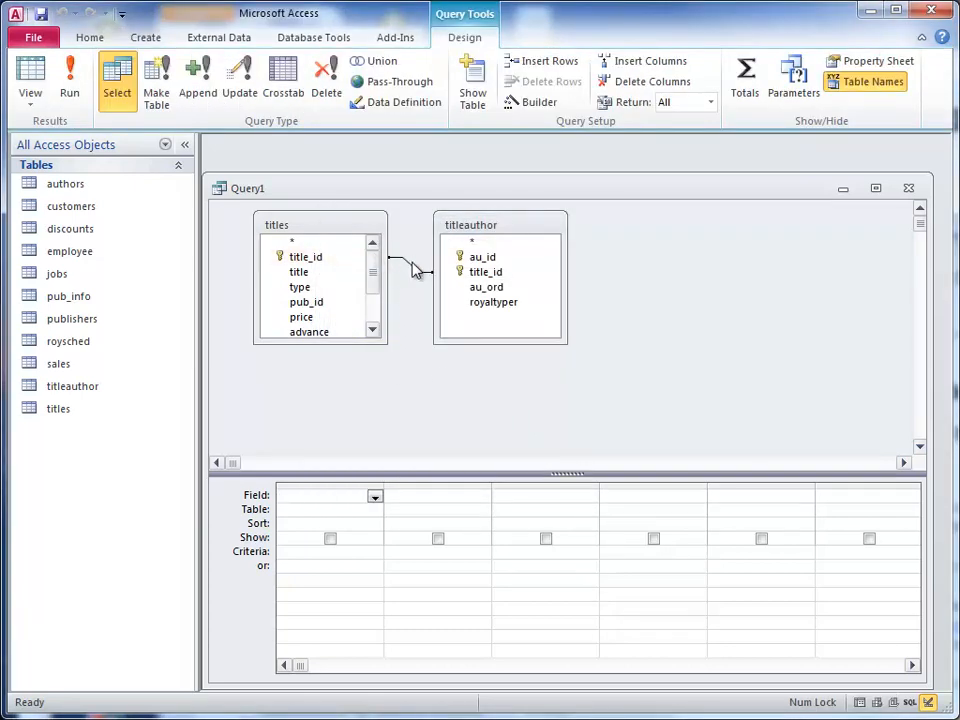
pyautogui.moveTo(375, 263)
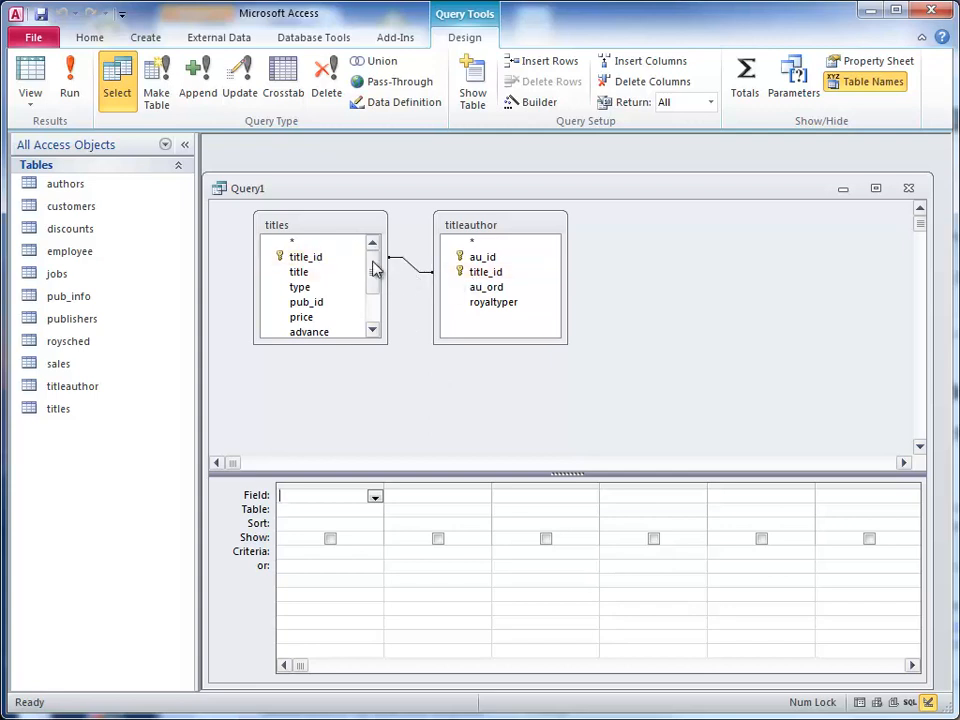
pyautogui.click(307, 242)
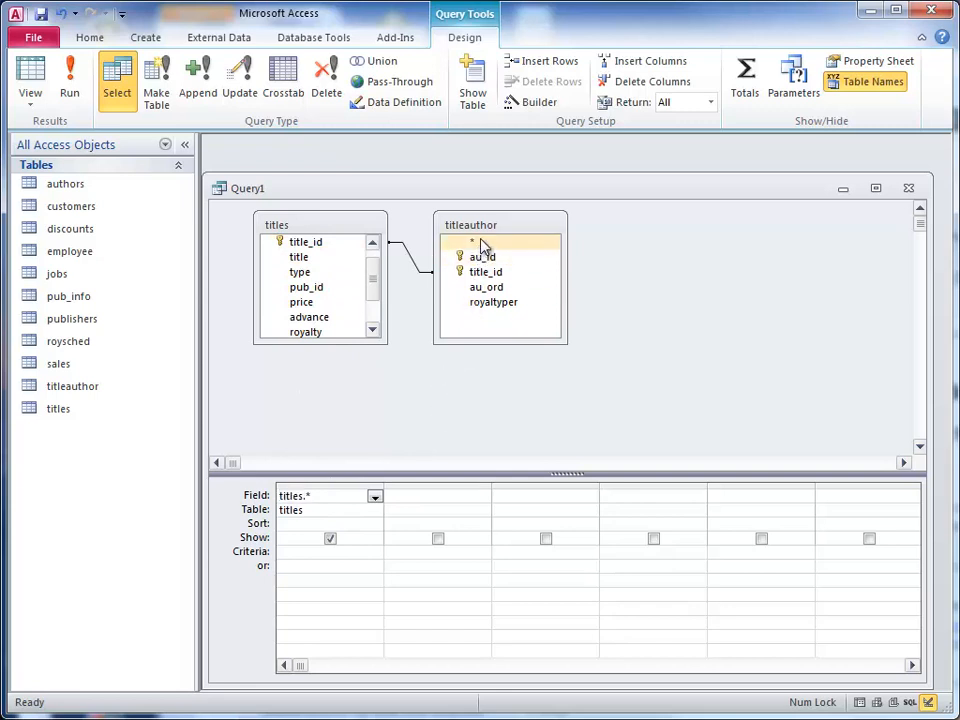
pyautogui.doubleClick(471, 241)
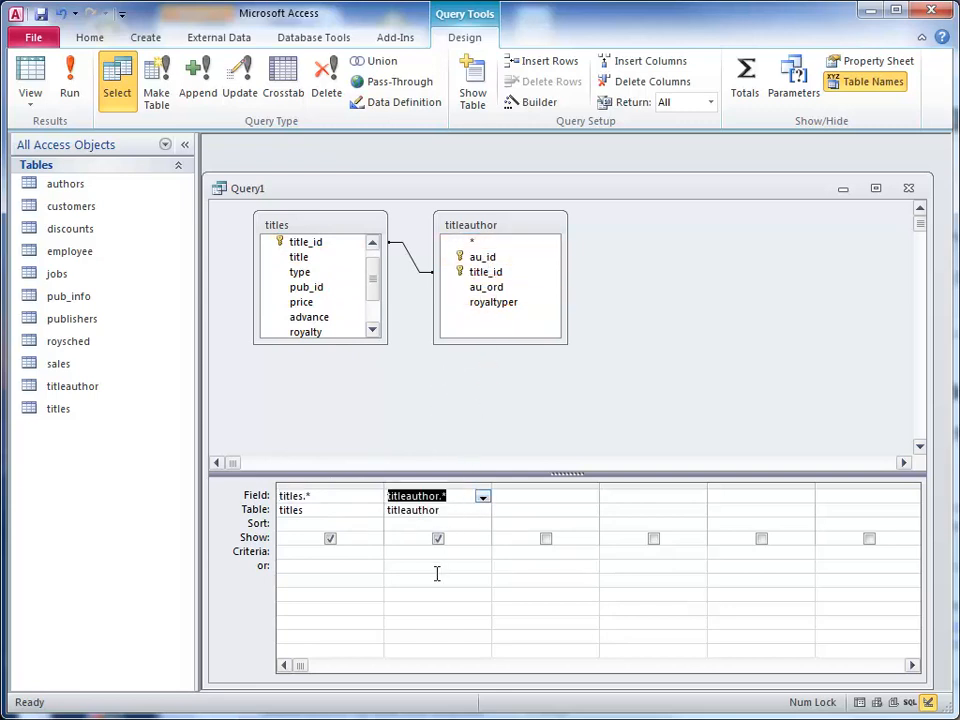
pyautogui.click(473, 241)
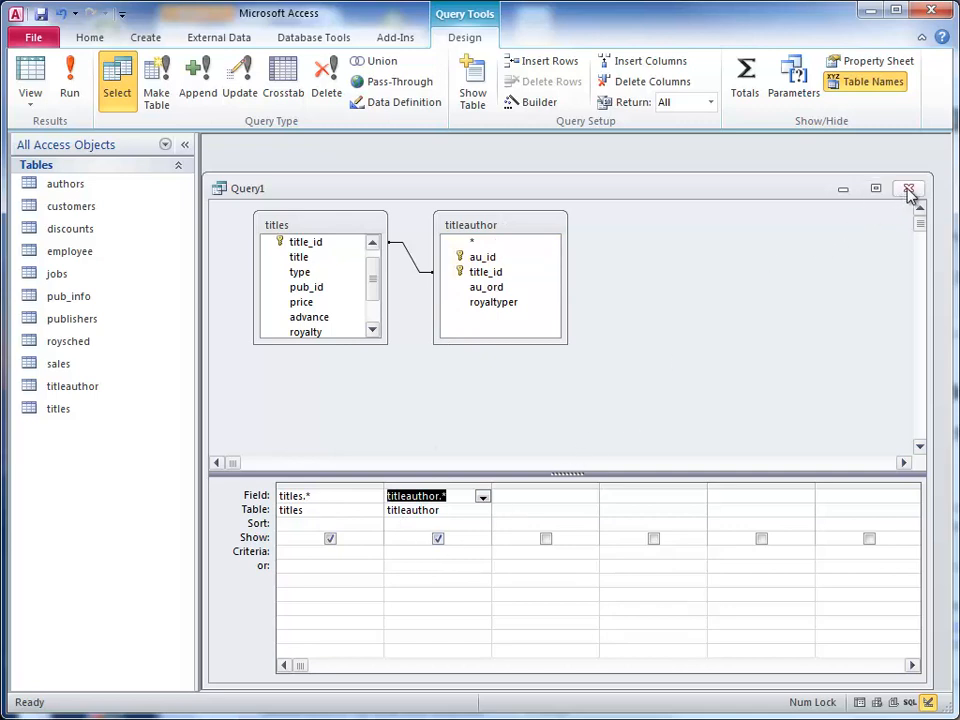
# Close the query design and save the query as qryNewItems
pyautogui.click(908, 188)
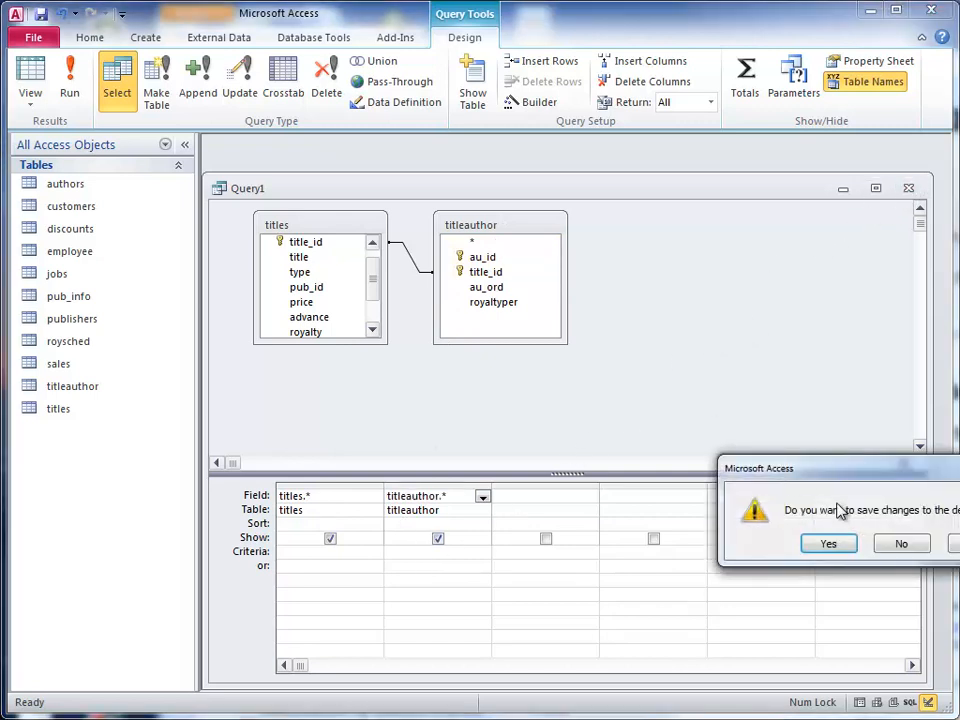
pyautogui.click(828, 543)
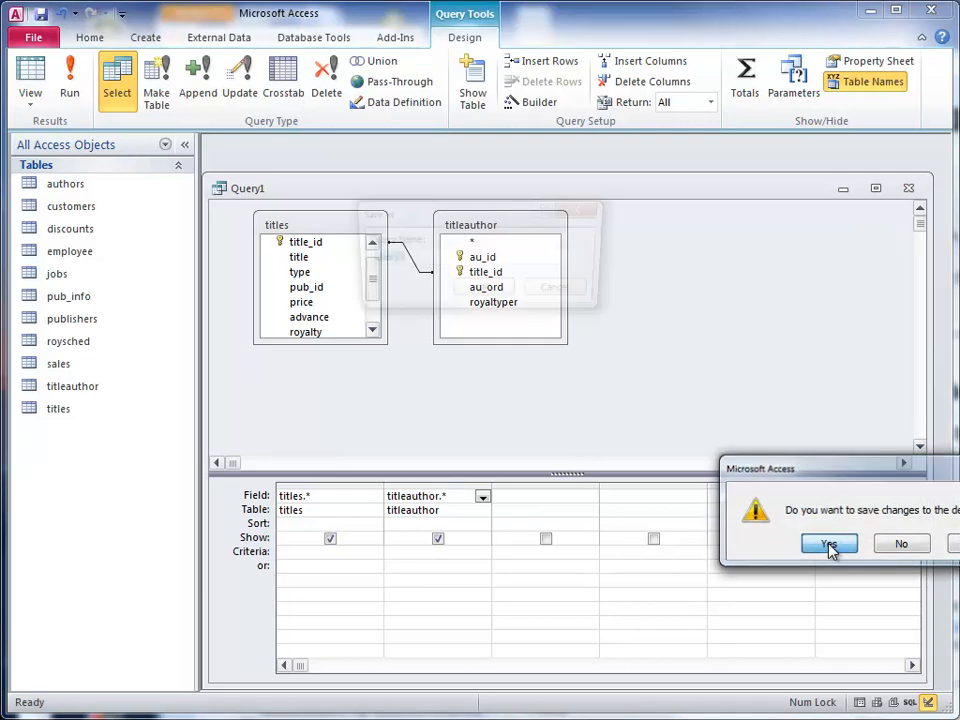
pyautogui.click(828, 543)
pyautogui.write('q')
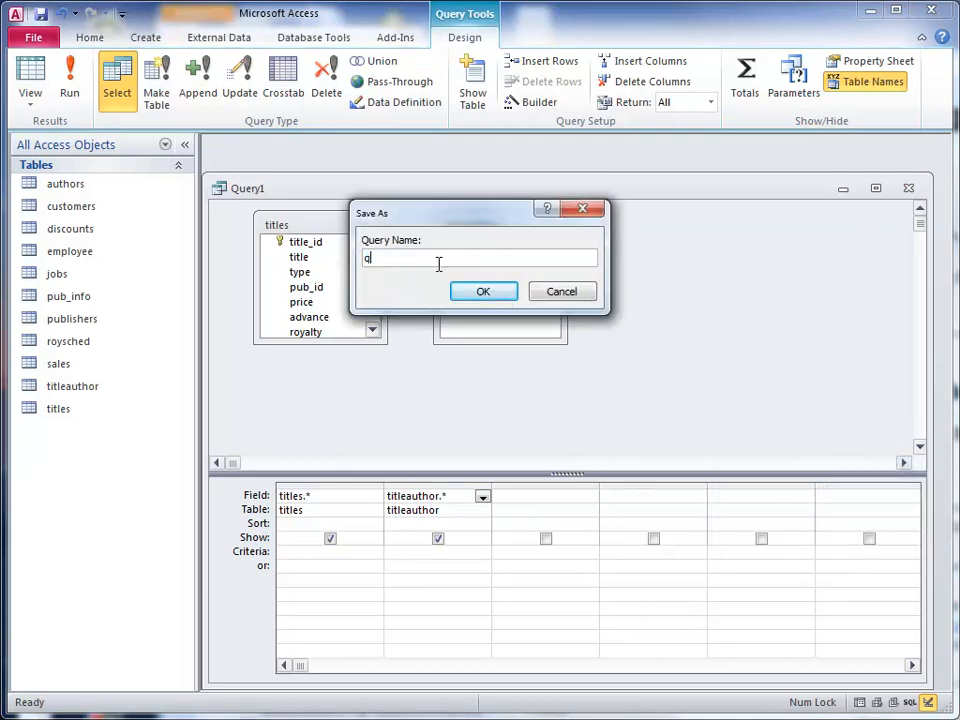
pyautogui.write('ry')
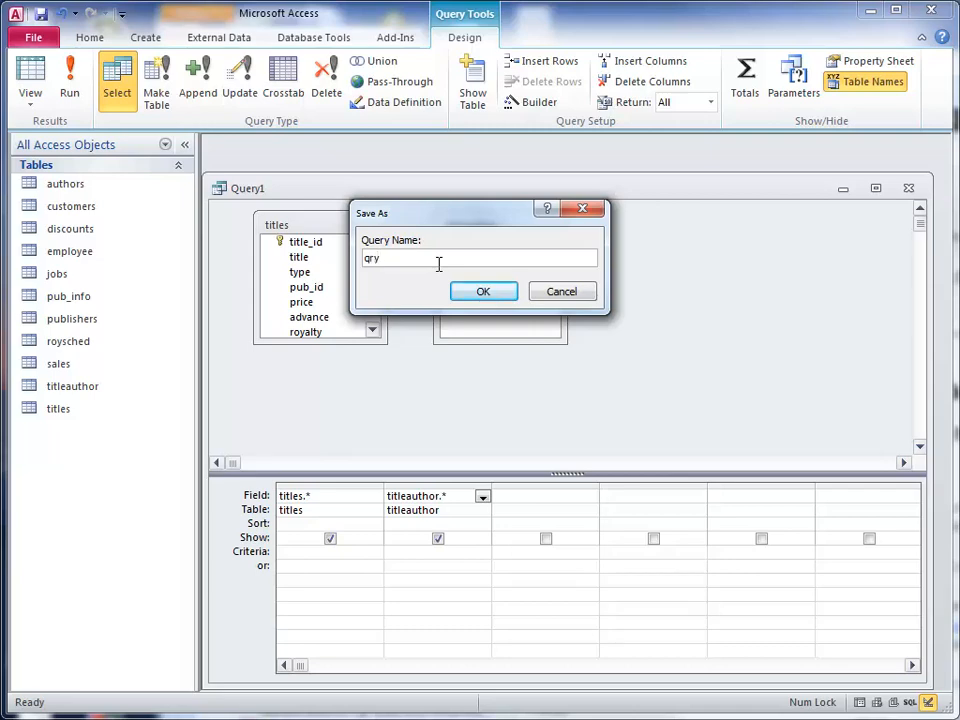
pyautogui.write('New')
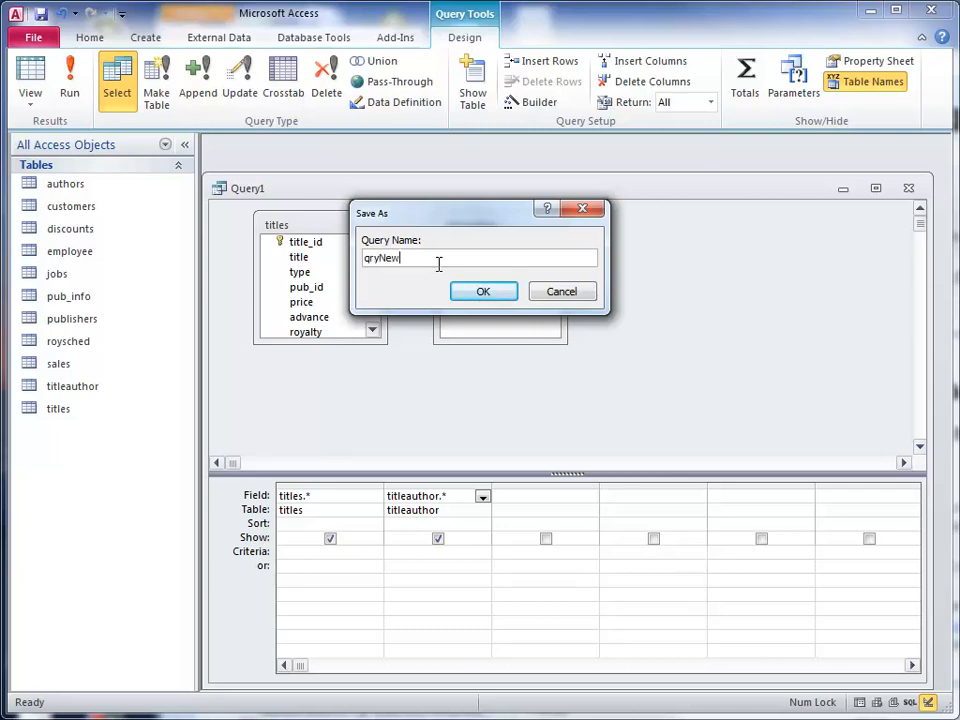
pyautogui.write('Items')
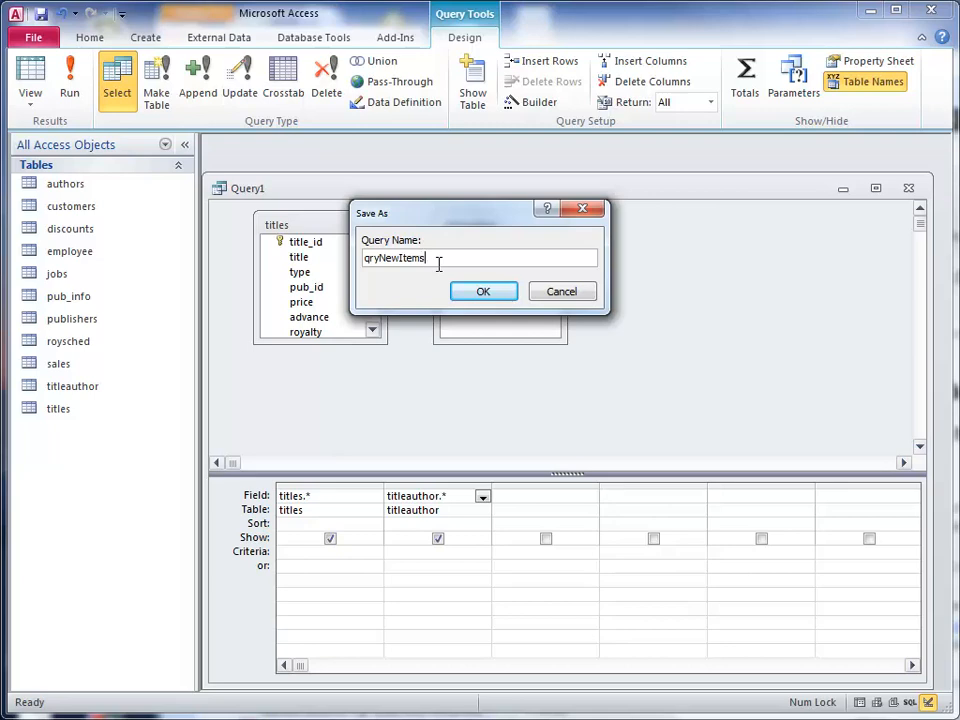
pyautogui.click(483, 291)
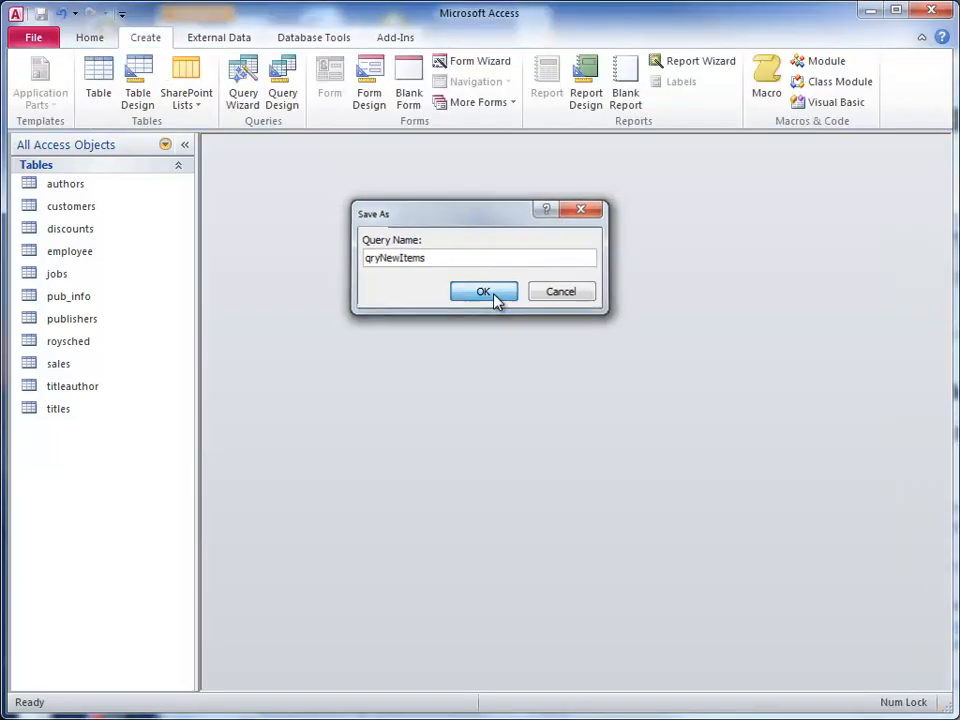
pyautogui.click(483, 291)
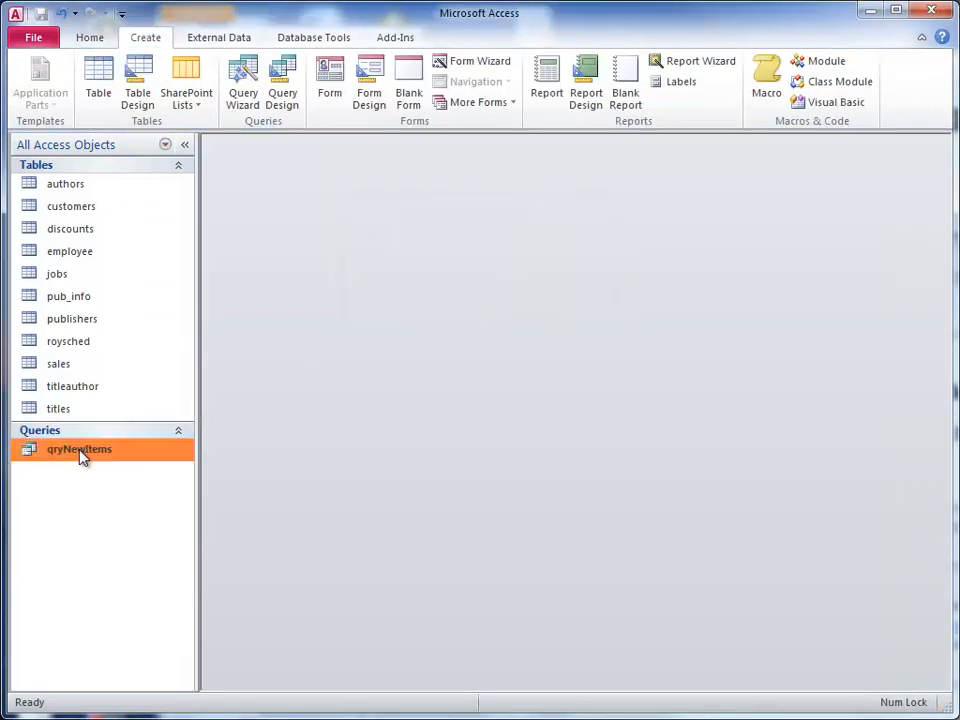
pyautogui.moveTo(73, 458)
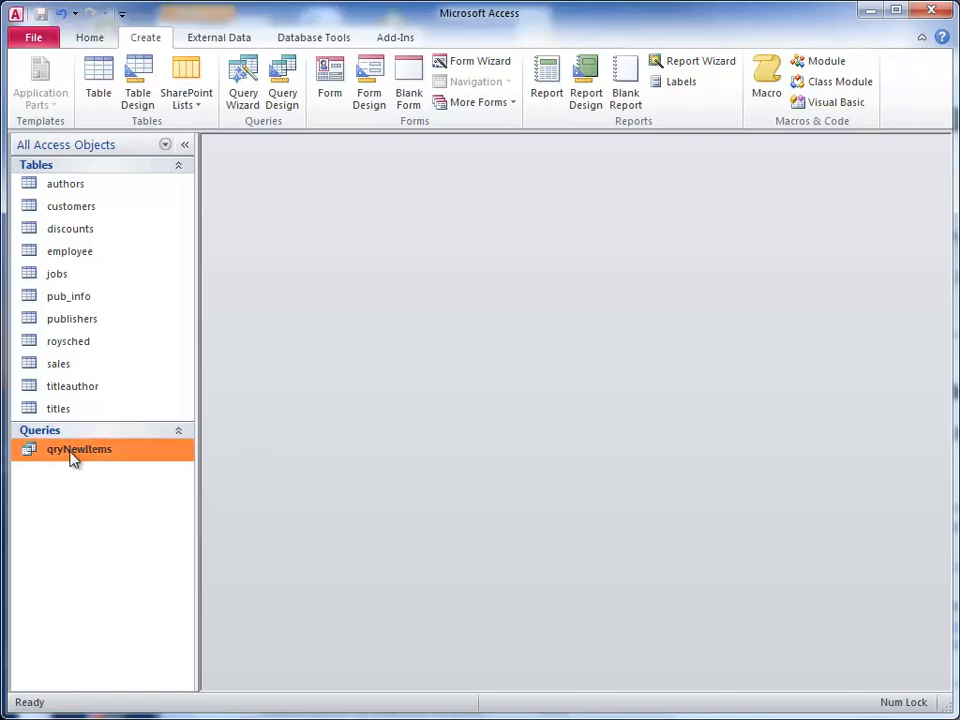
pyautogui.doubleClick(78, 449)
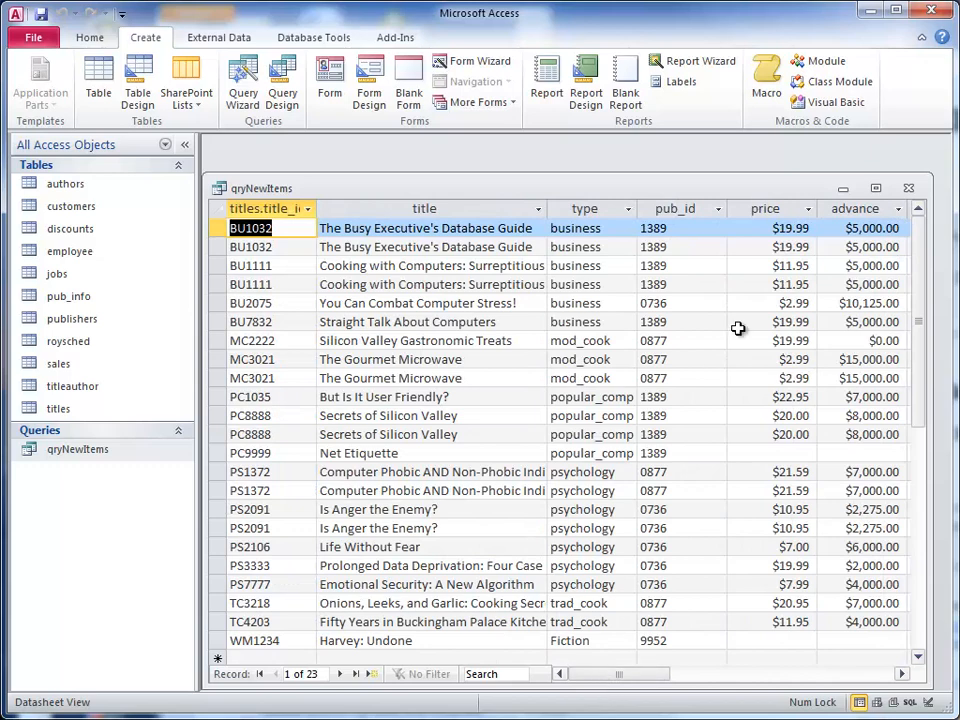
pyautogui.moveTo(908, 190)
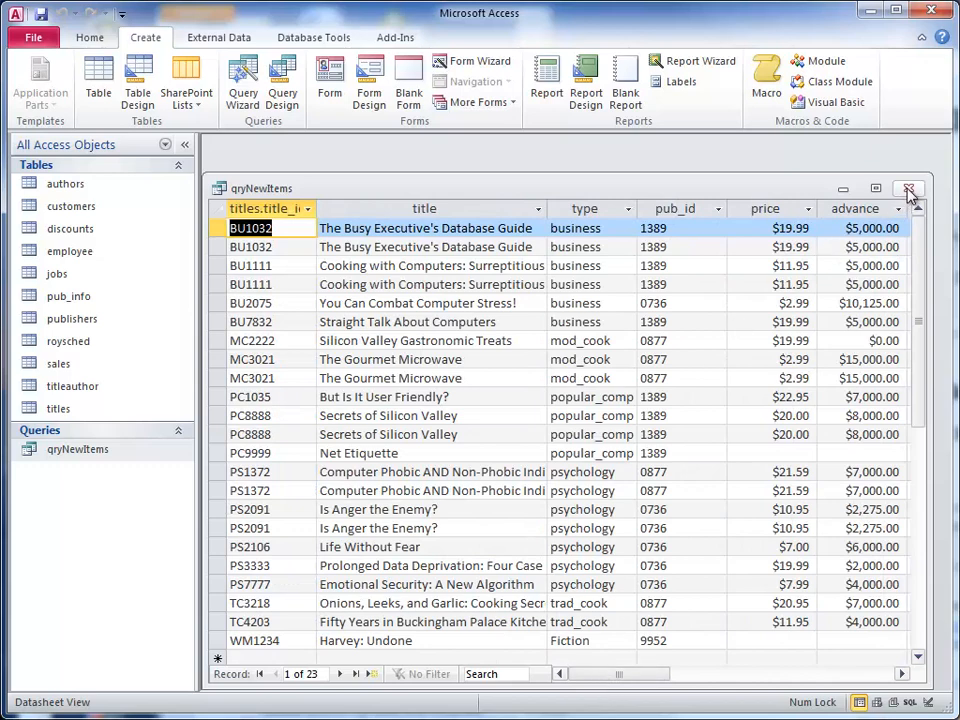
pyautogui.click(908, 188)
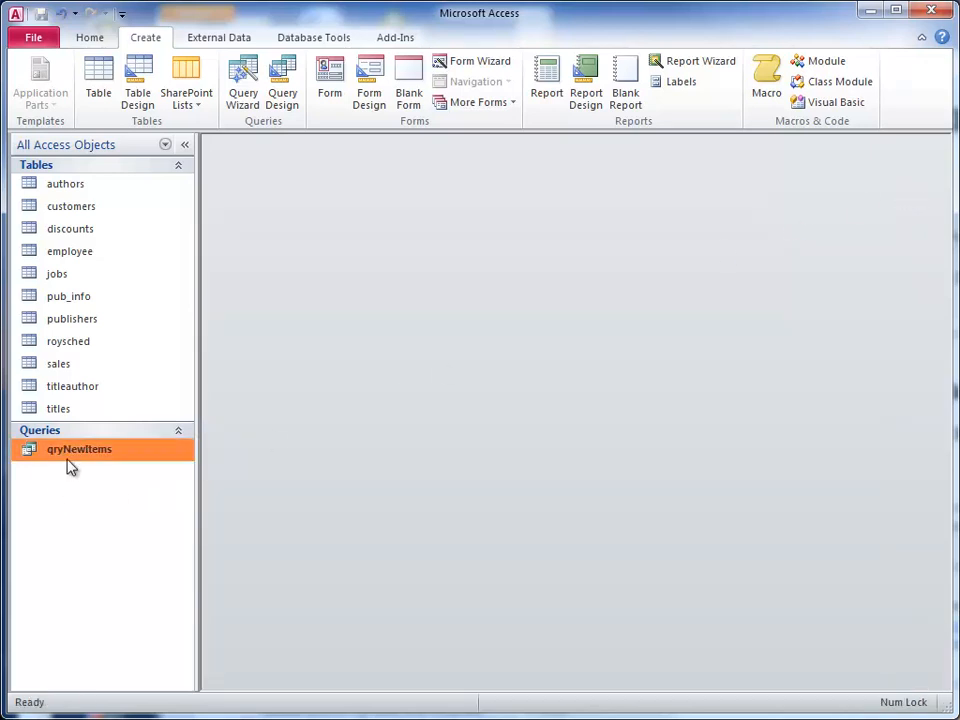
pyautogui.moveTo(330, 85)
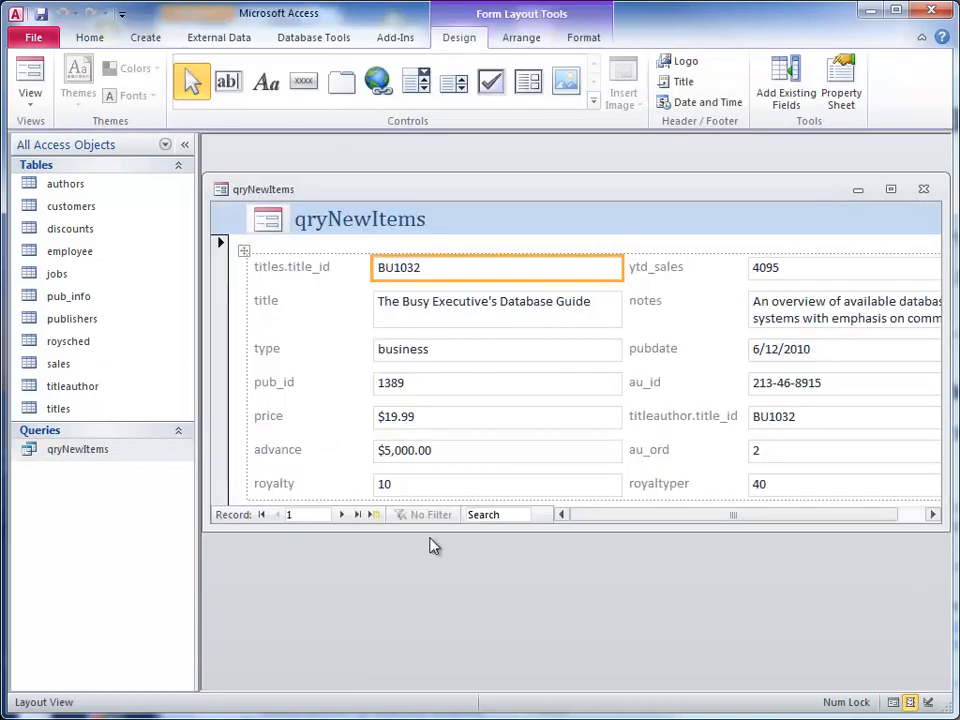
pyautogui.moveTo(365, 600)
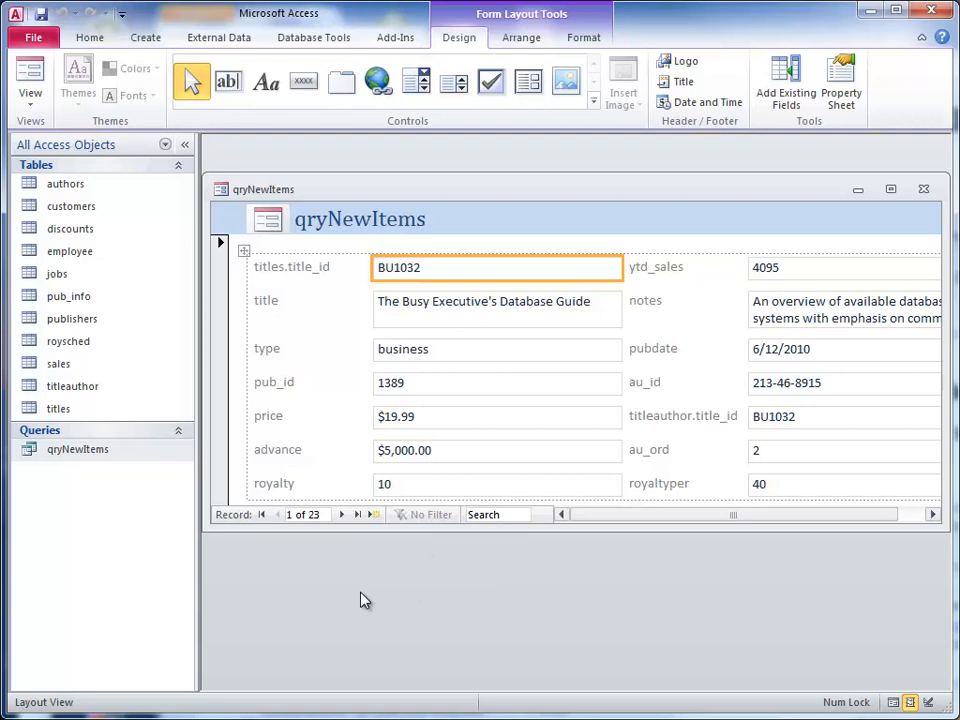
pyautogui.moveTo(238, 408)
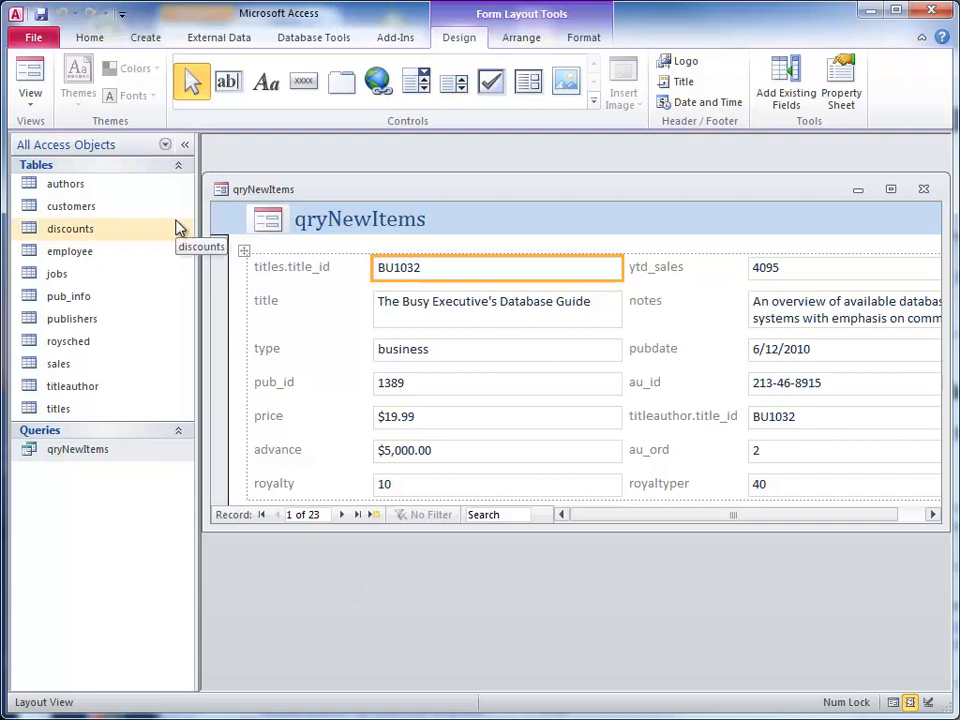
pyautogui.moveTo(186, 145)
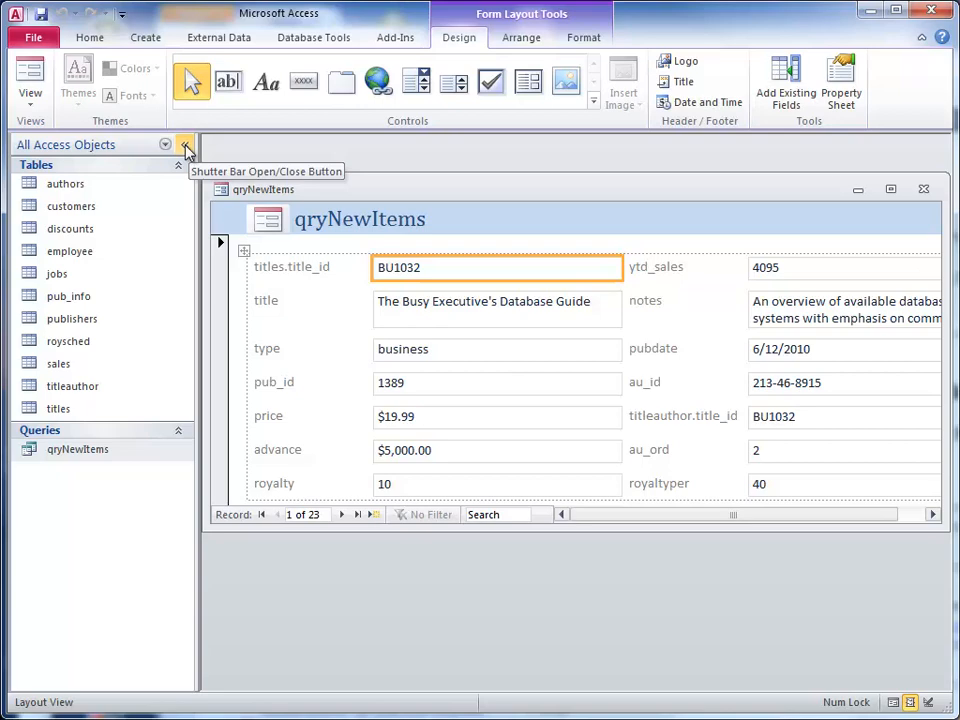
pyautogui.click(184, 144)
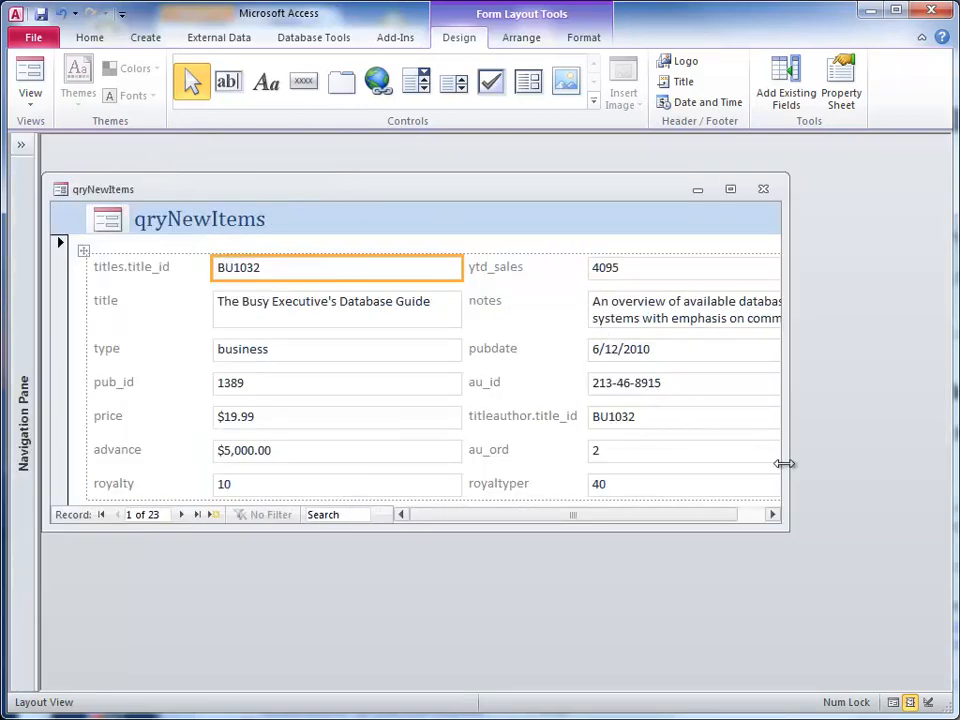
pyautogui.moveTo(785, 463); pyautogui.dragTo(920, 477)
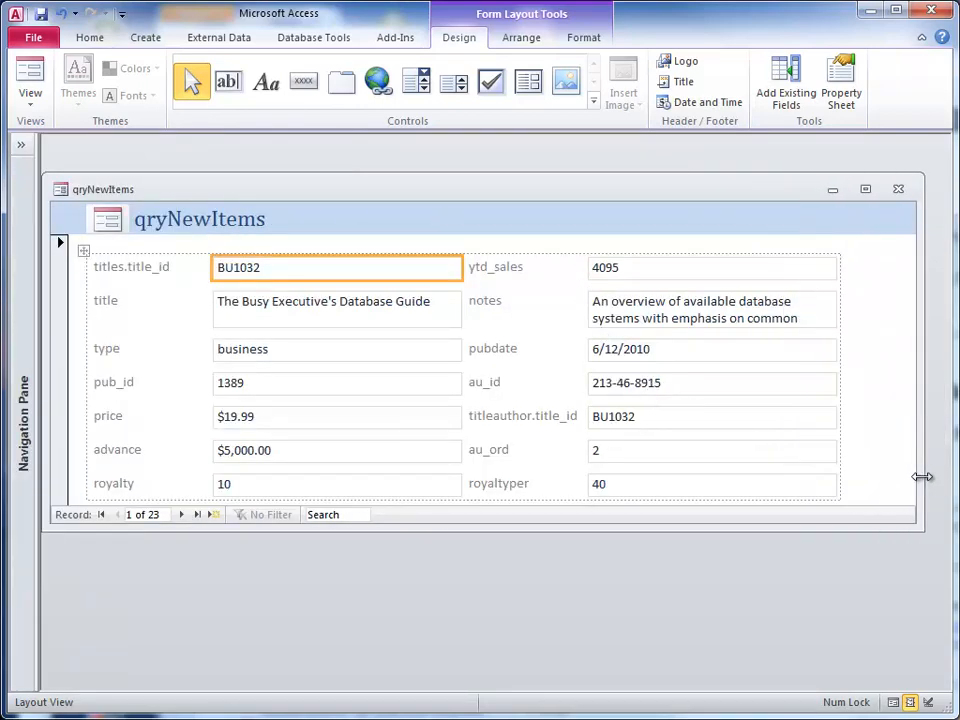
pyautogui.moveTo(871, 531)
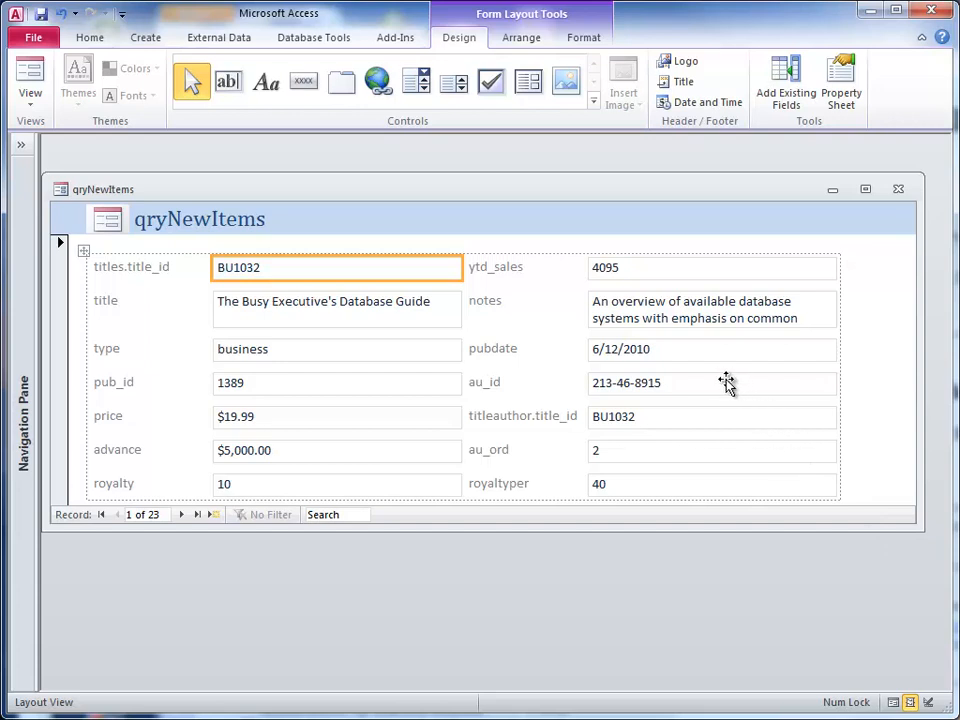
pyautogui.moveTo(688, 388)
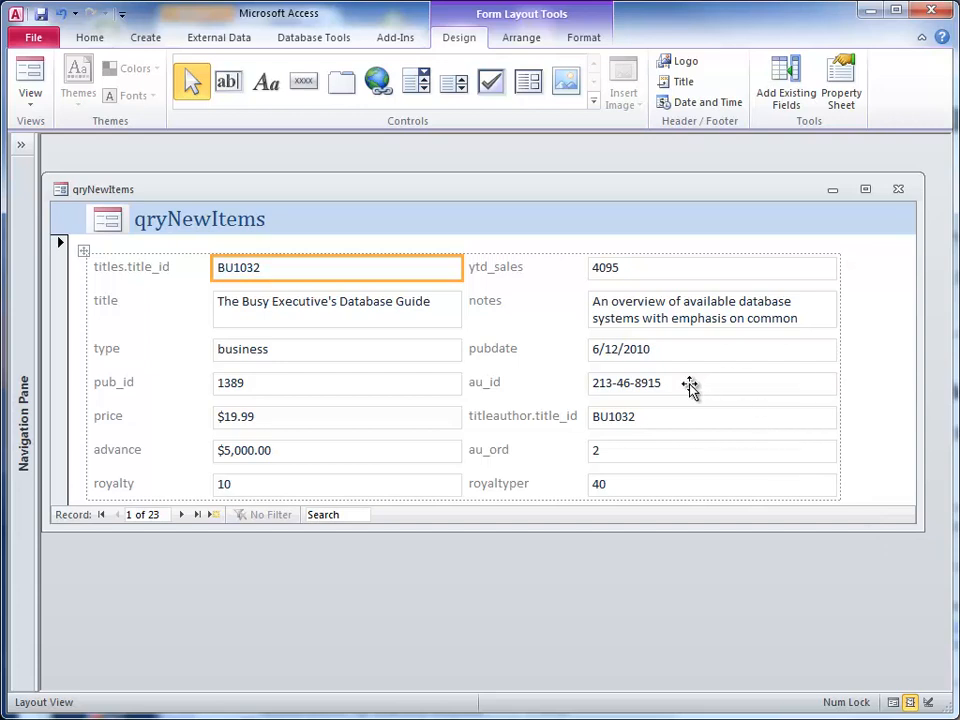
pyautogui.click(711, 383)
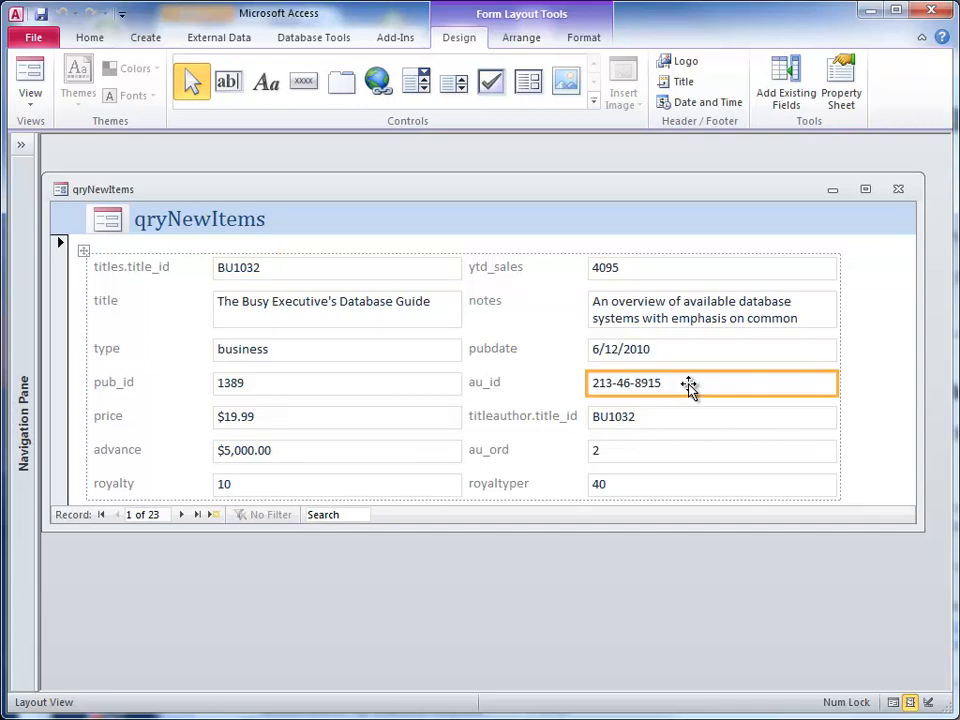
pyautogui.moveTo(665, 388)
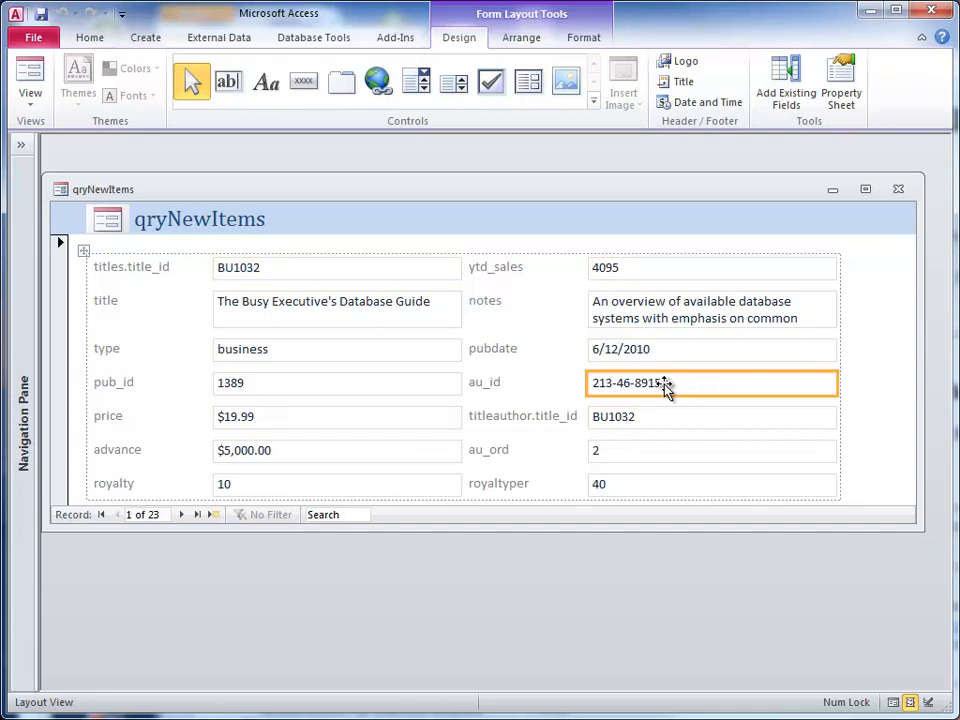
pyautogui.moveTo(565, 193)
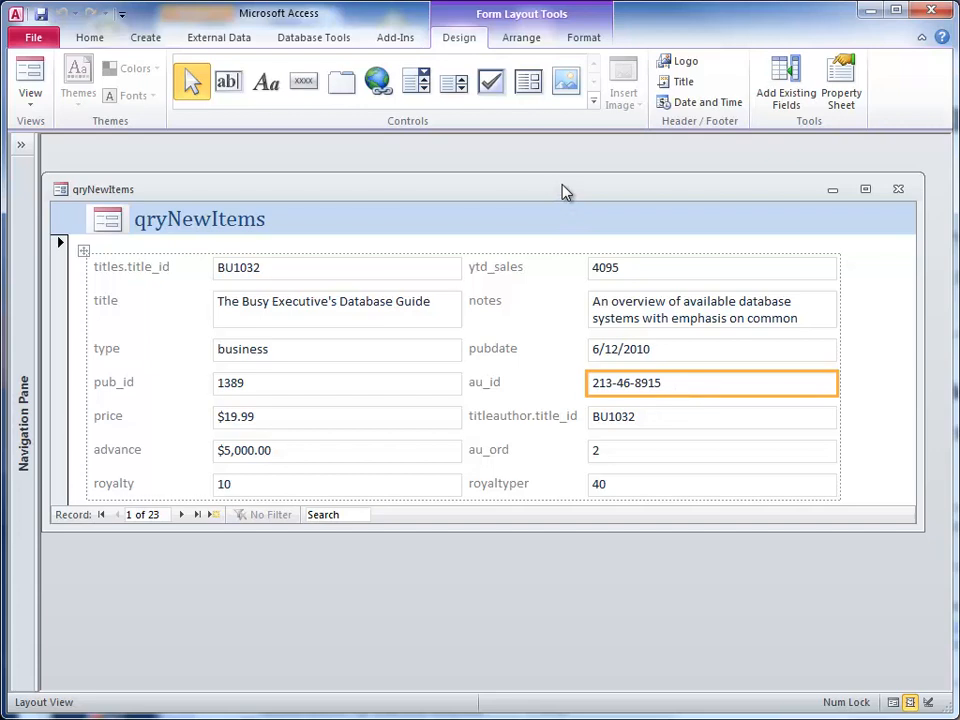
# Switch the form to Design View and change the au_id text box to a combo box
pyautogui.rightClick(565, 192)
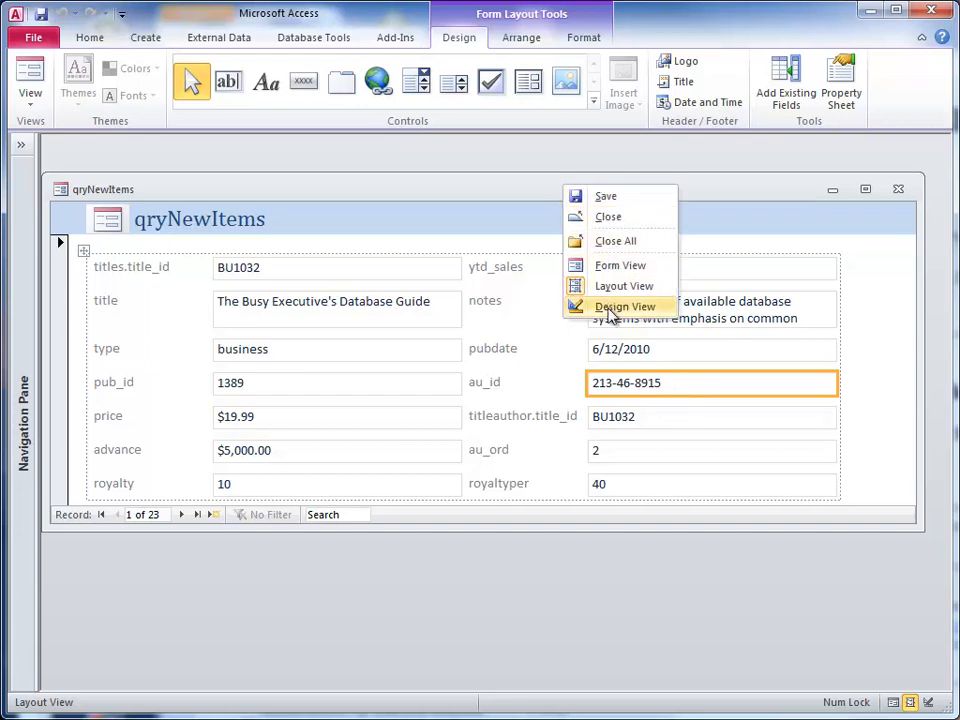
pyautogui.click(625, 306)
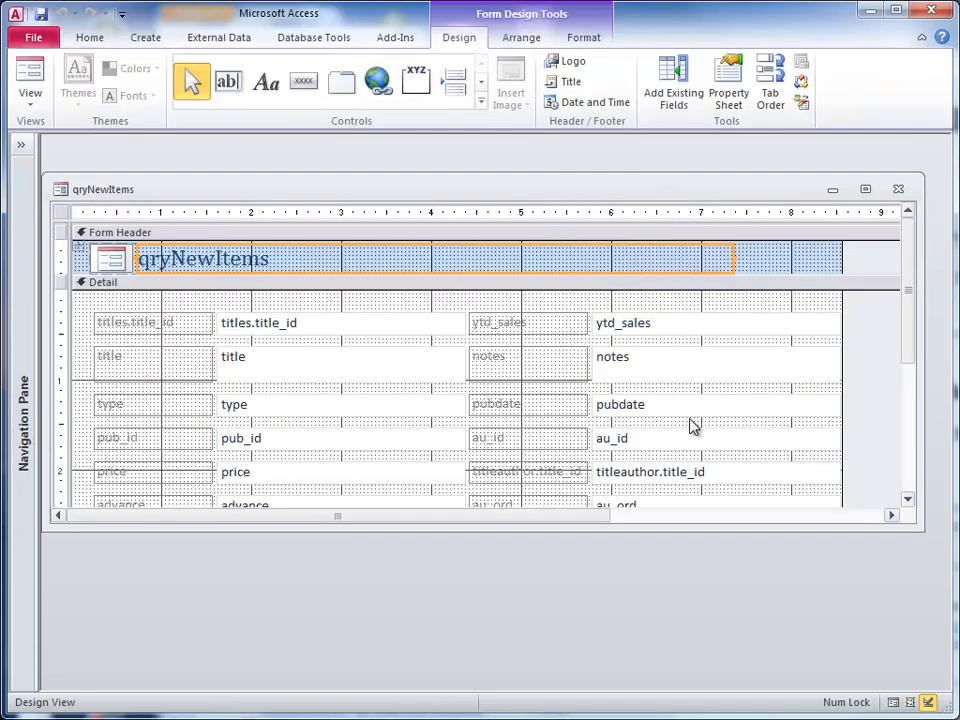
pyautogui.click(700, 438)
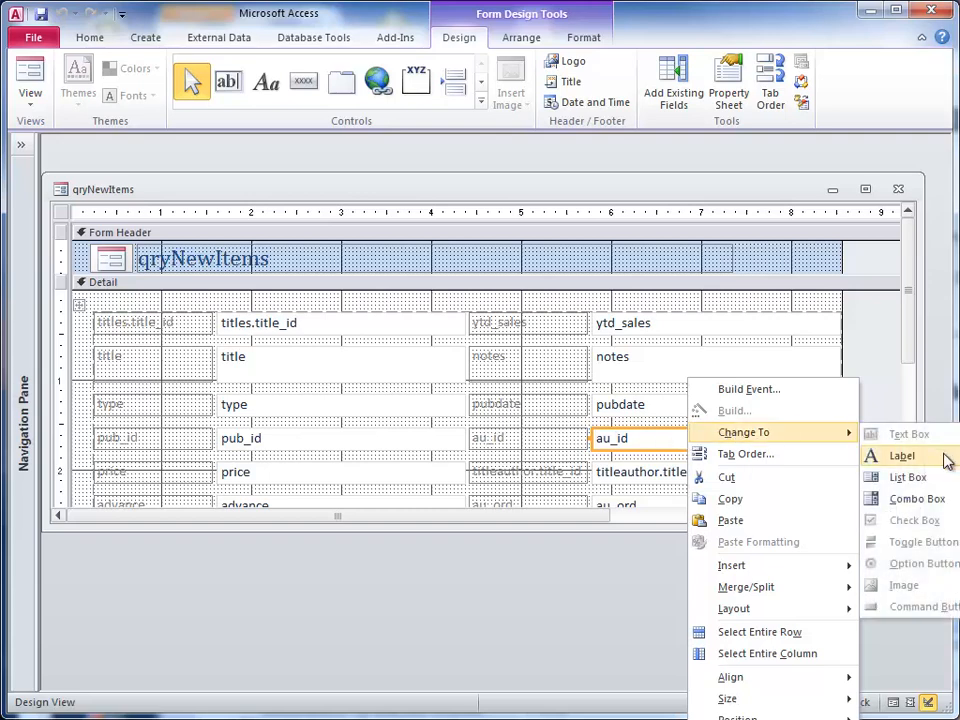
pyautogui.click(917, 498)
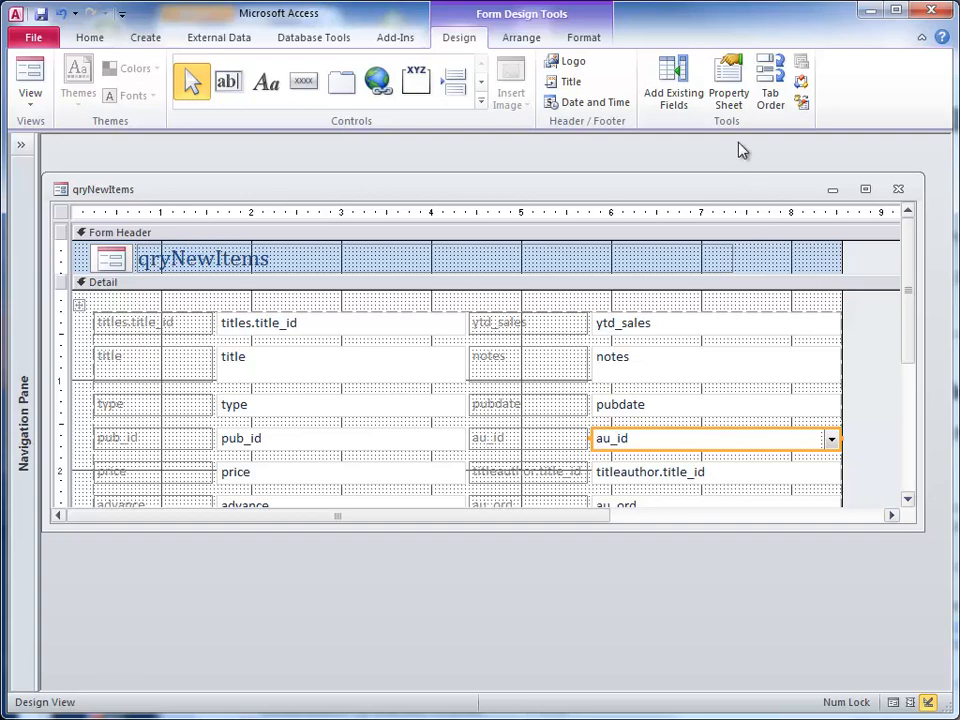
pyautogui.moveTo(728, 80)
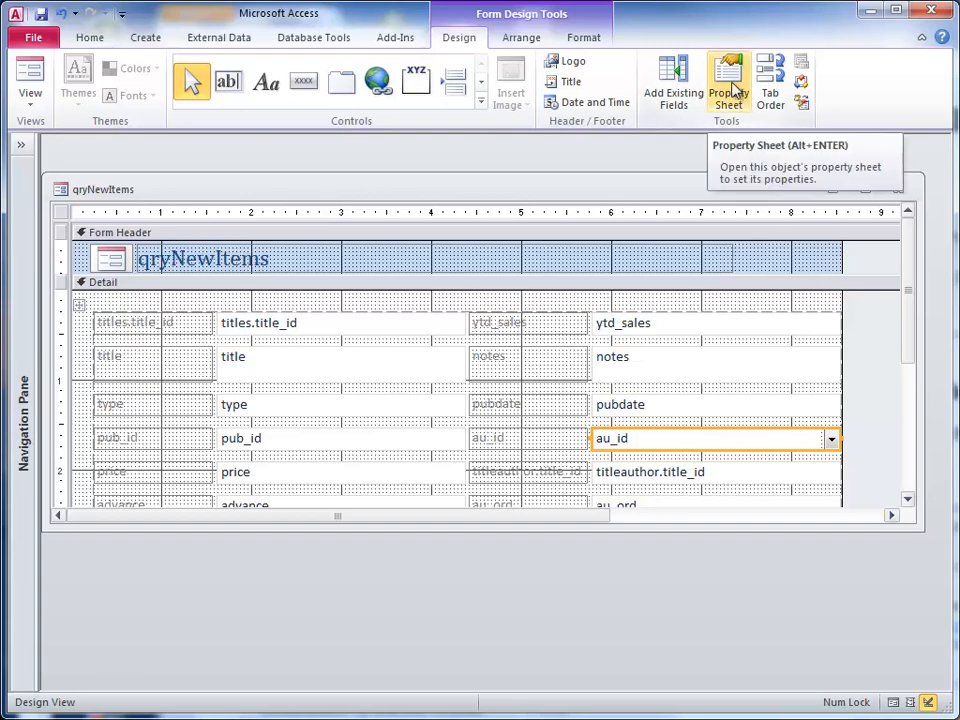
# Set the au_id combo box's Row Source to the authors table and launch its builder
pyautogui.click(727, 82)
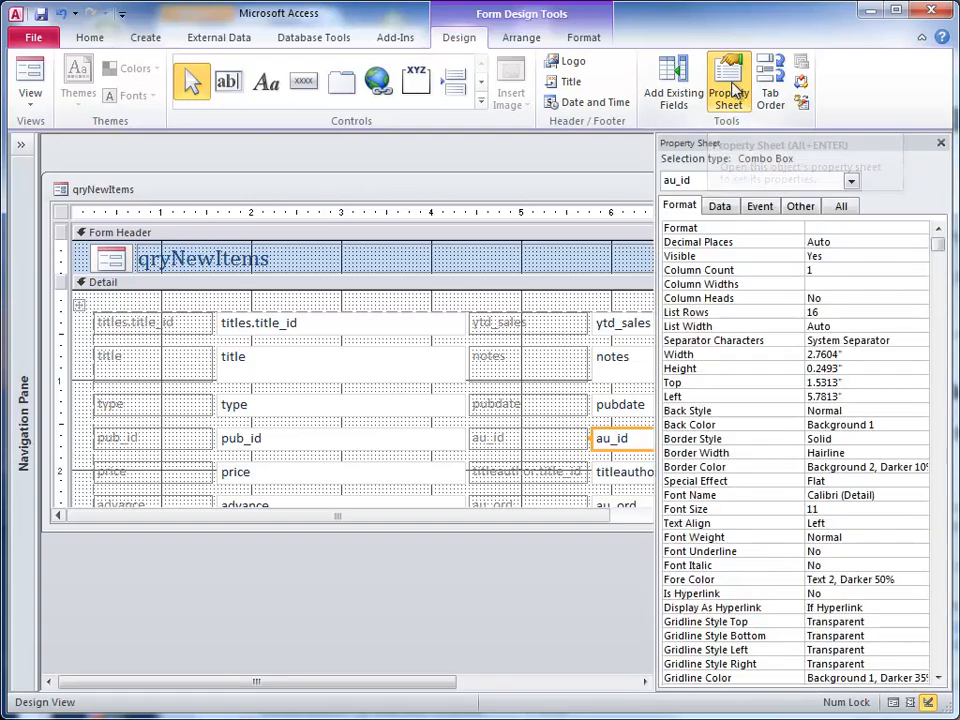
pyautogui.moveTo(745, 277)
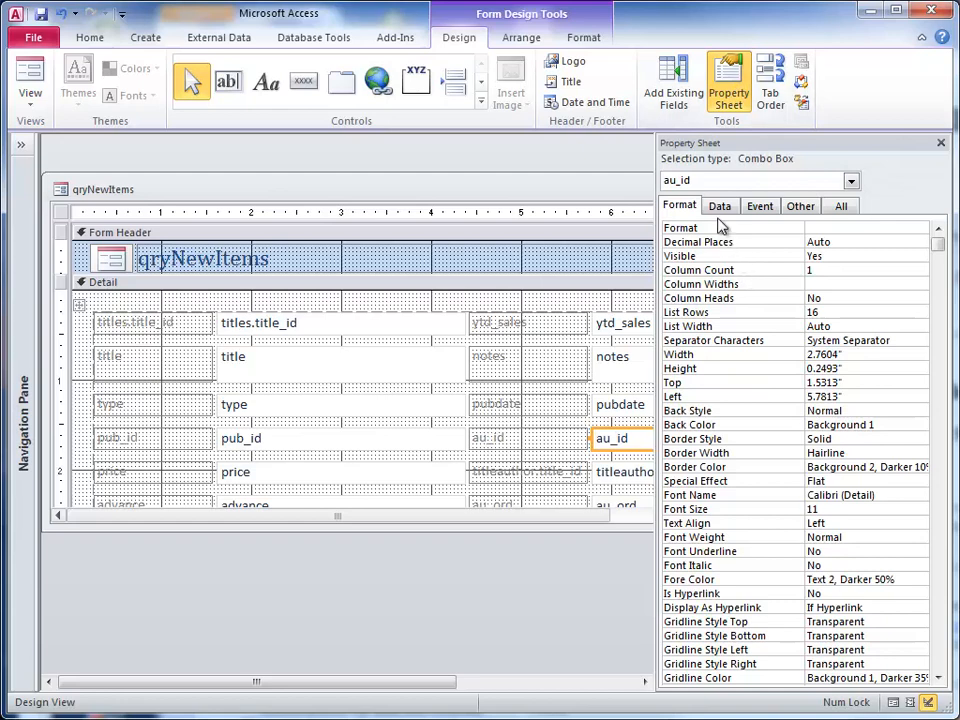
pyautogui.click(719, 205)
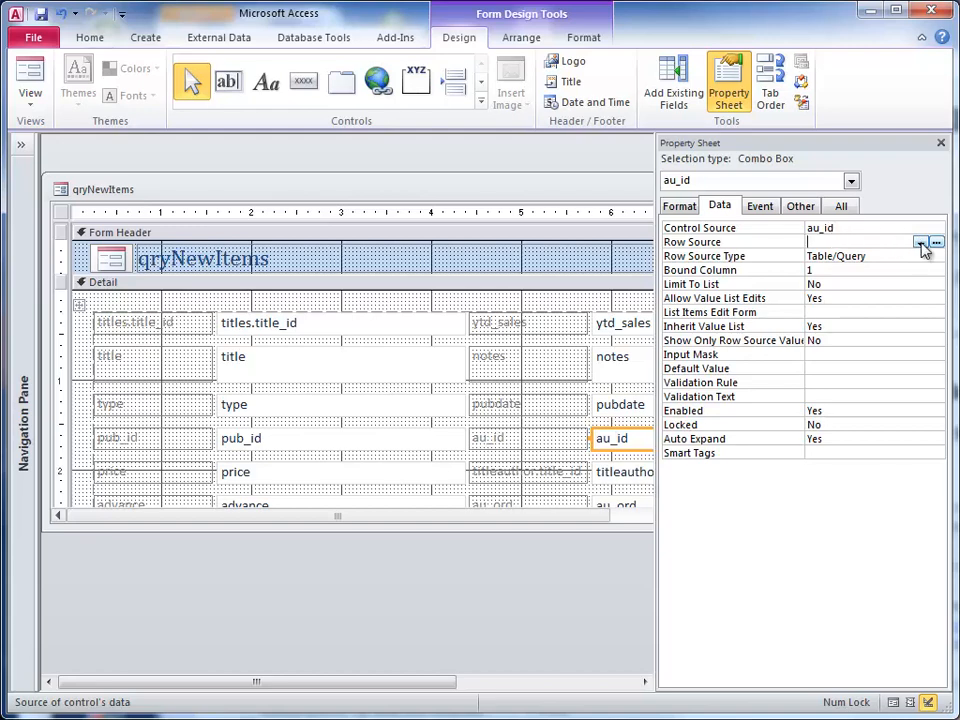
pyautogui.click(922, 242)
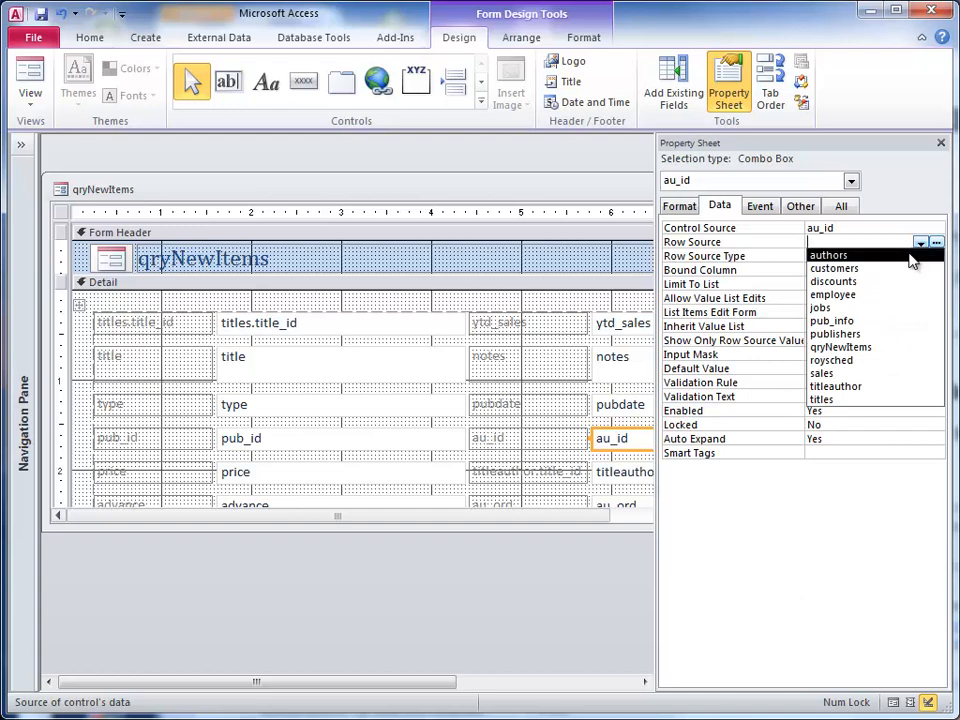
pyautogui.click(828, 254)
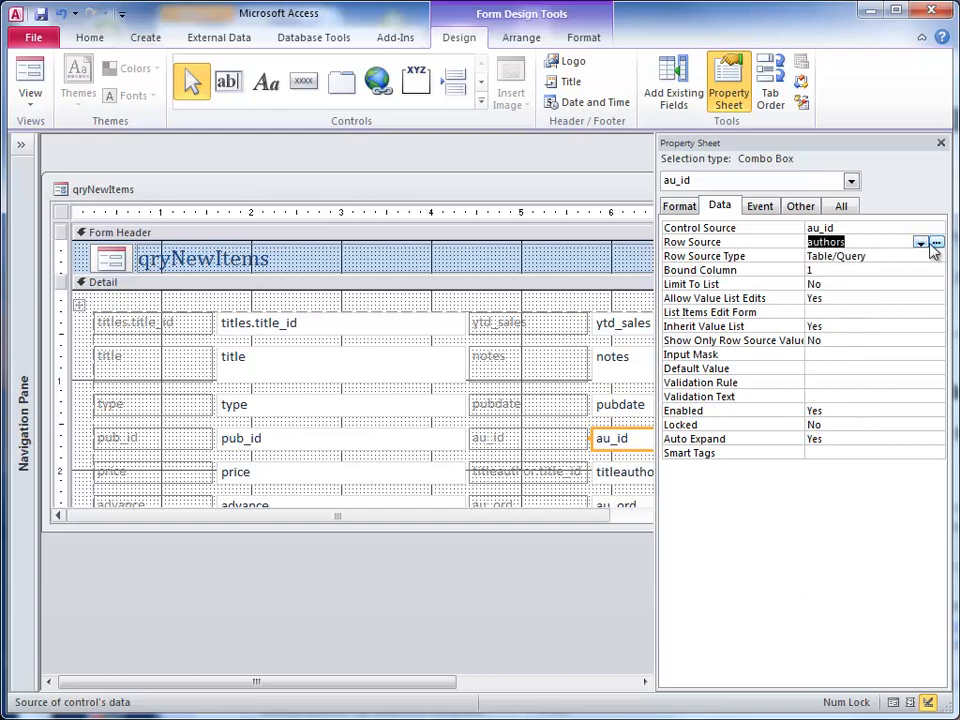
pyautogui.click(936, 242)
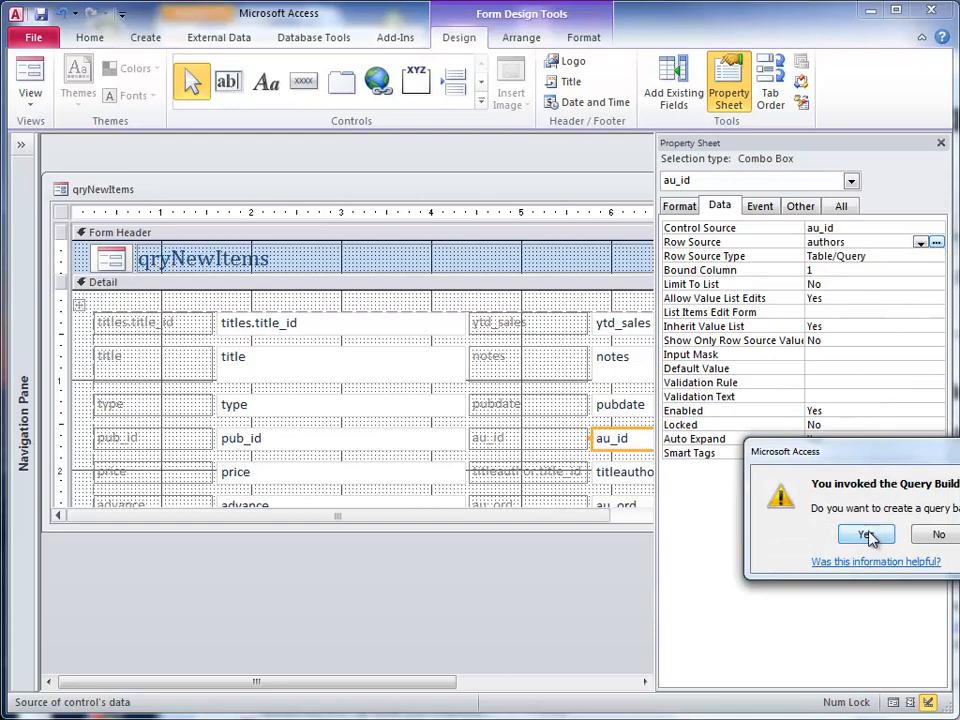
# Build the authors row source query containing the au_id and au_lname fields
pyautogui.click(864, 534)
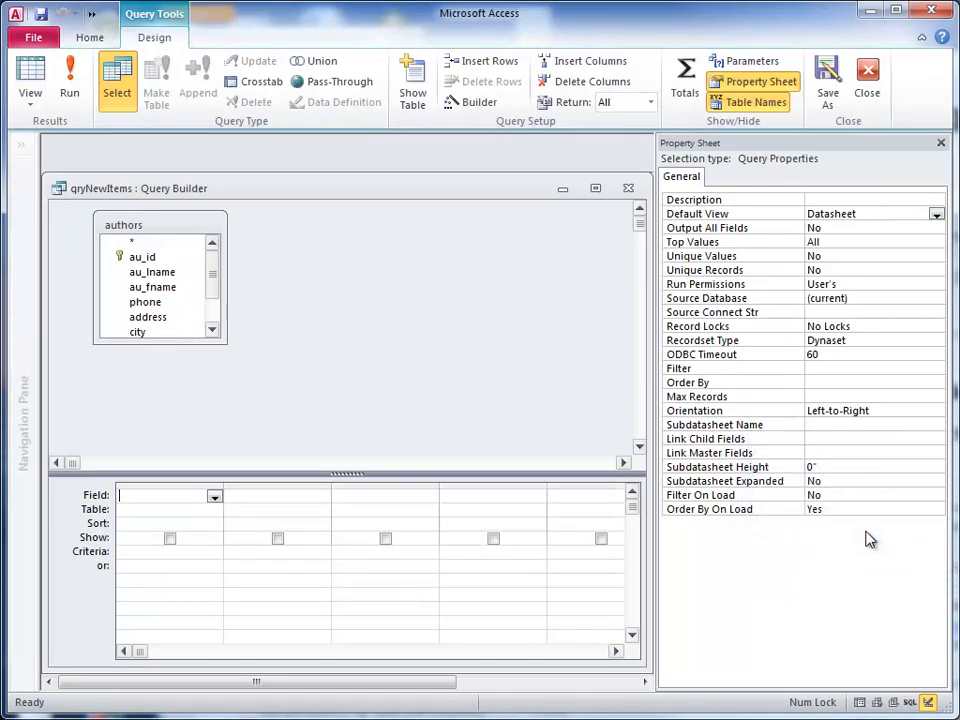
pyautogui.click(142, 257)
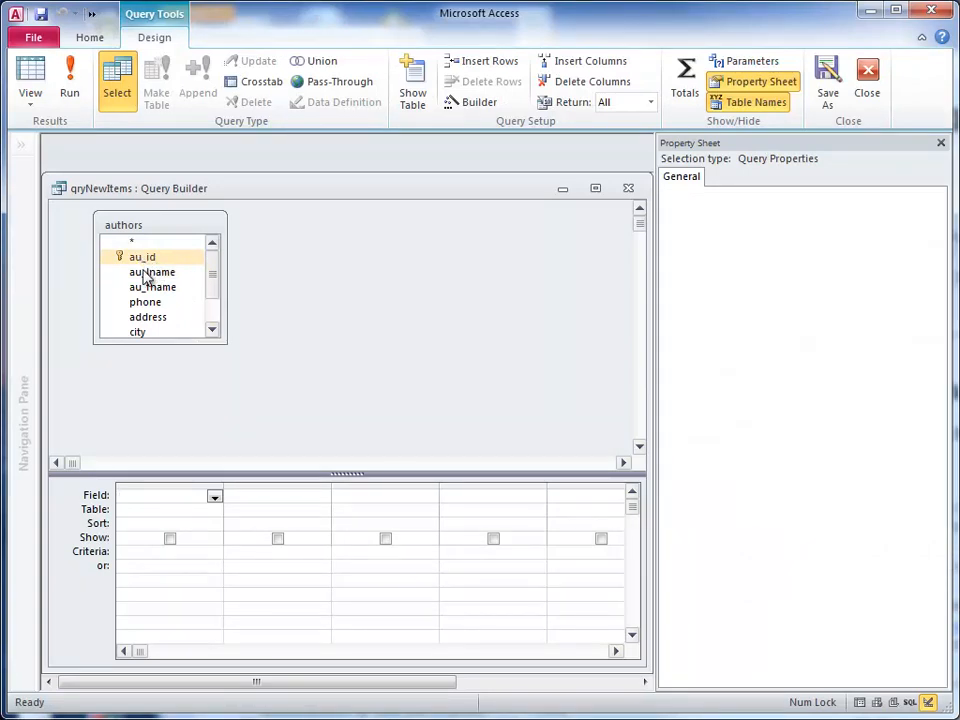
pyautogui.doubleClick(142, 242)
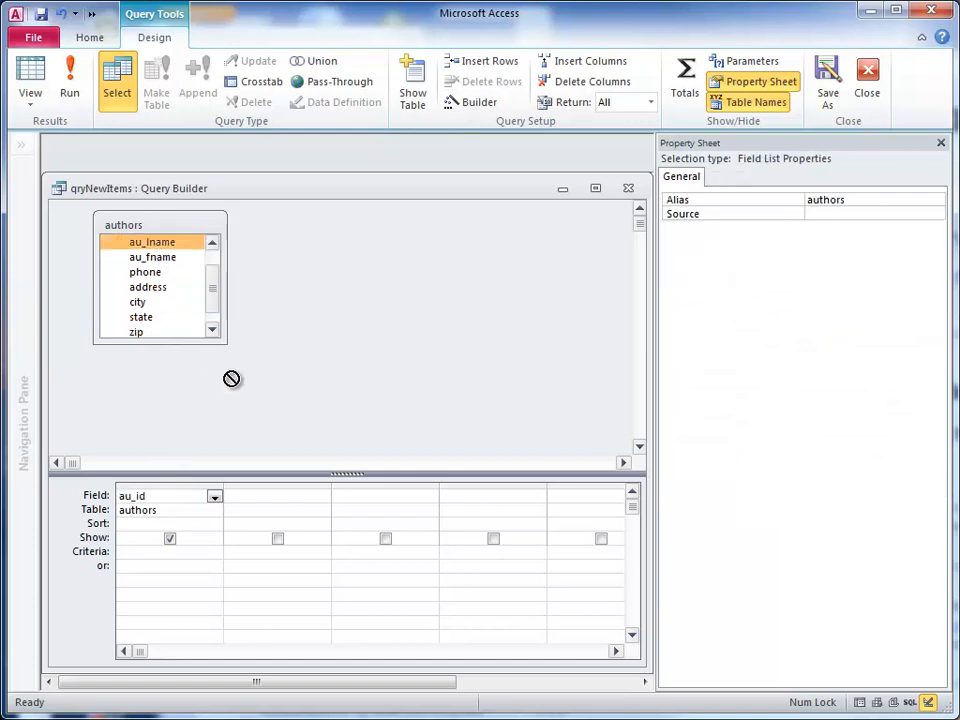
pyautogui.doubleClick(152, 242)
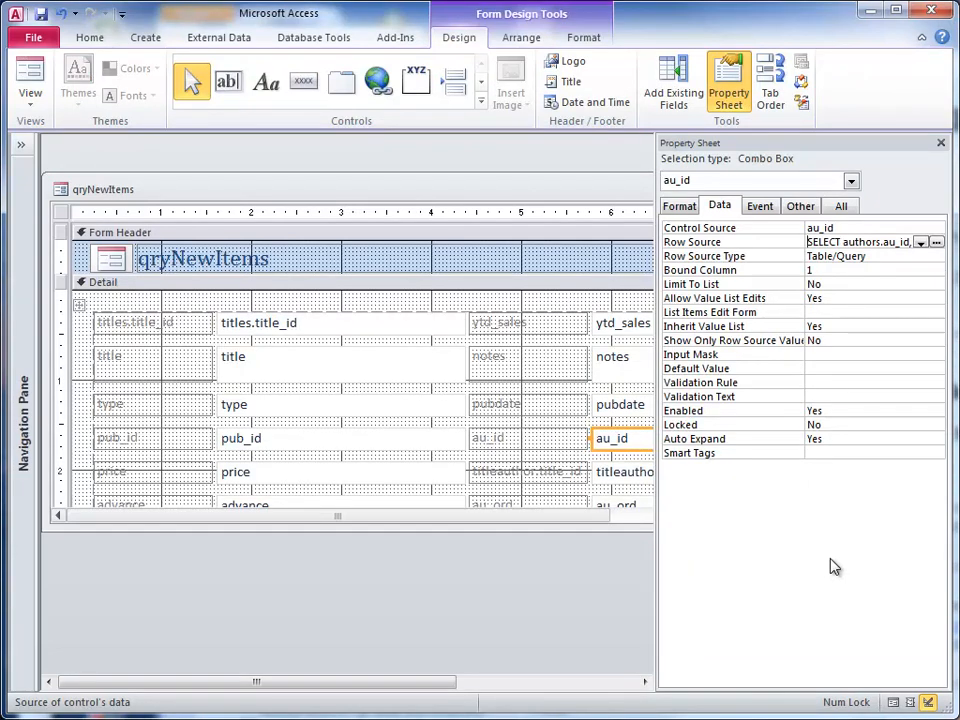
# Set the au_id combo box's Column Count to 3 in its Format properties
pyautogui.click(679, 205)
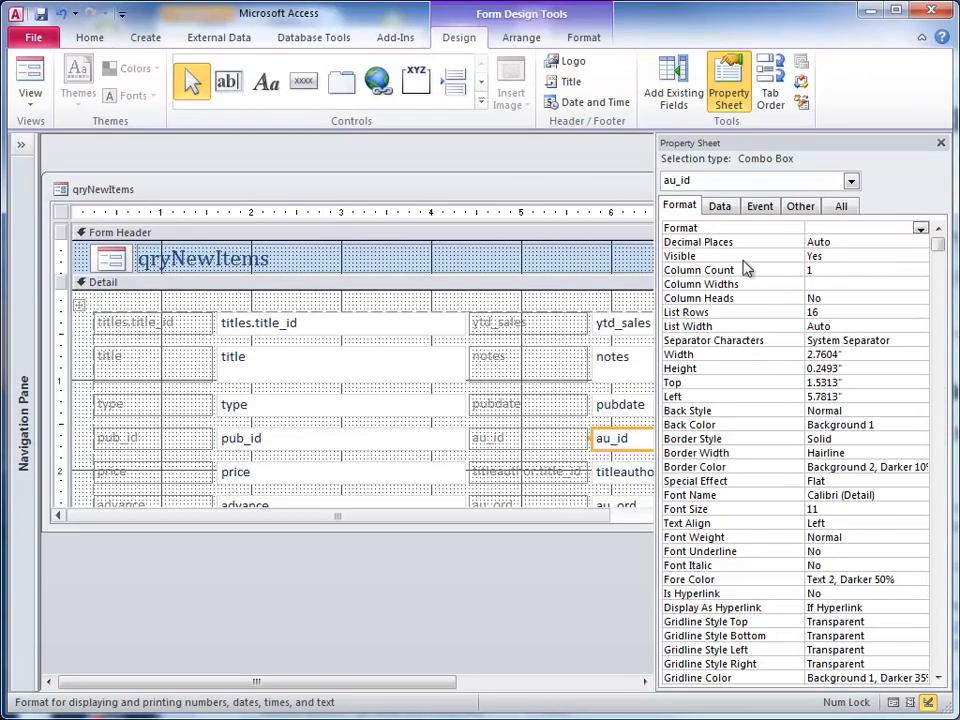
pyautogui.click(720, 205)
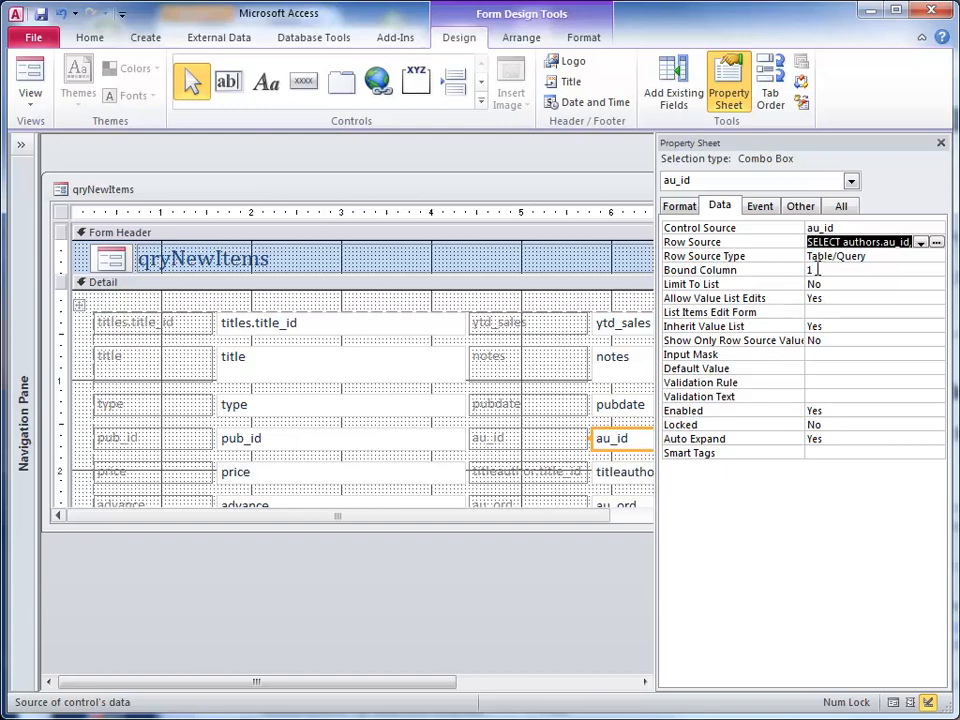
pyautogui.moveTo(720, 280)
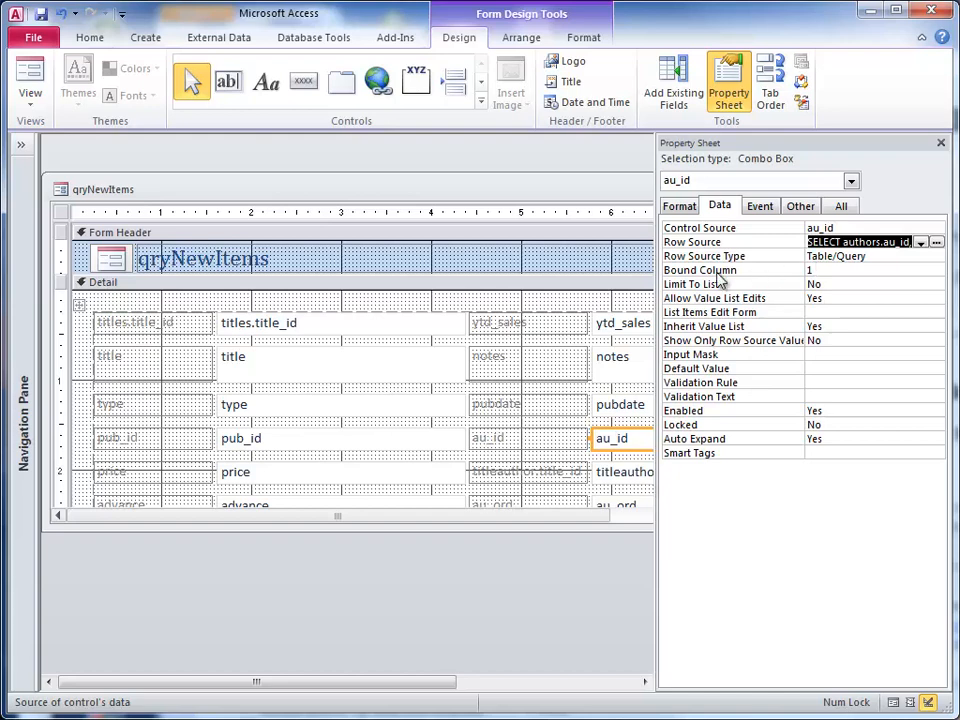
pyautogui.moveTo(728, 277)
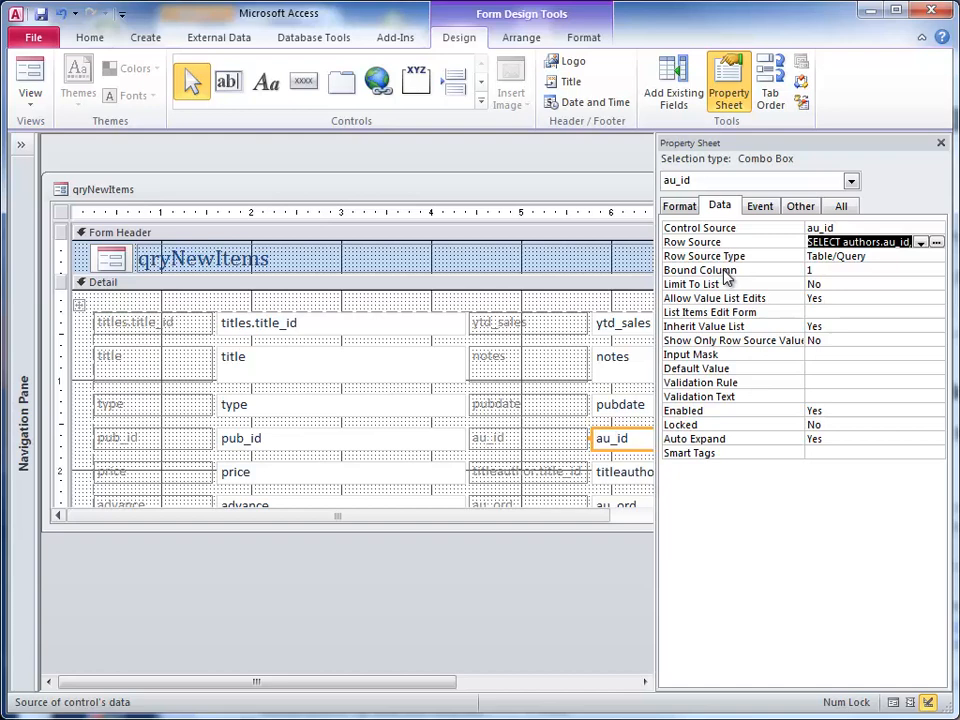
pyautogui.moveTo(805, 240)
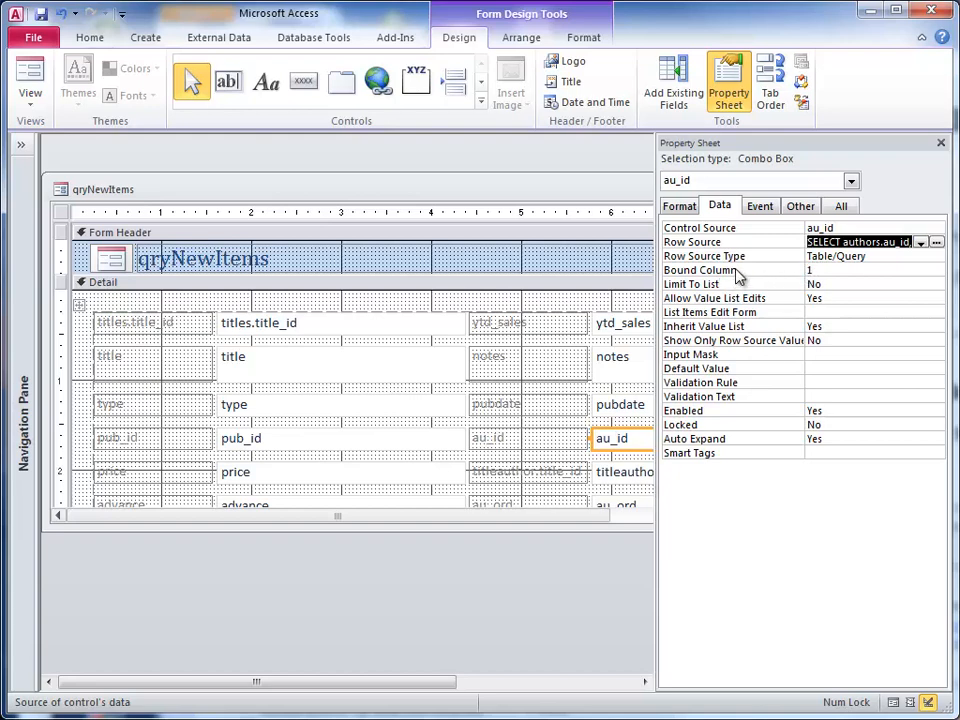
pyautogui.click(870, 270)
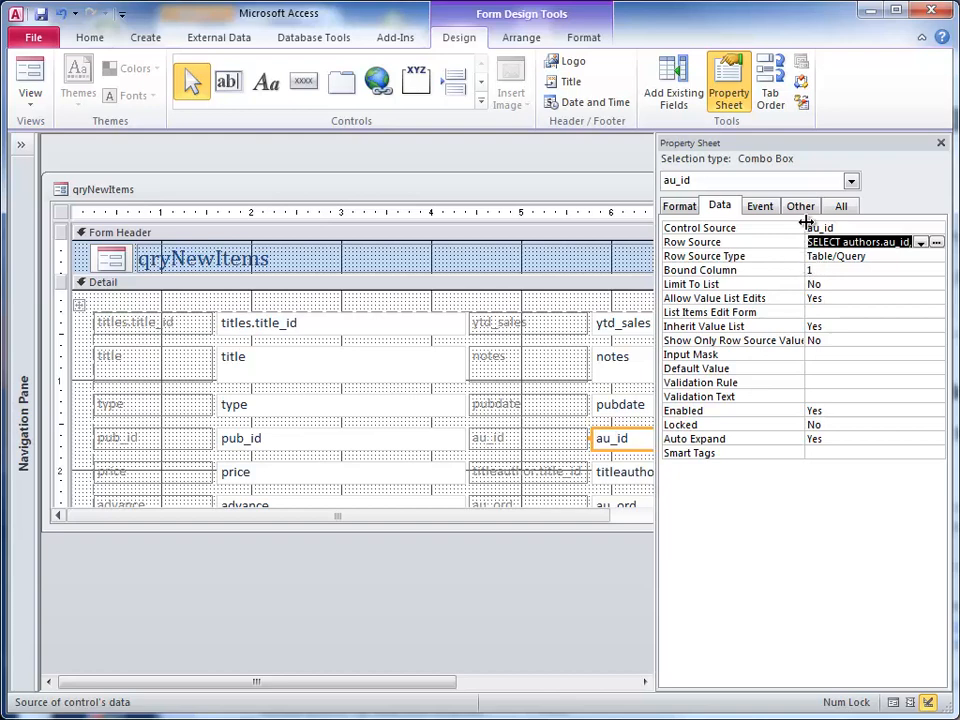
pyautogui.moveTo(727, 247)
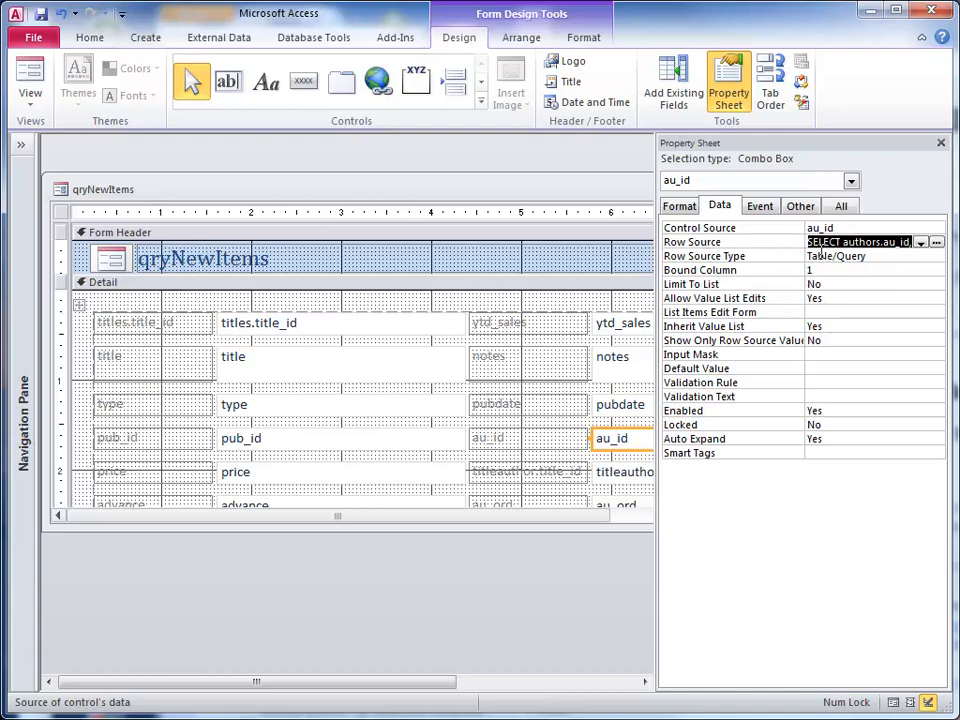
pyautogui.moveTo(679, 206)
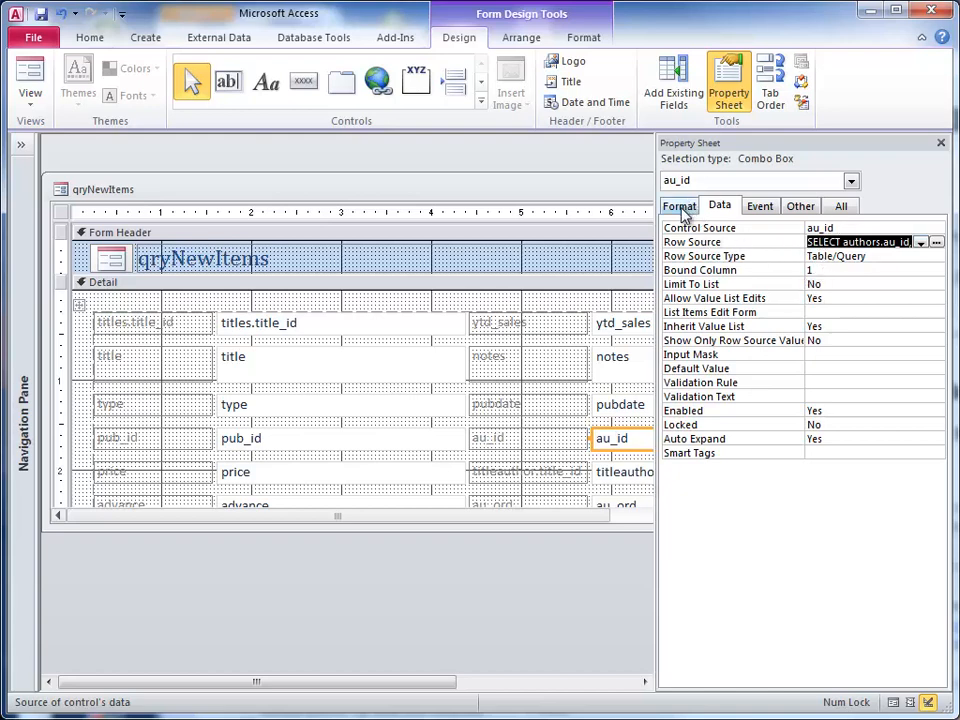
pyautogui.click(679, 205)
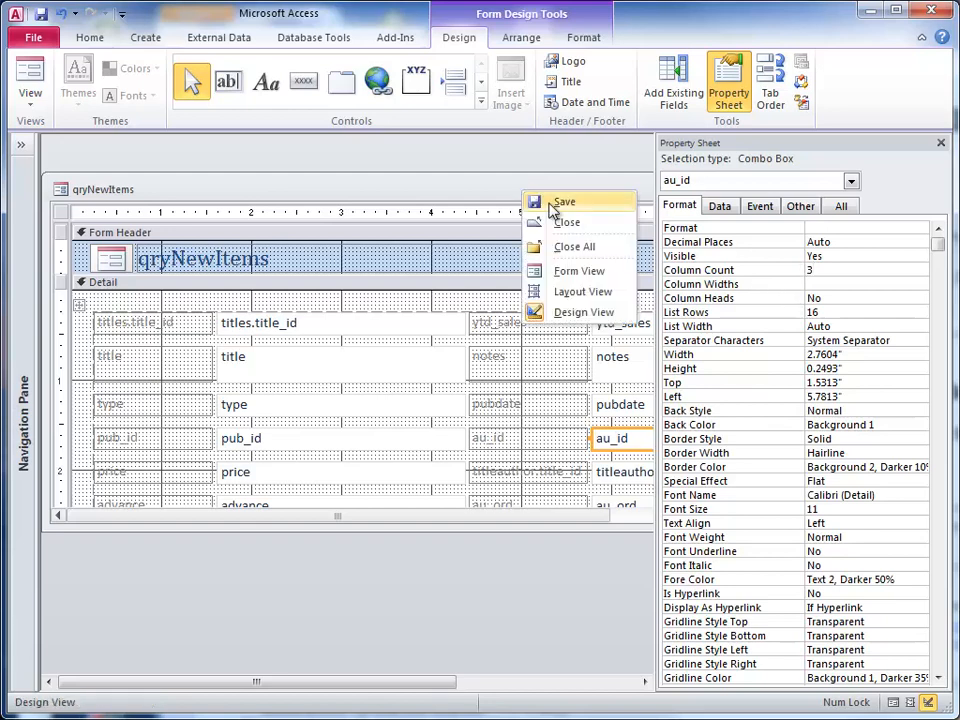
# Save the form with the name frmNewItems, then dismiss the Property Sheet
pyautogui.click(564, 201)
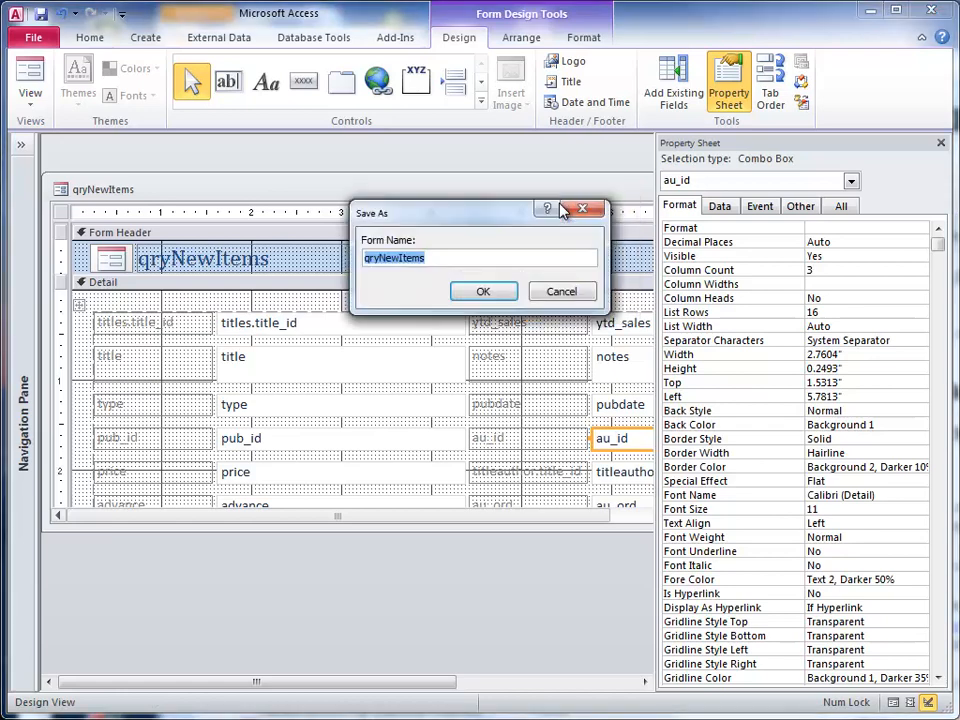
pyautogui.click(380, 258)
pyautogui.write('frm')
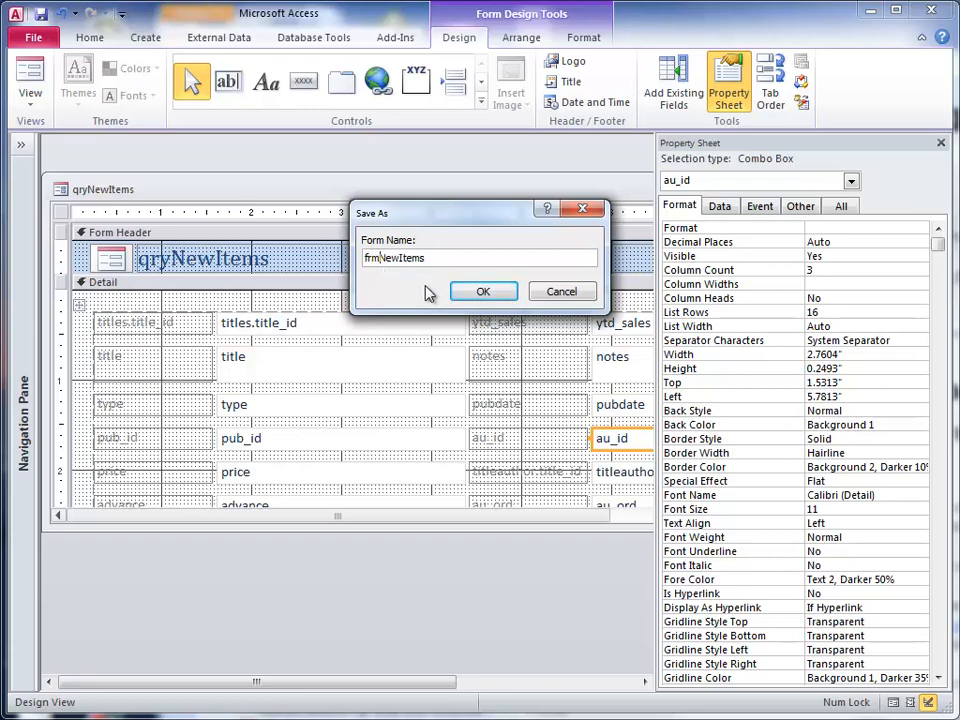
pyautogui.click(483, 291)
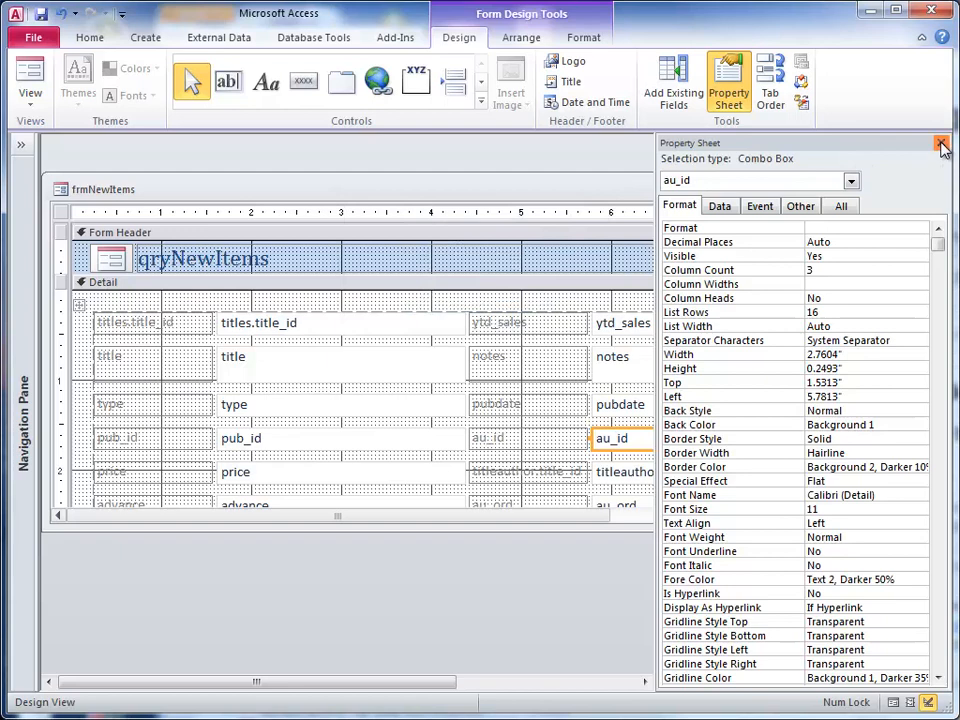
pyautogui.click(939, 143)
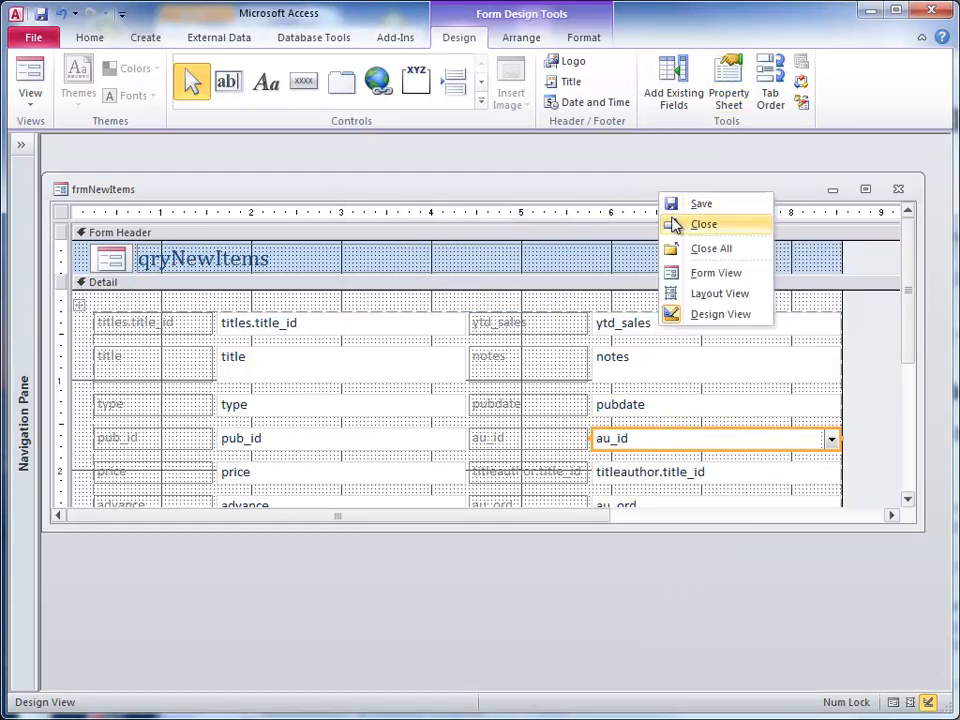
pyautogui.click(716, 272)
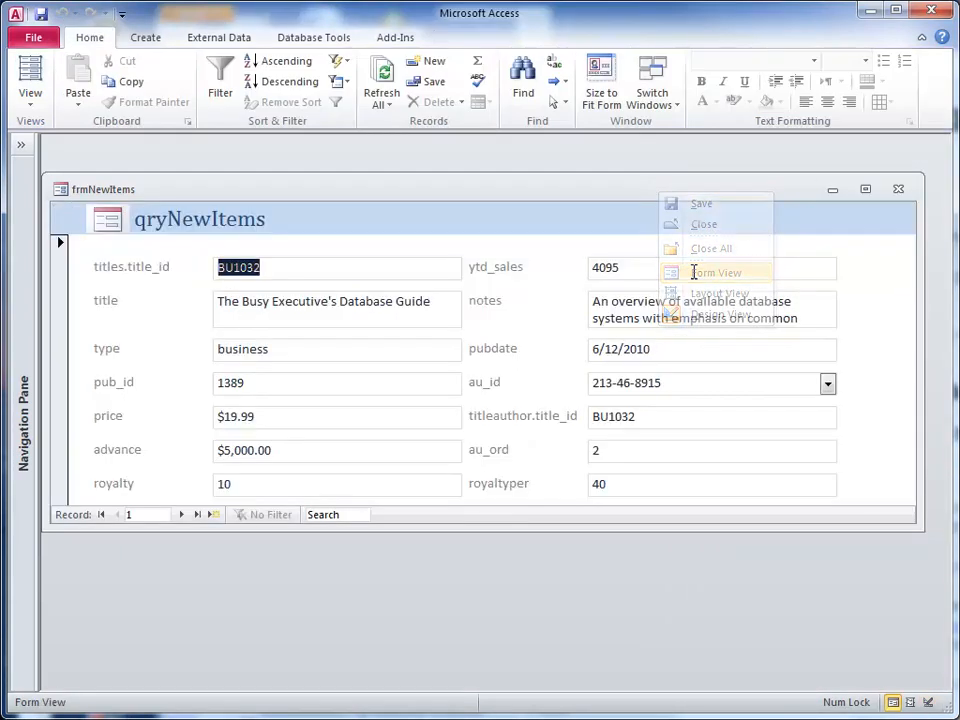
pyautogui.click(828, 383)
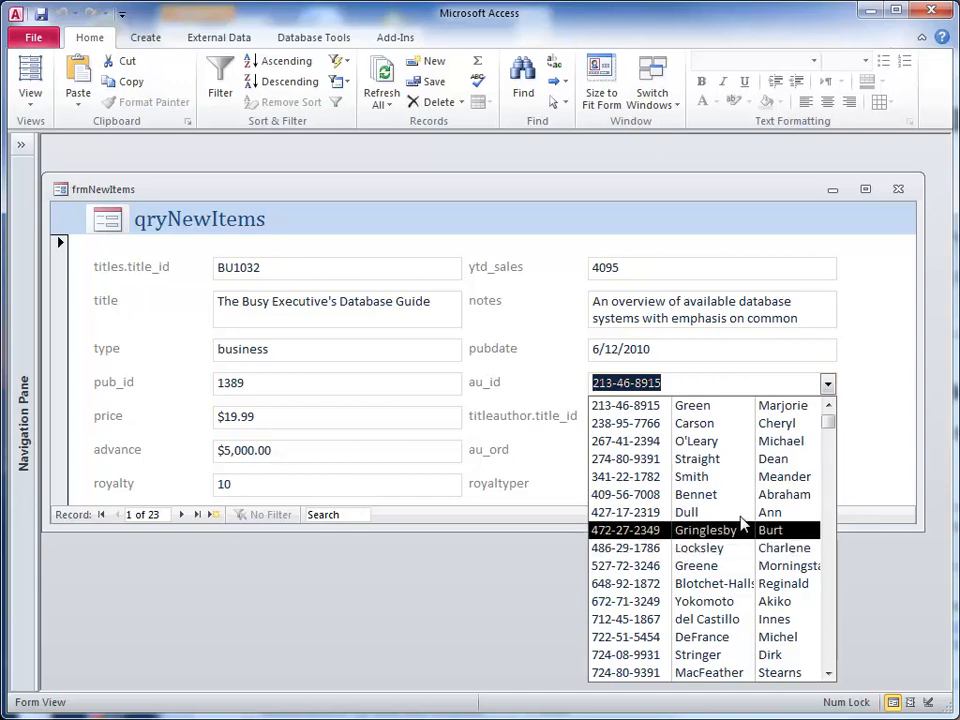
pyautogui.click(625, 405)
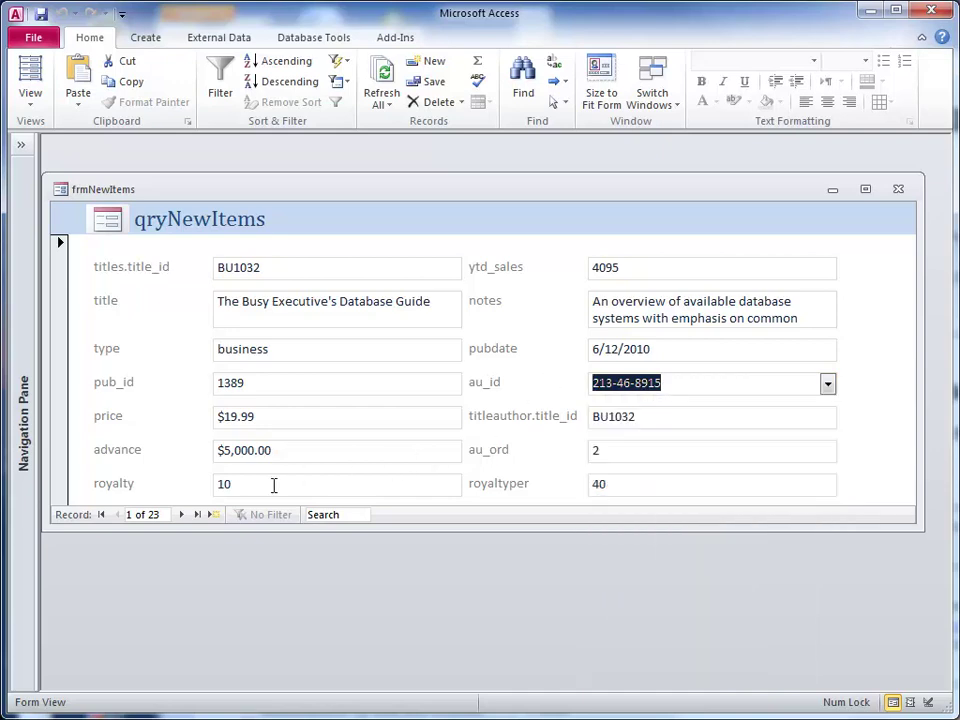
pyautogui.moveTo(197, 514)
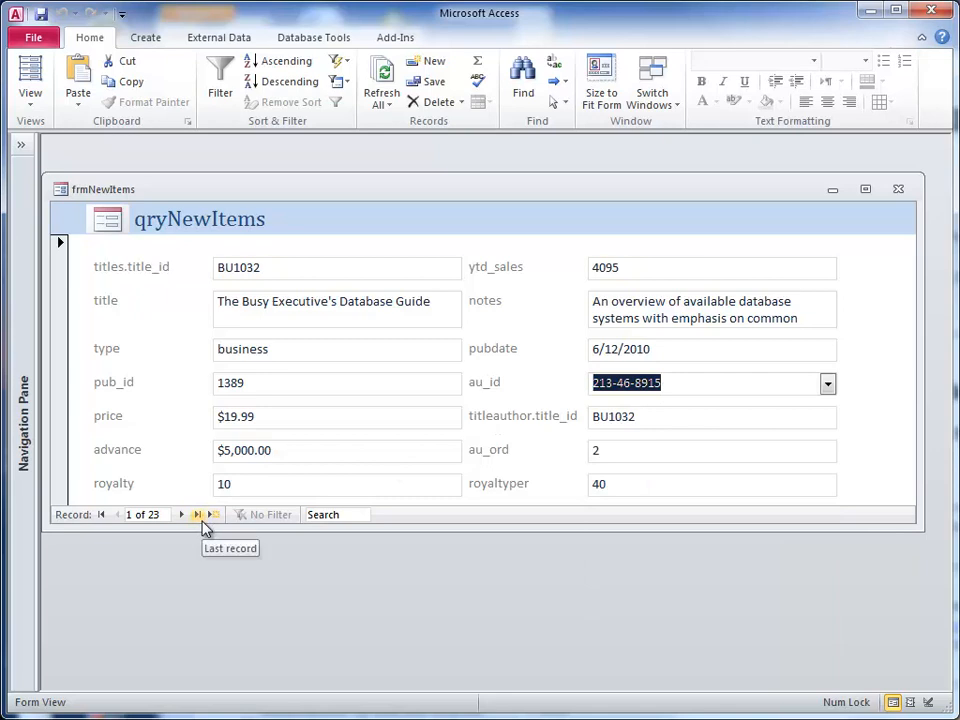
pyautogui.moveTo(190, 488)
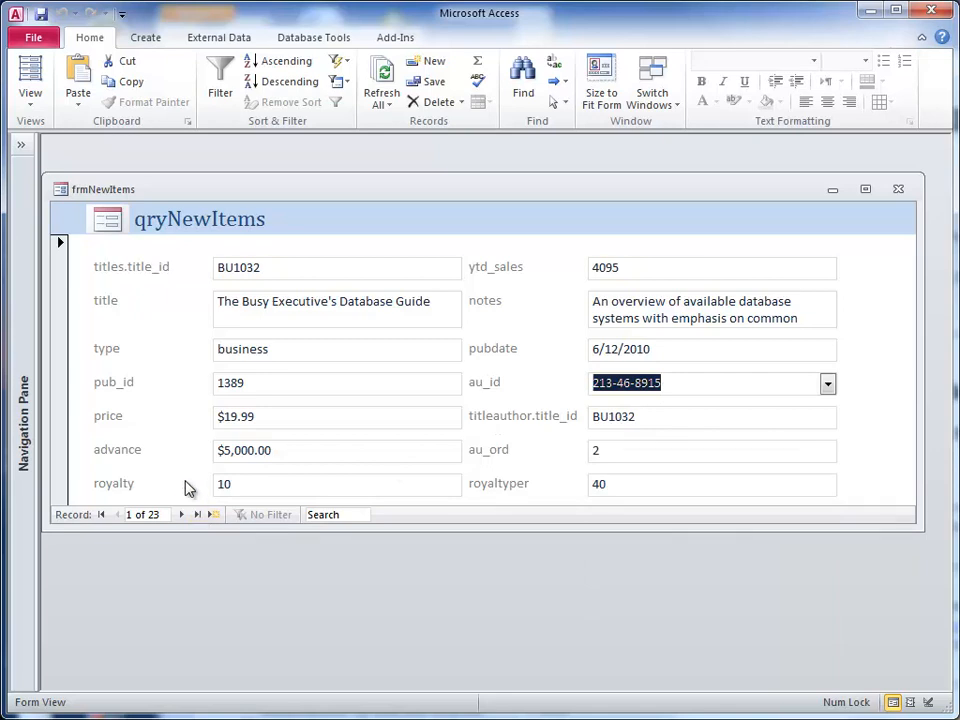
# Start a new record with title_id WM4444
pyautogui.click(213, 514)
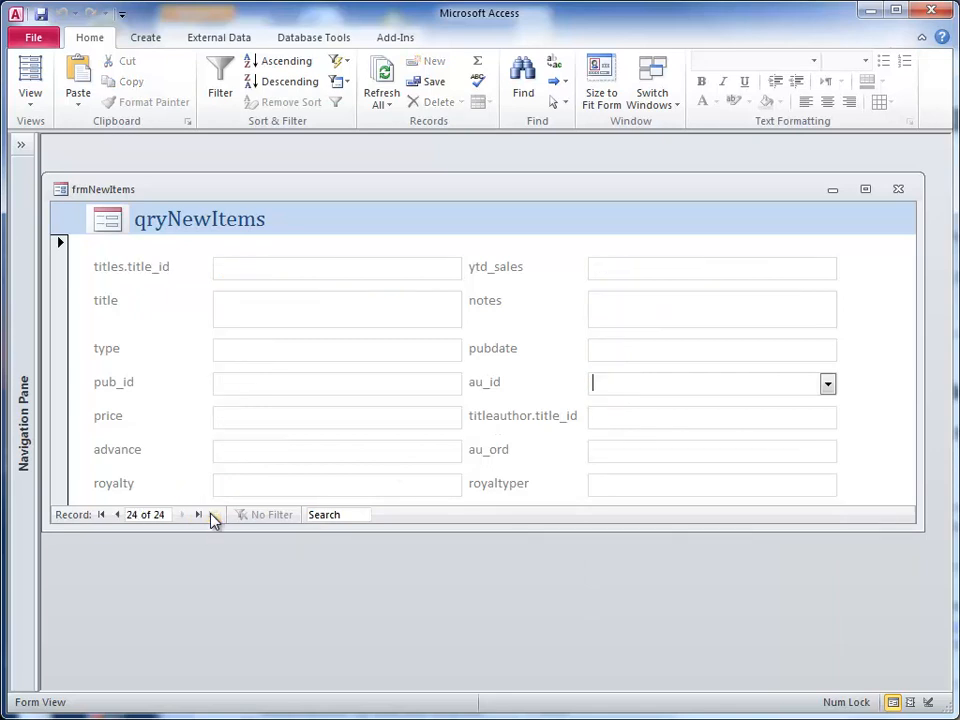
pyautogui.moveTo(217, 529)
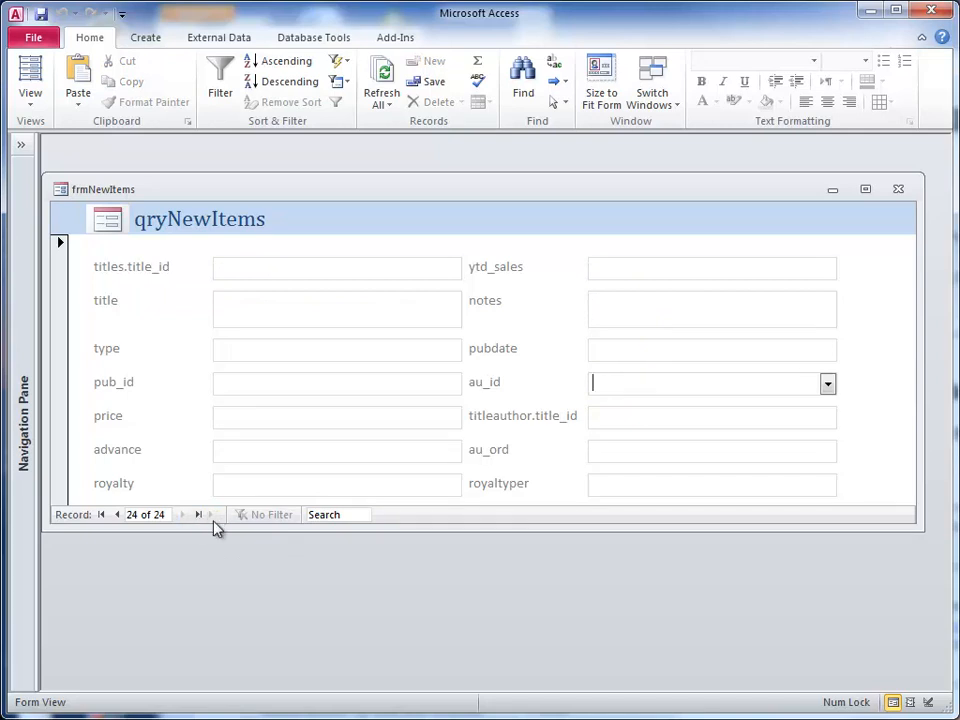
pyautogui.moveTo(210, 514)
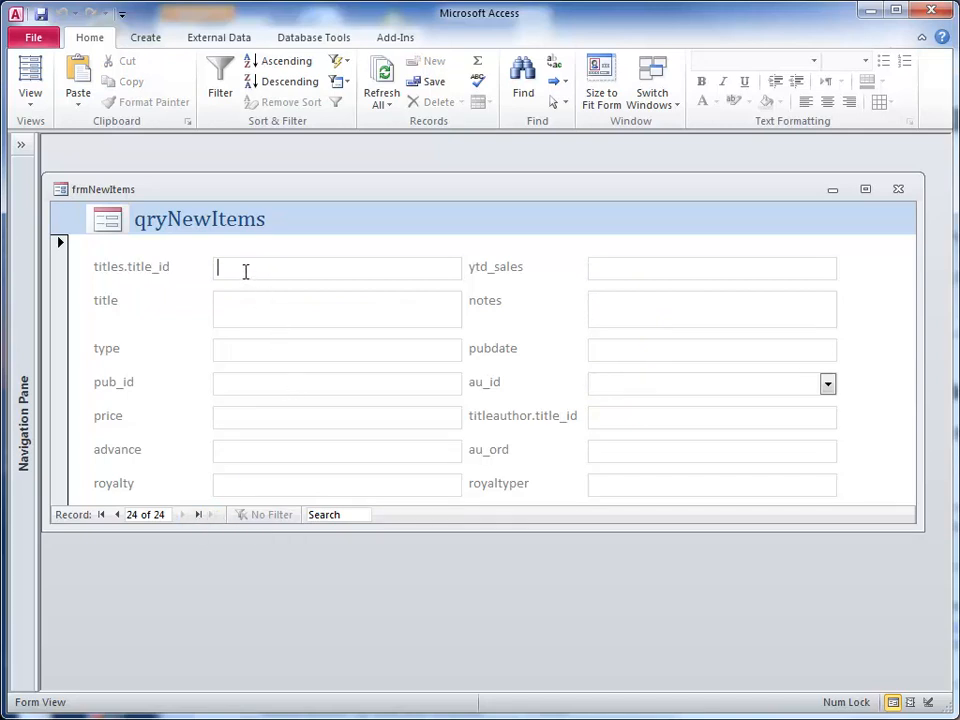
pyautogui.write('WM')
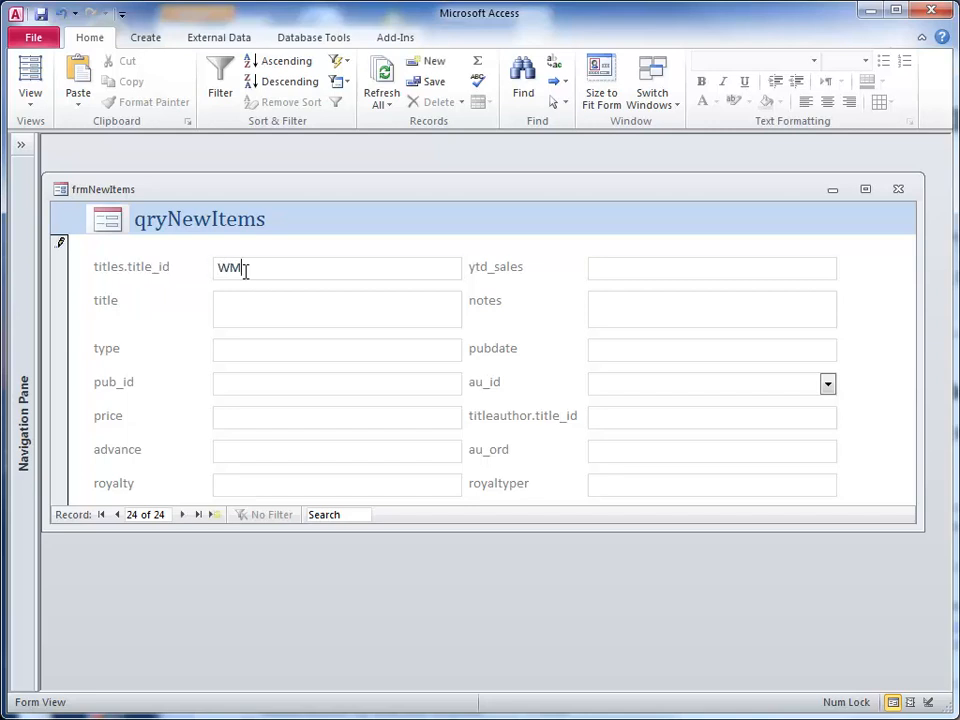
pyautogui.write('4444')
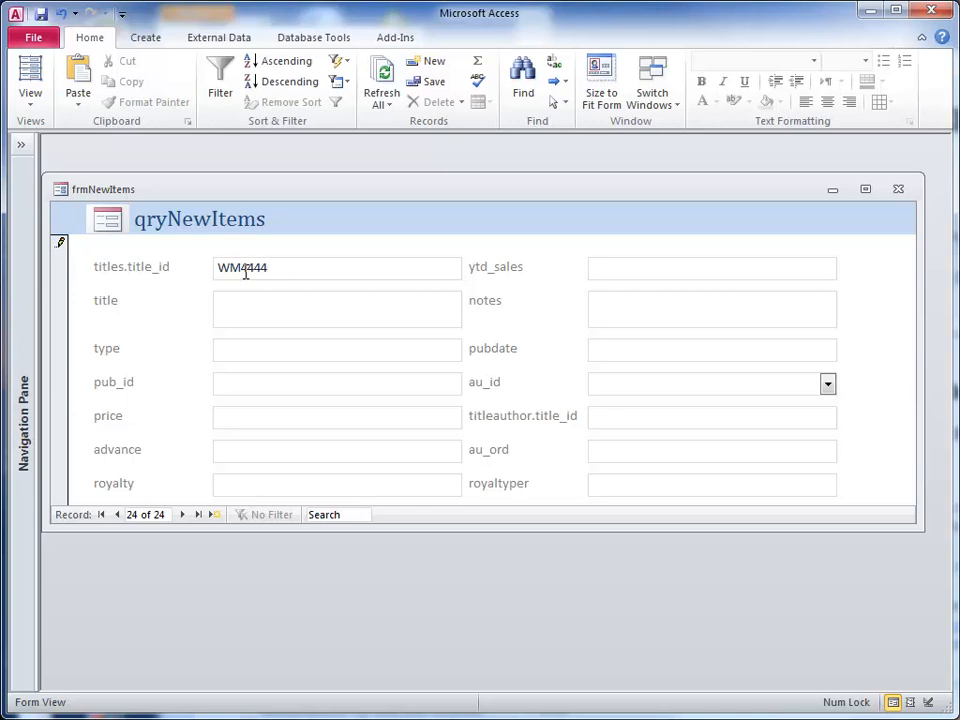
# Enter title Coffee Cup Confessions and type Crime
pyautogui.click(337, 309)
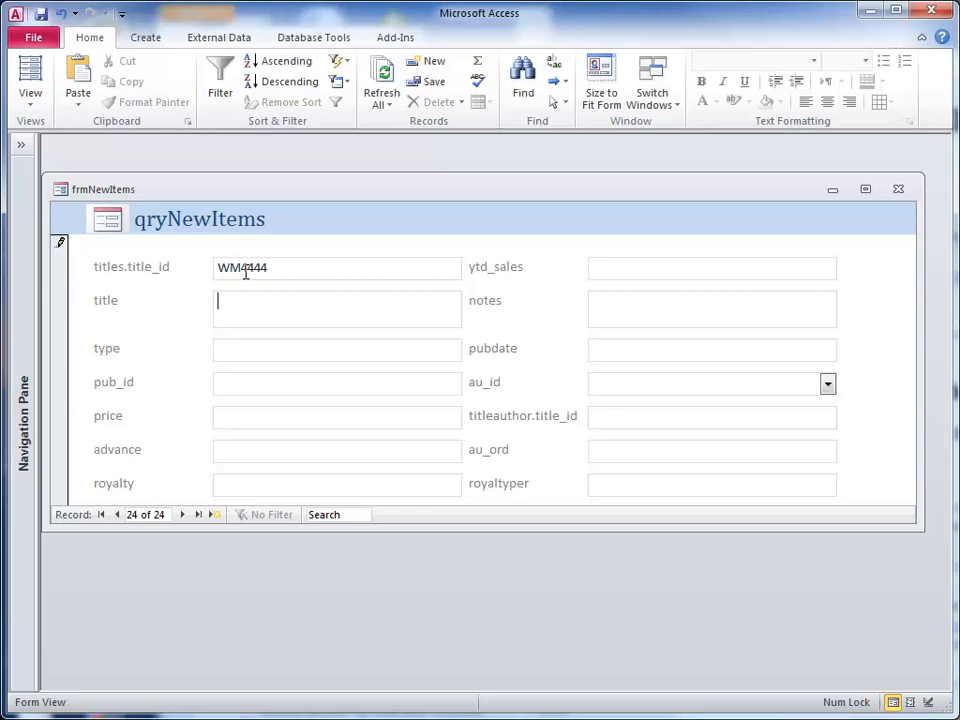
pyautogui.write('Coff')
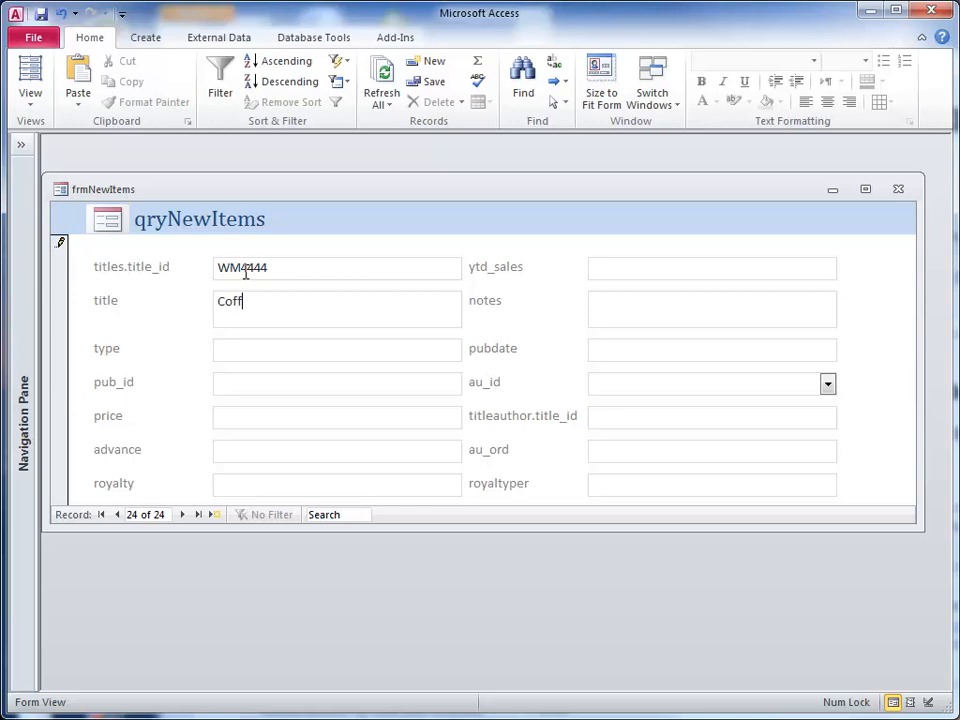
pyautogui.write('e')
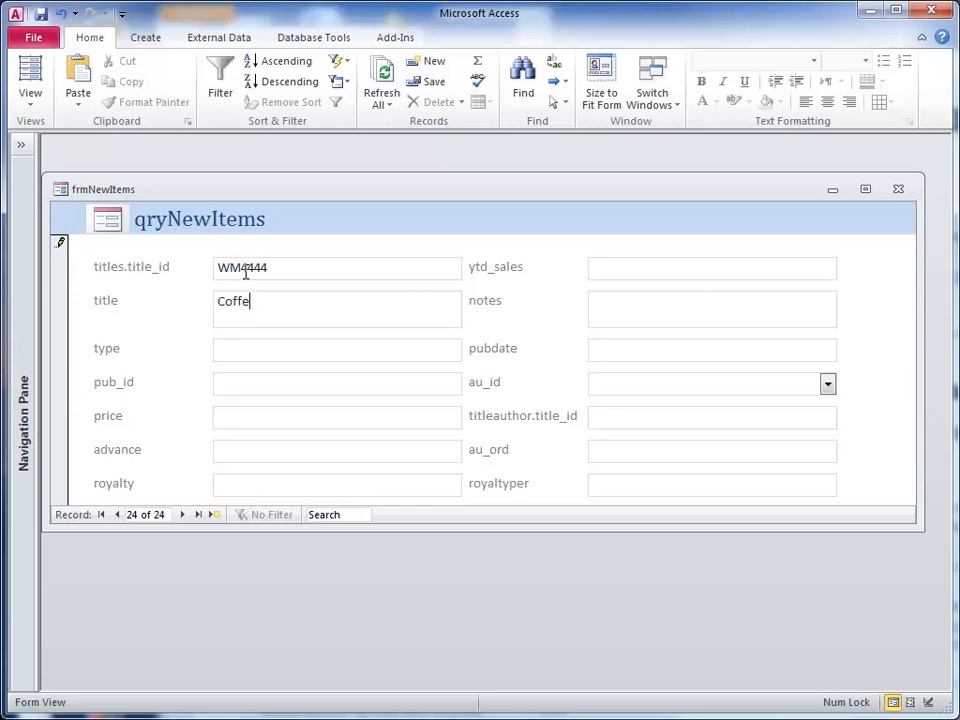
pyautogui.write('e C')
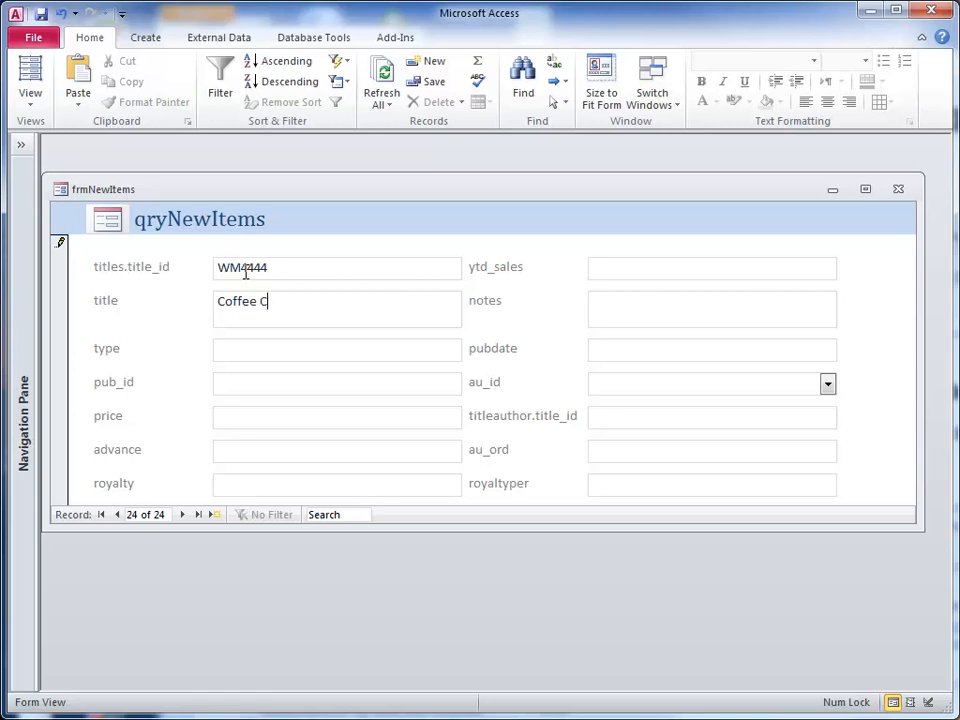
pyautogui.write('up')
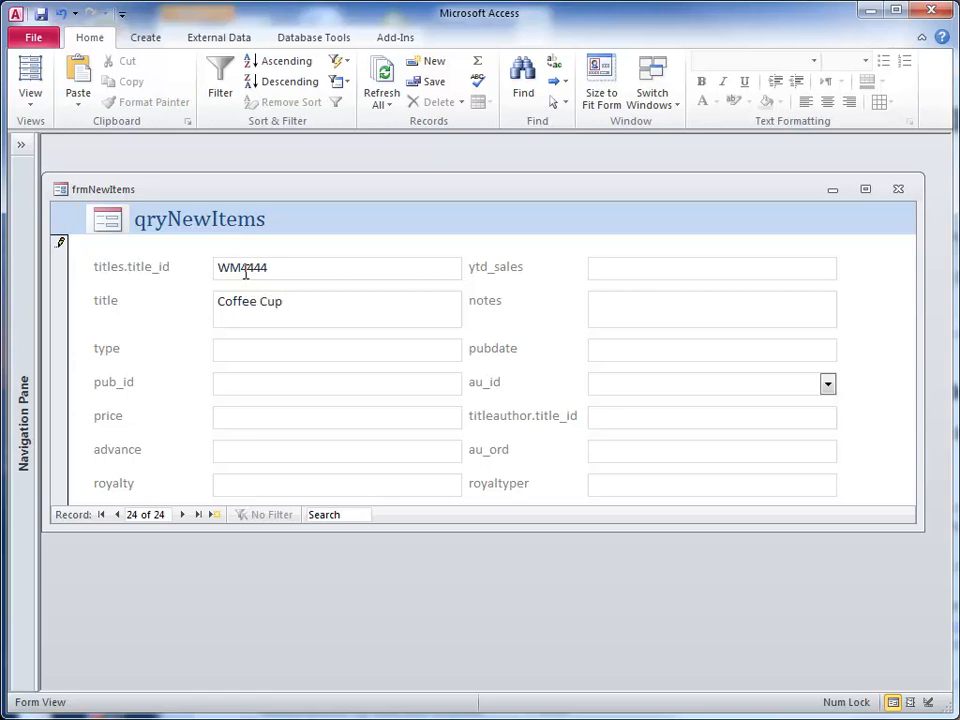
pyautogui.write('Co')
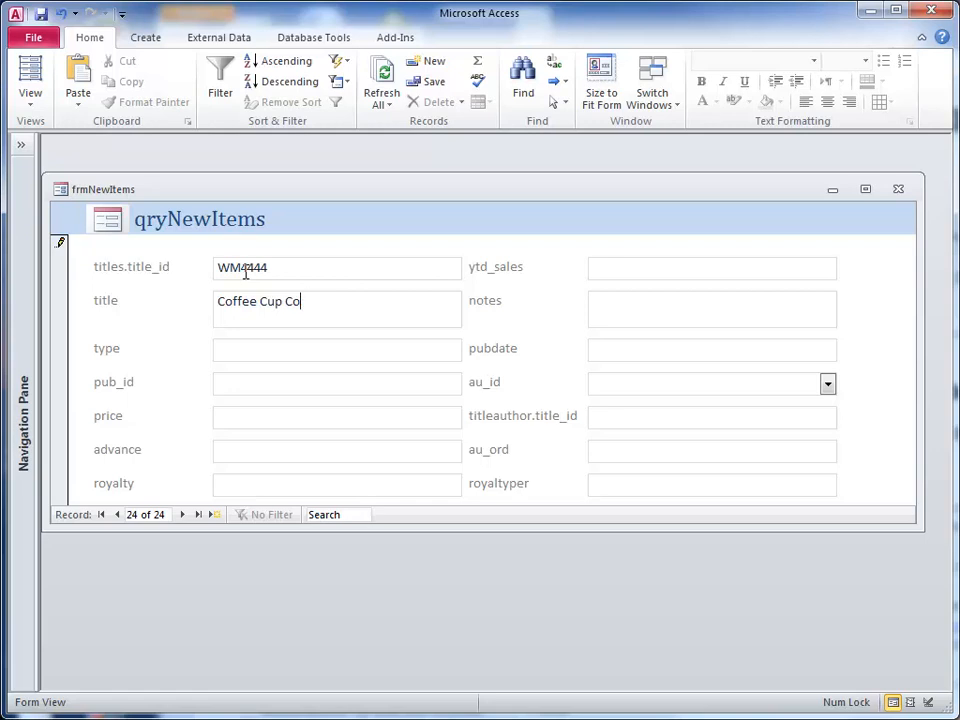
pyautogui.write('nfessions')
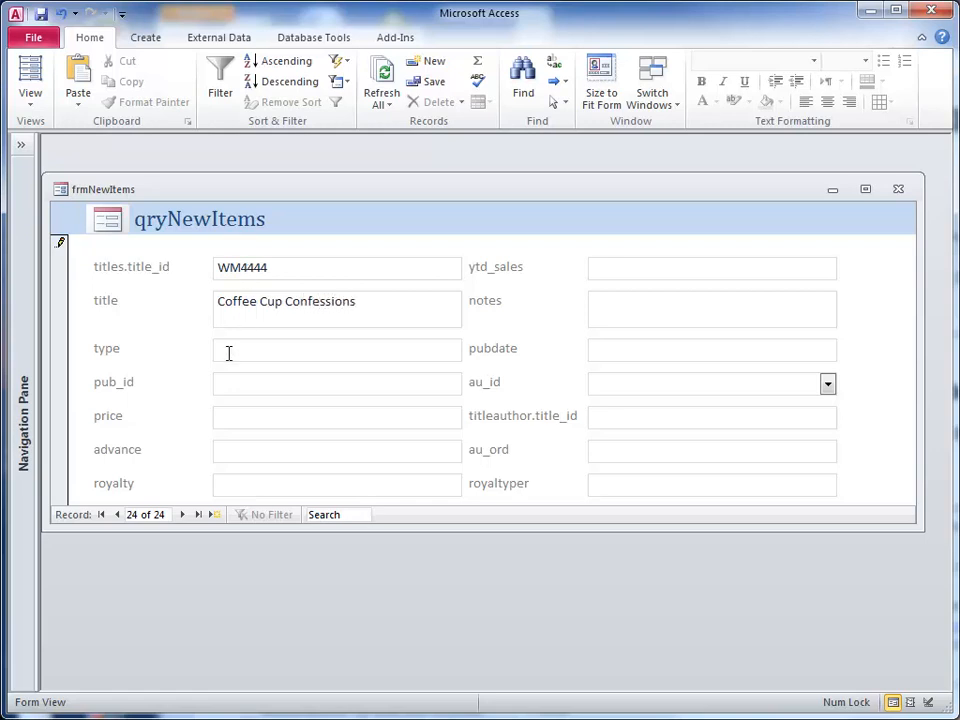
pyautogui.write('Cr')
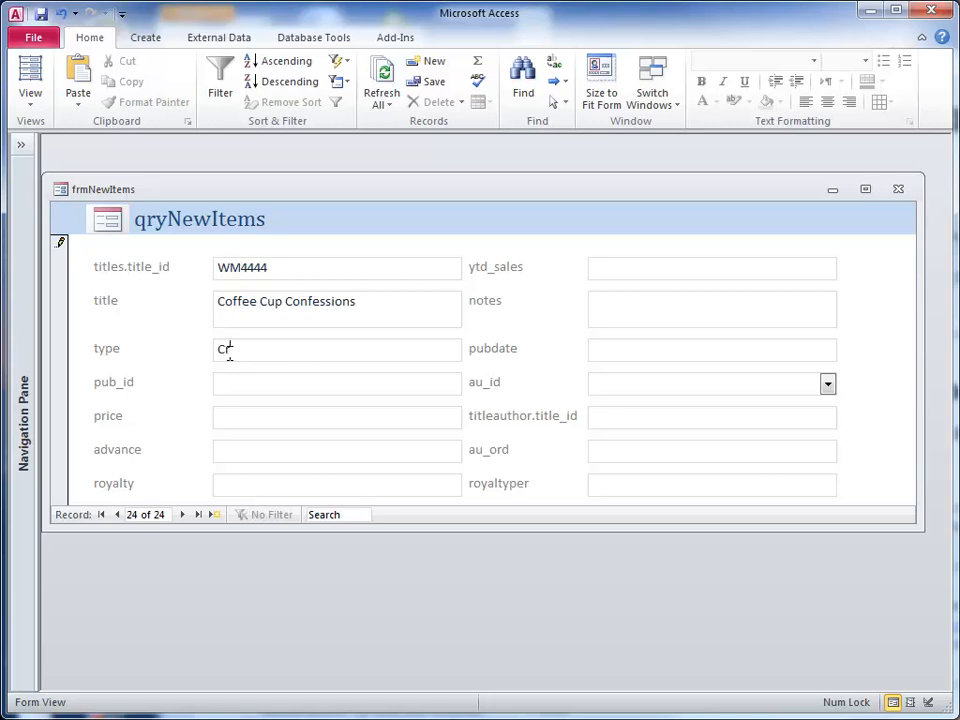
pyautogui.write('ime')
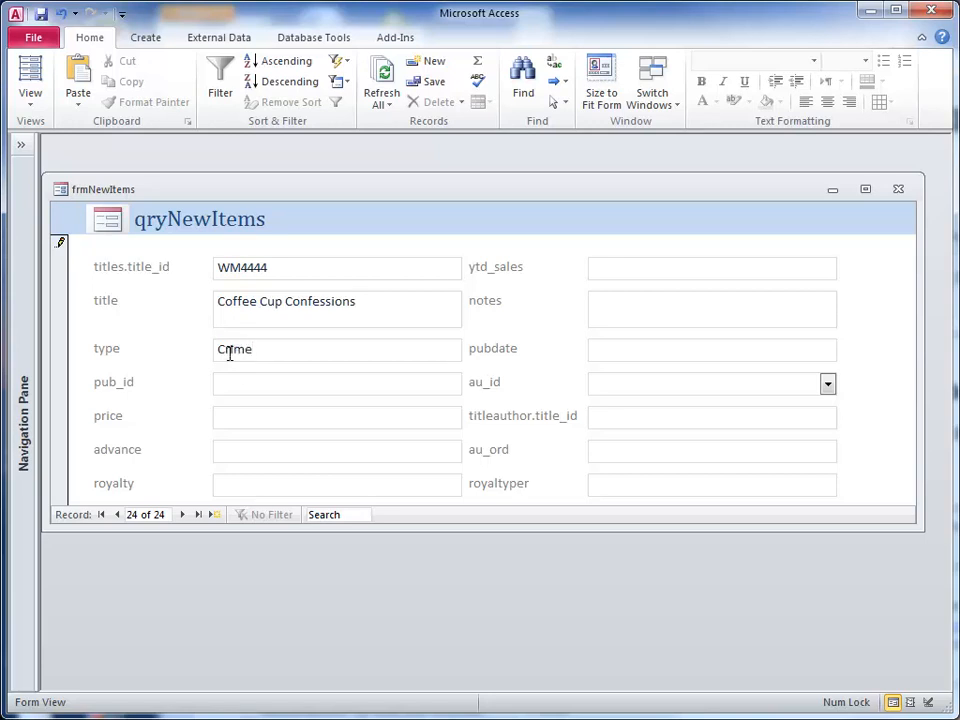
pyautogui.click(337, 382)
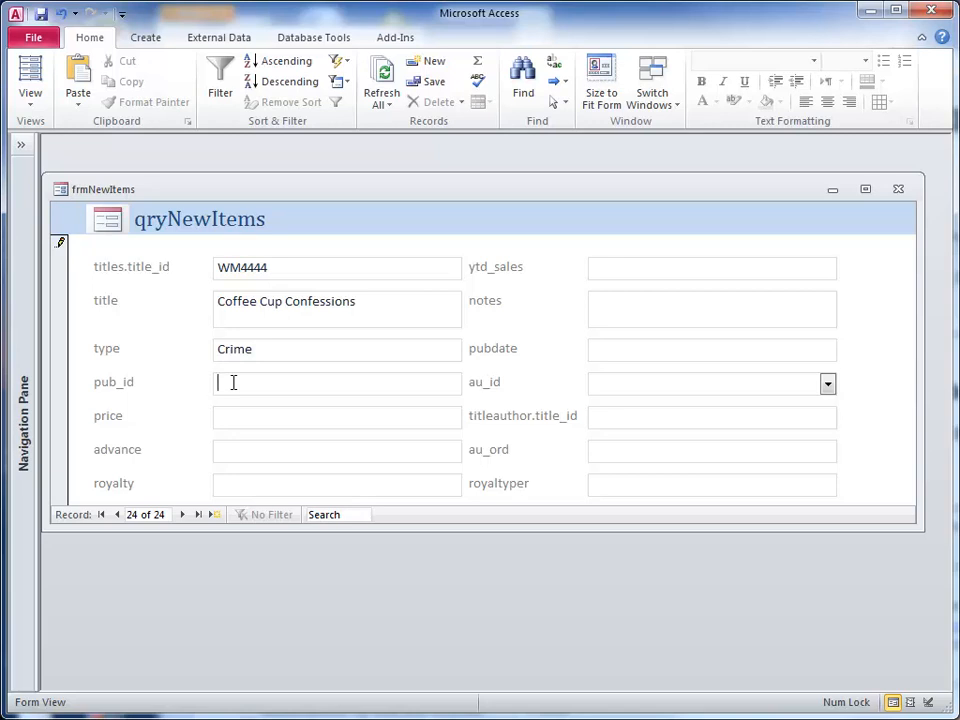
# Check the publishers table for IDs and enter pub_id 0736
pyautogui.click(22, 145)
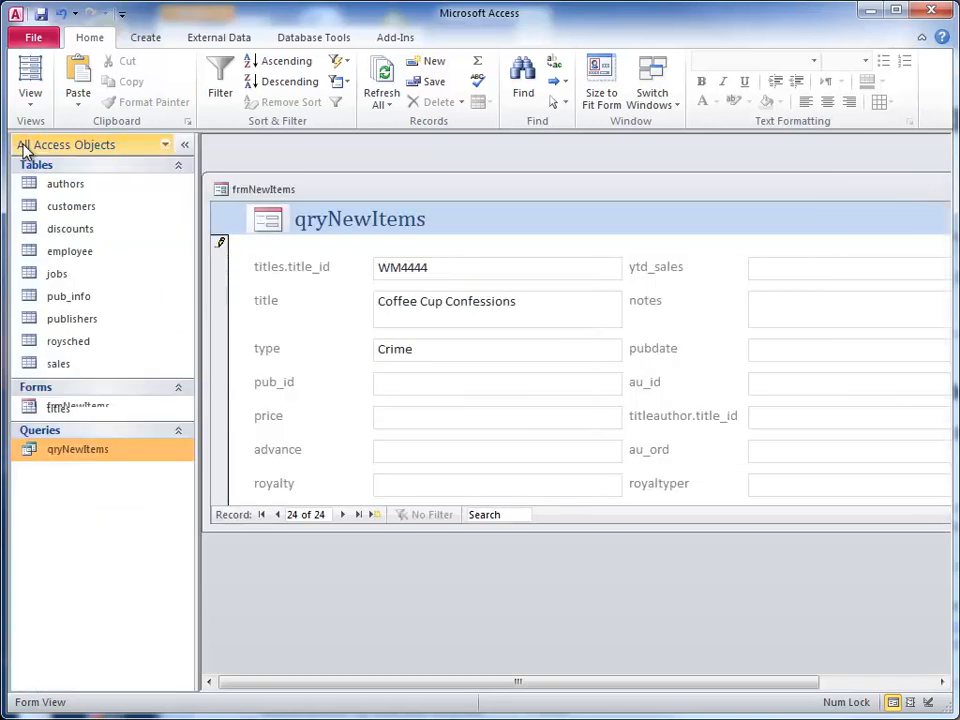
pyautogui.doubleClick(72, 318)
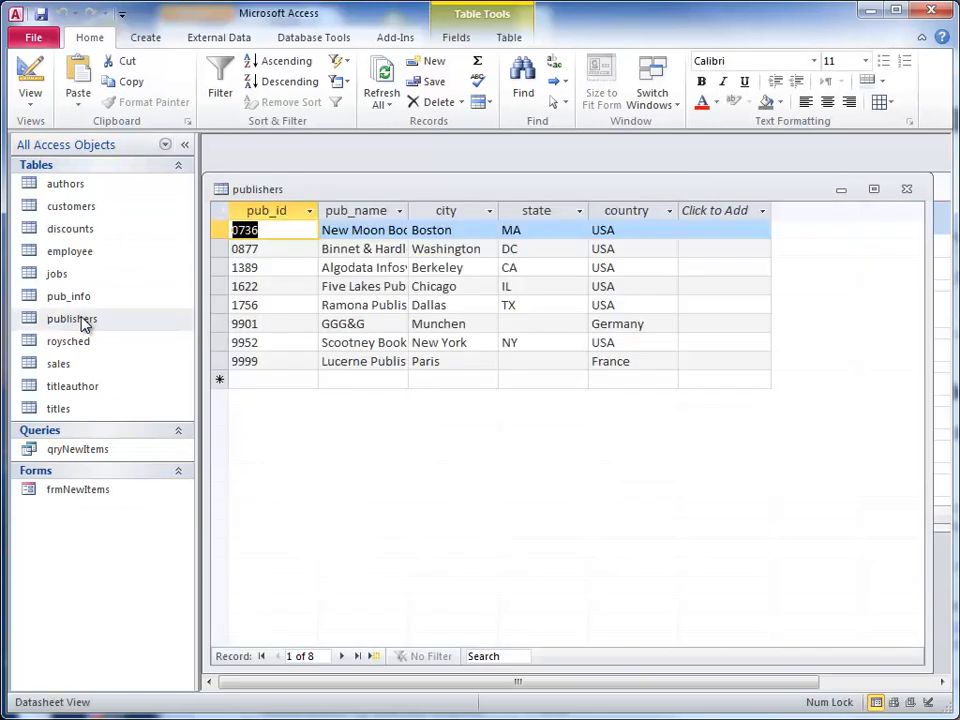
pyautogui.moveTo(828, 208)
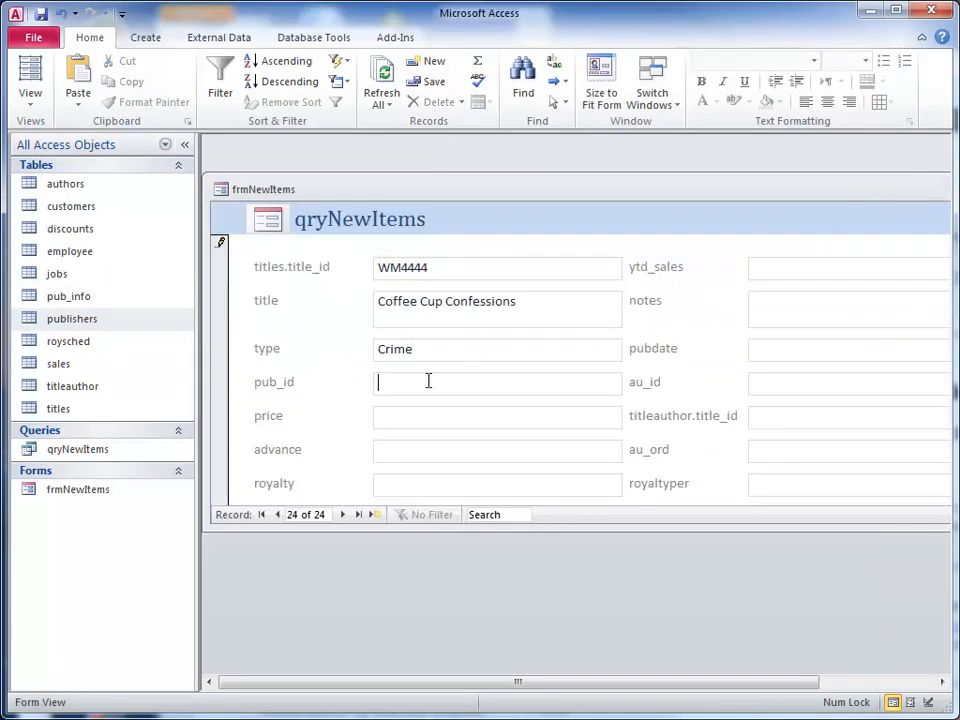
pyautogui.write('0')
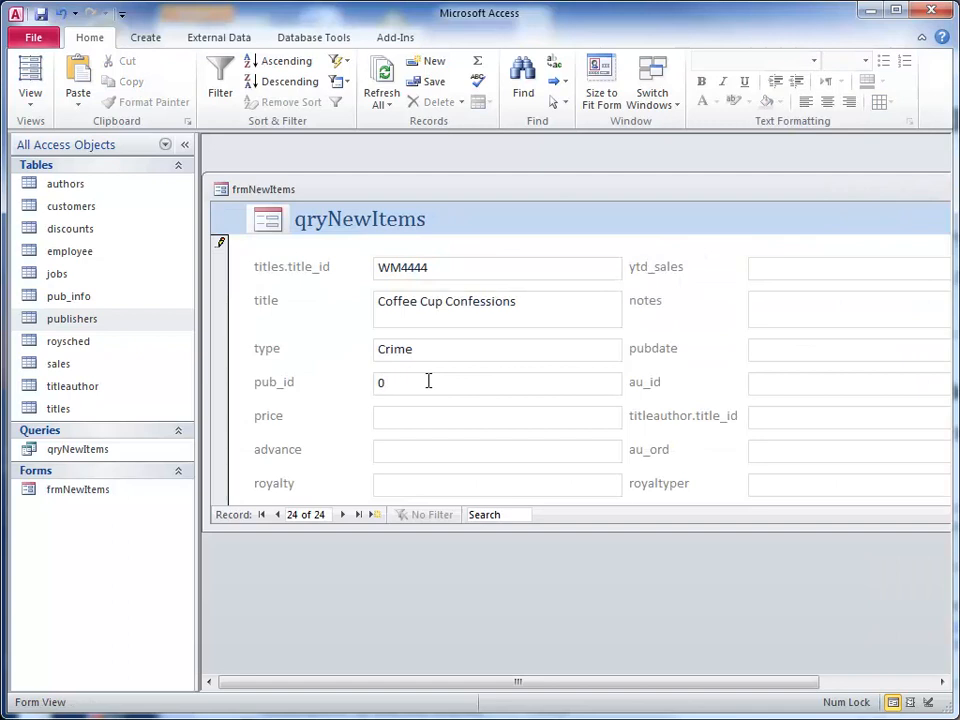
pyautogui.write('773')
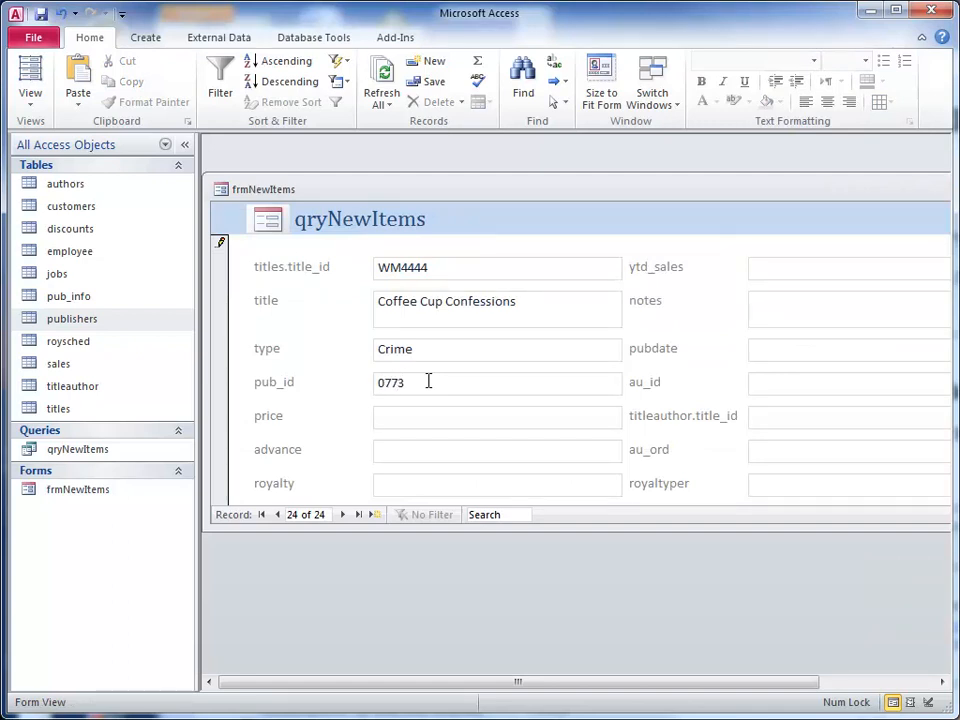
pyautogui.press('Backspace')
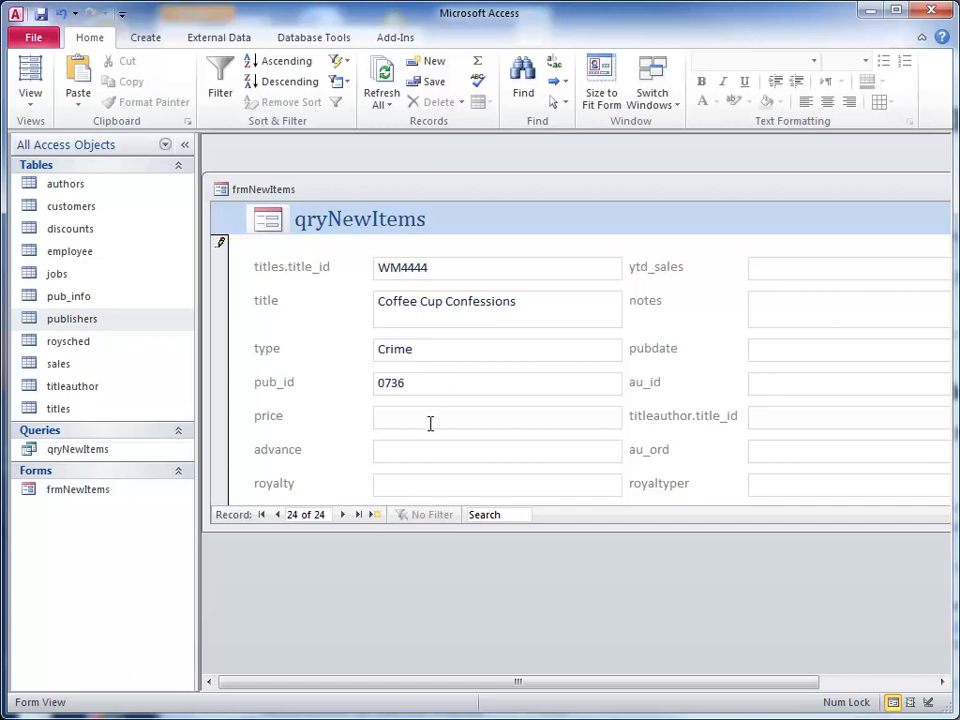
# Enter price 14.99 and pubdate 3/13/2013
pyautogui.click(430, 416)
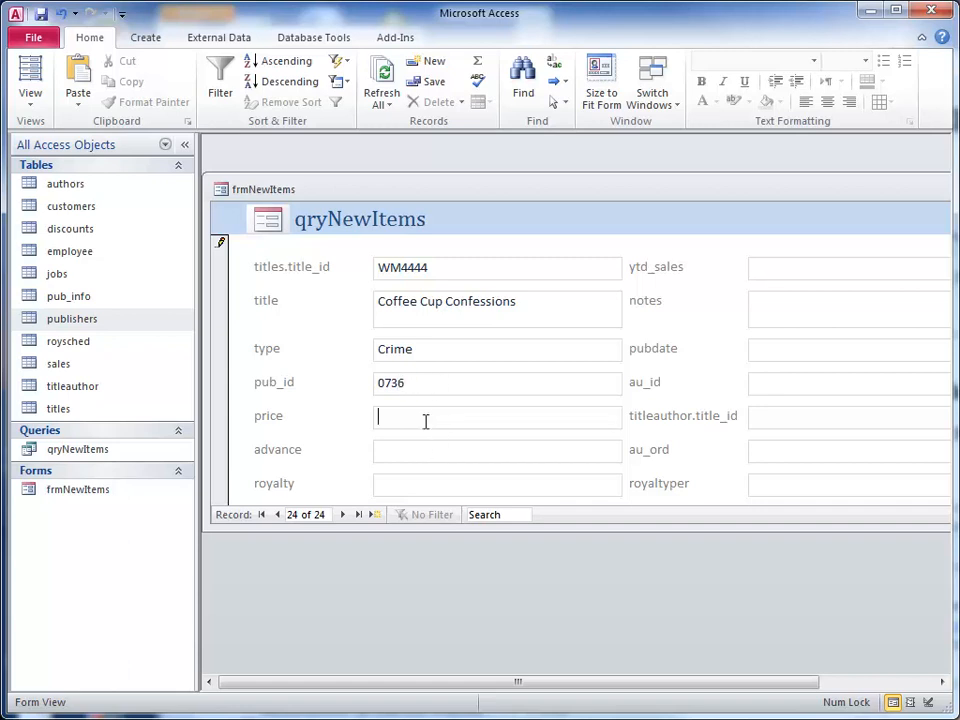
pyautogui.write('14.99')
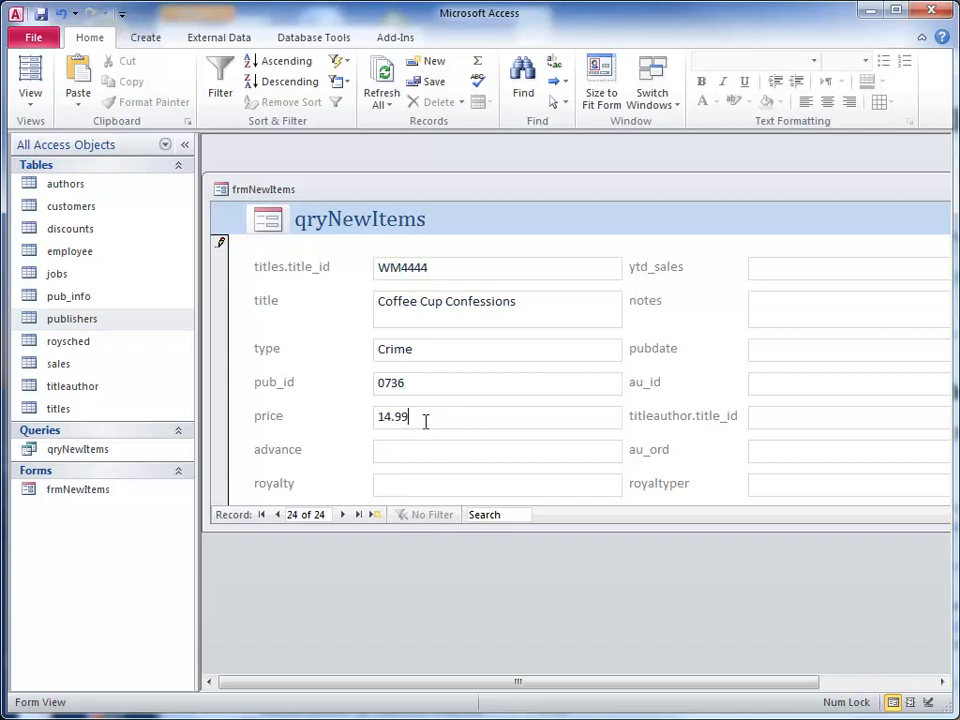
pyautogui.moveTo(427, 491)
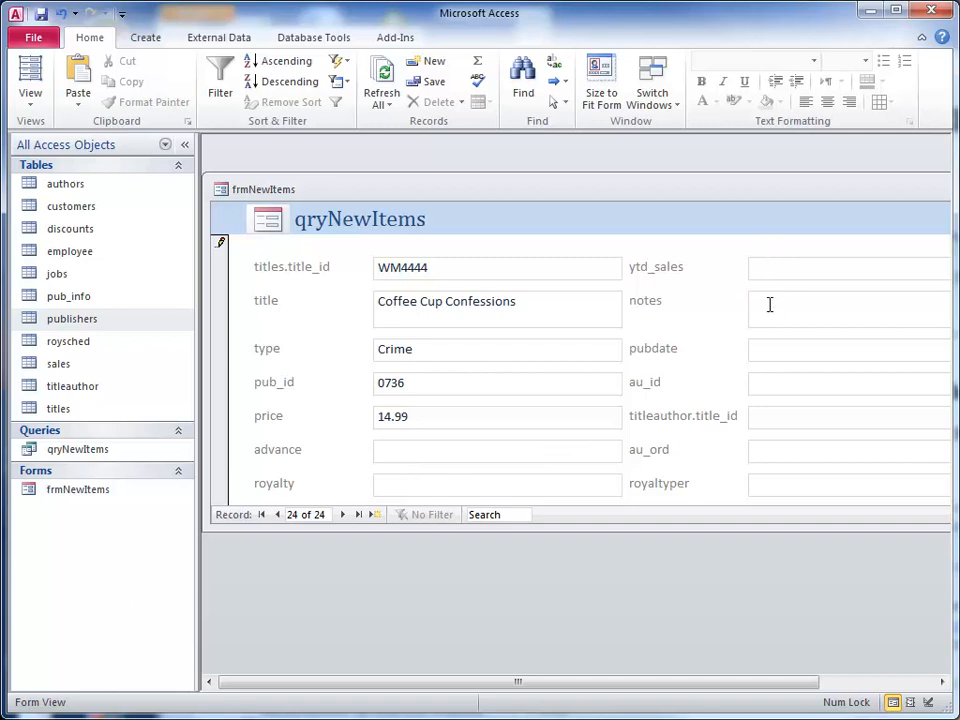
pyautogui.click(850, 348)
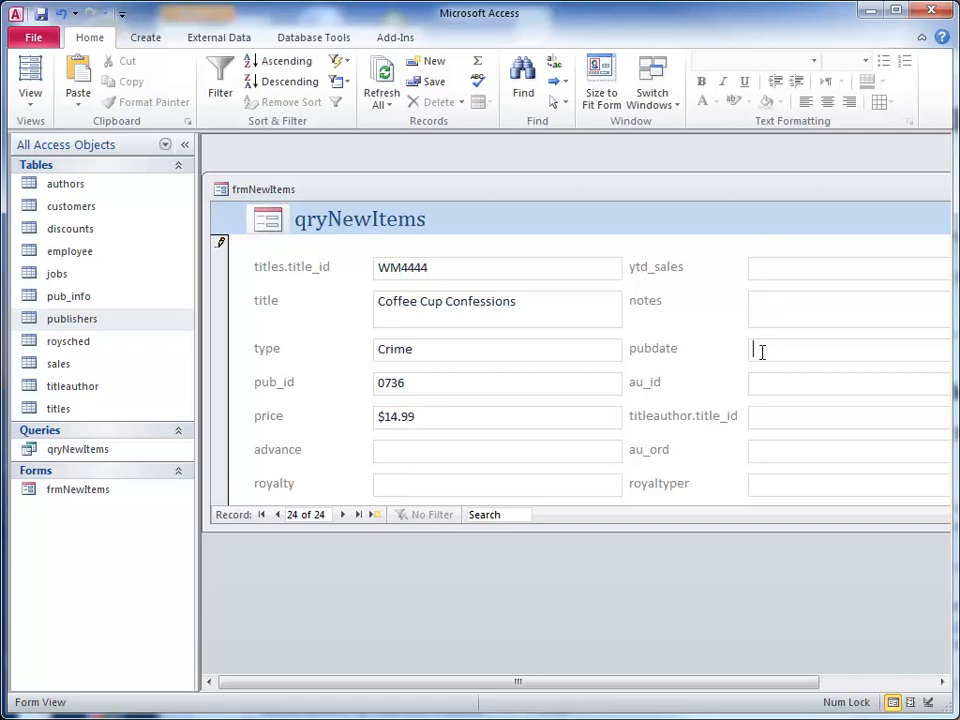
pyautogui.write('3/1')
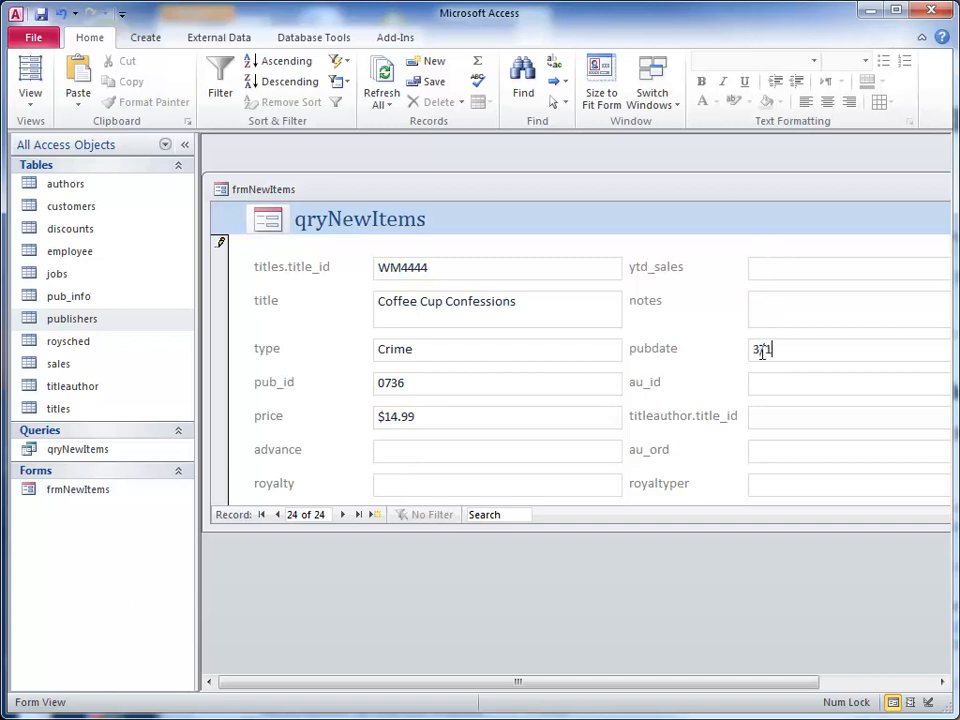
pyautogui.write('3/2013')
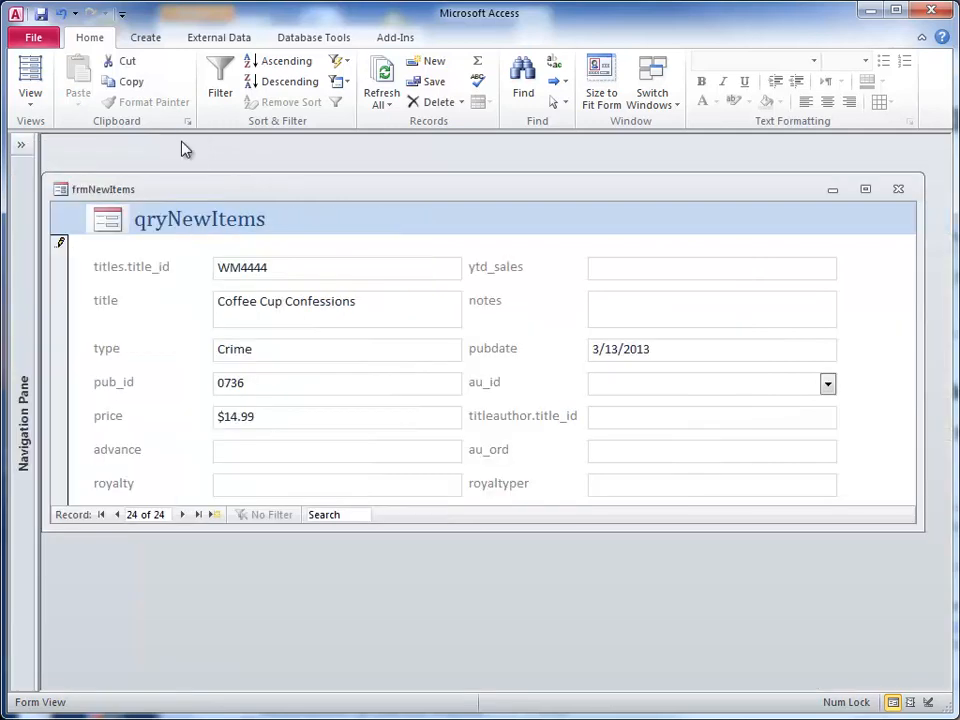
# Choose author 274-80-9391 from the au_id list for record 24
pyautogui.click(827, 383)
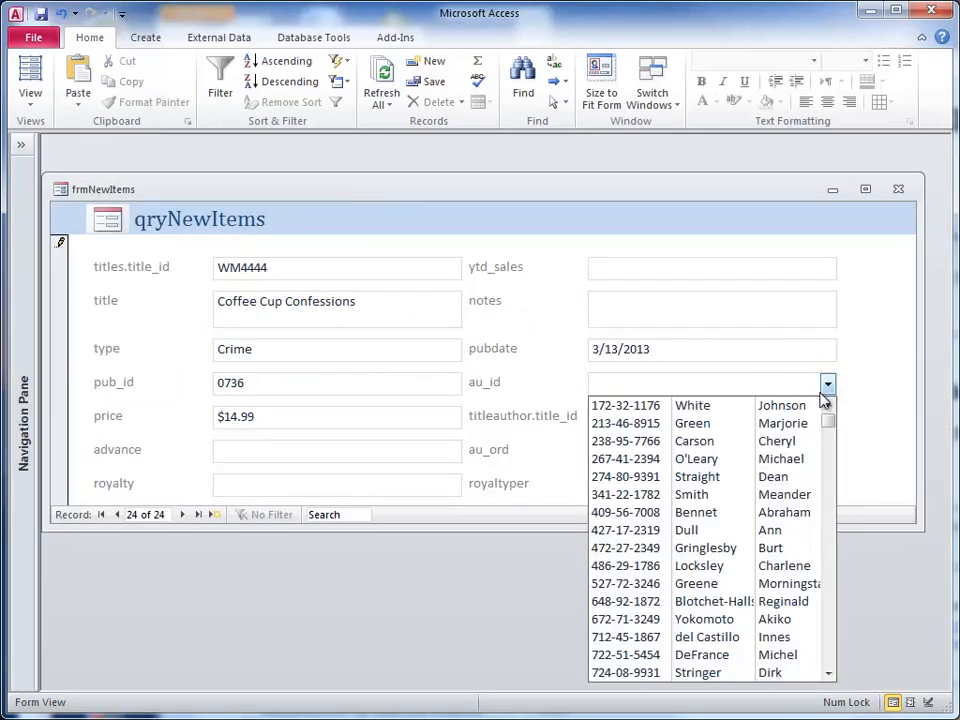
pyautogui.click(625, 476)
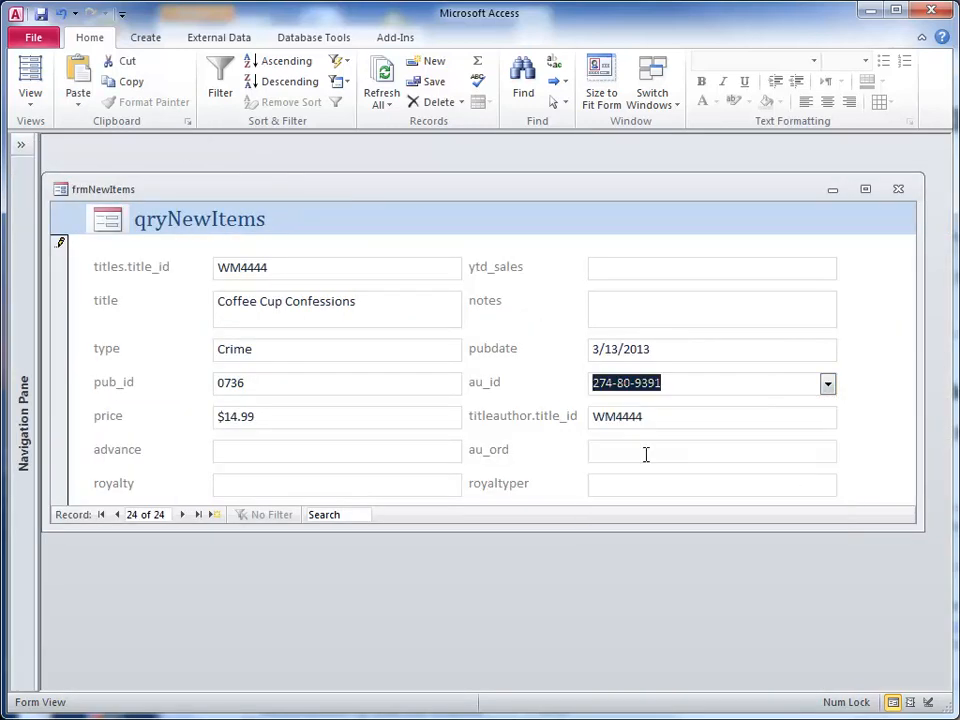
pyautogui.moveTo(588, 423)
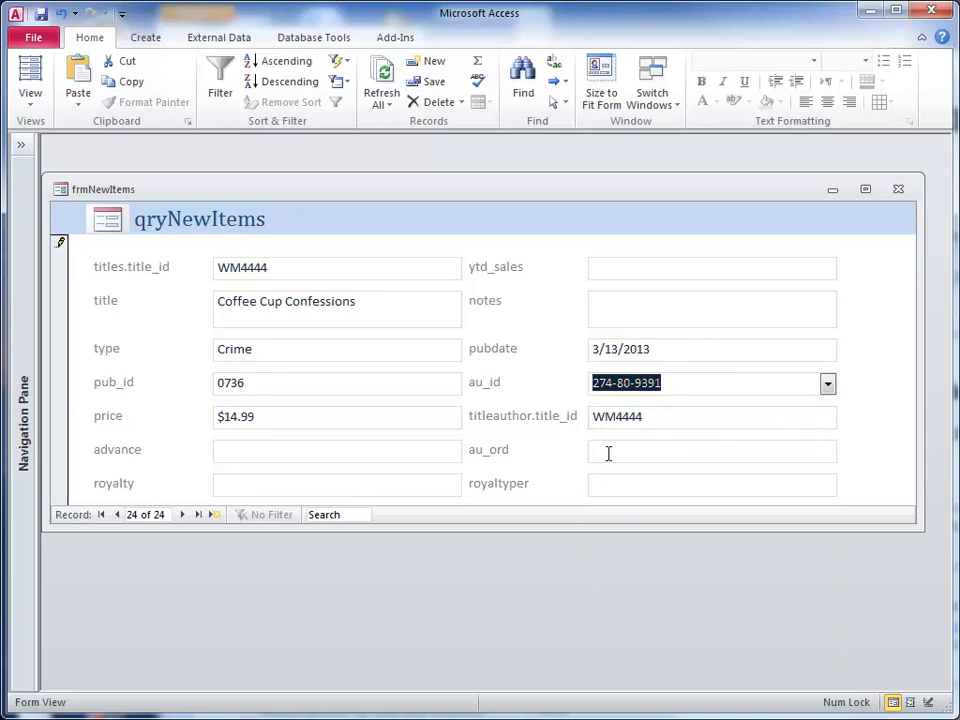
pyautogui.moveTo(135, 278)
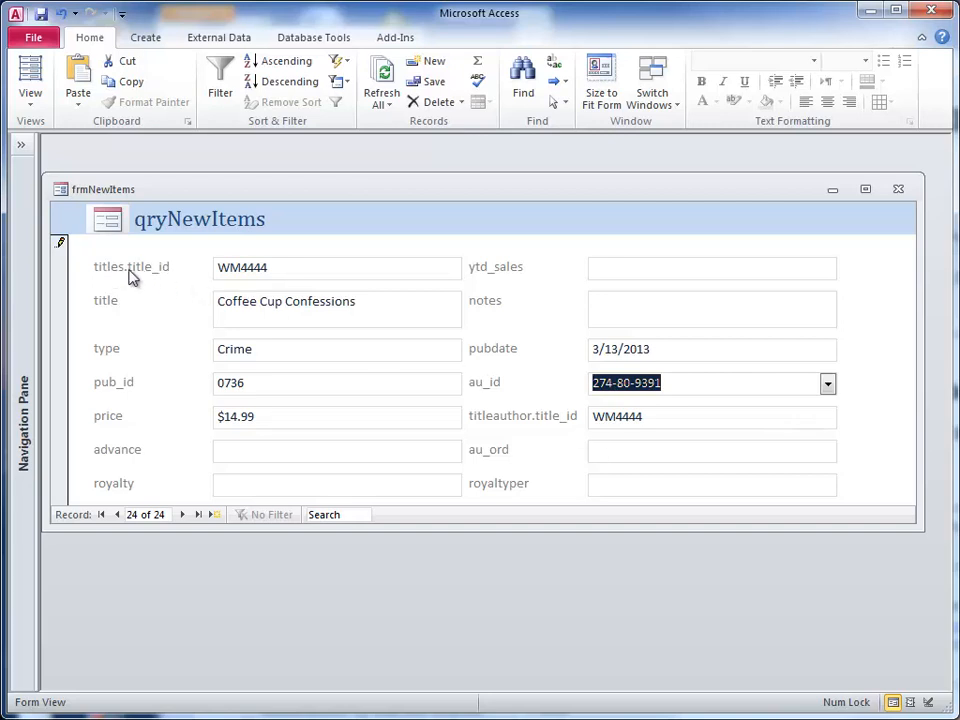
pyautogui.moveTo(138, 278)
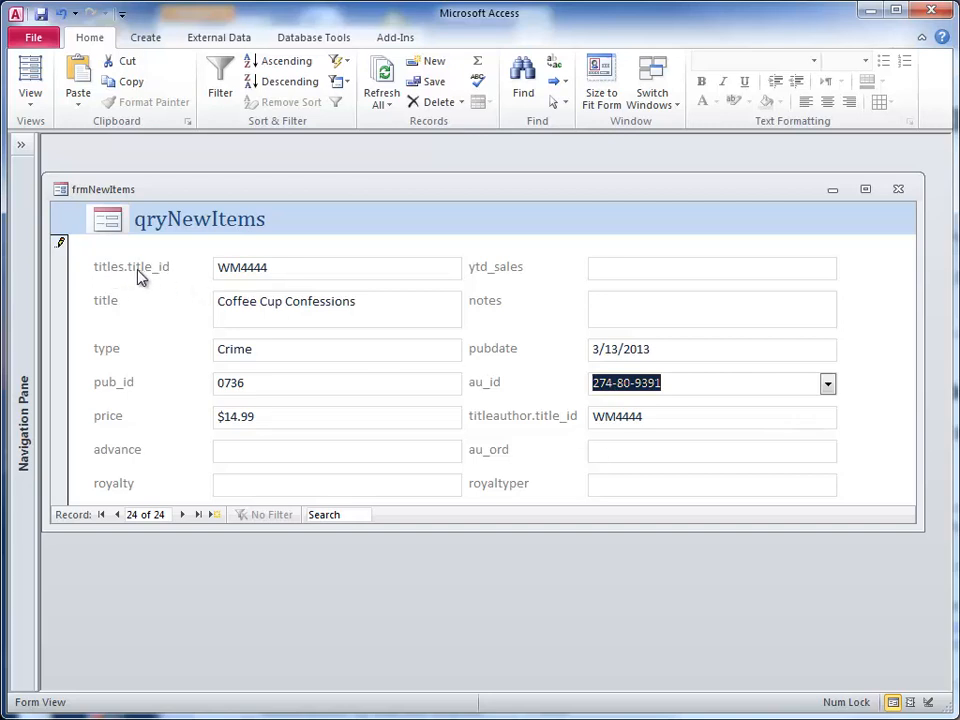
pyautogui.moveTo(505, 447)
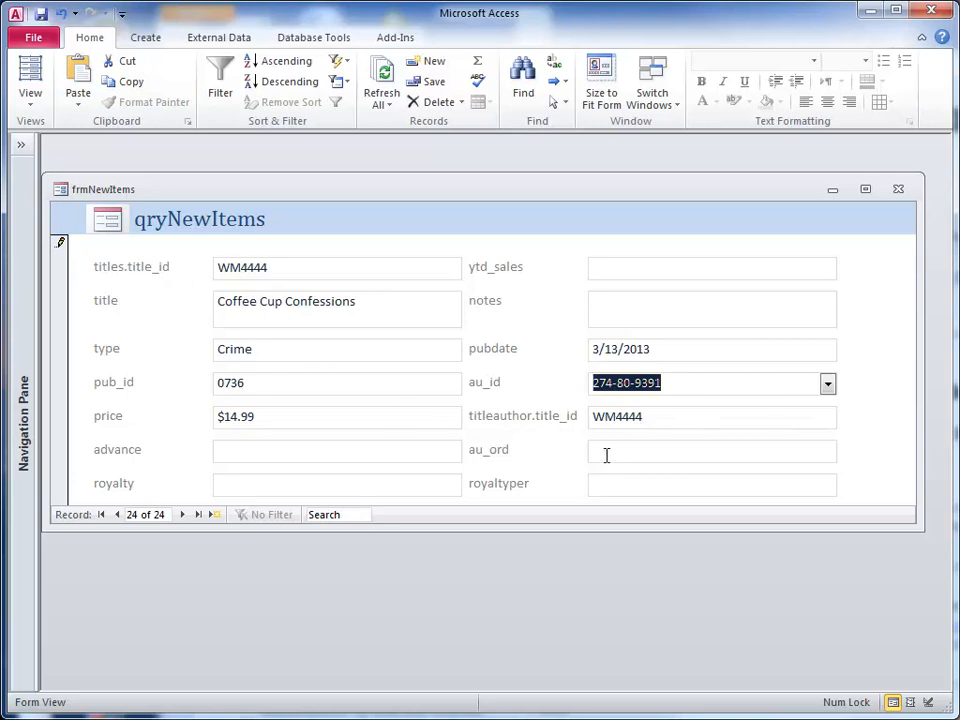
pyautogui.moveTo(621, 479)
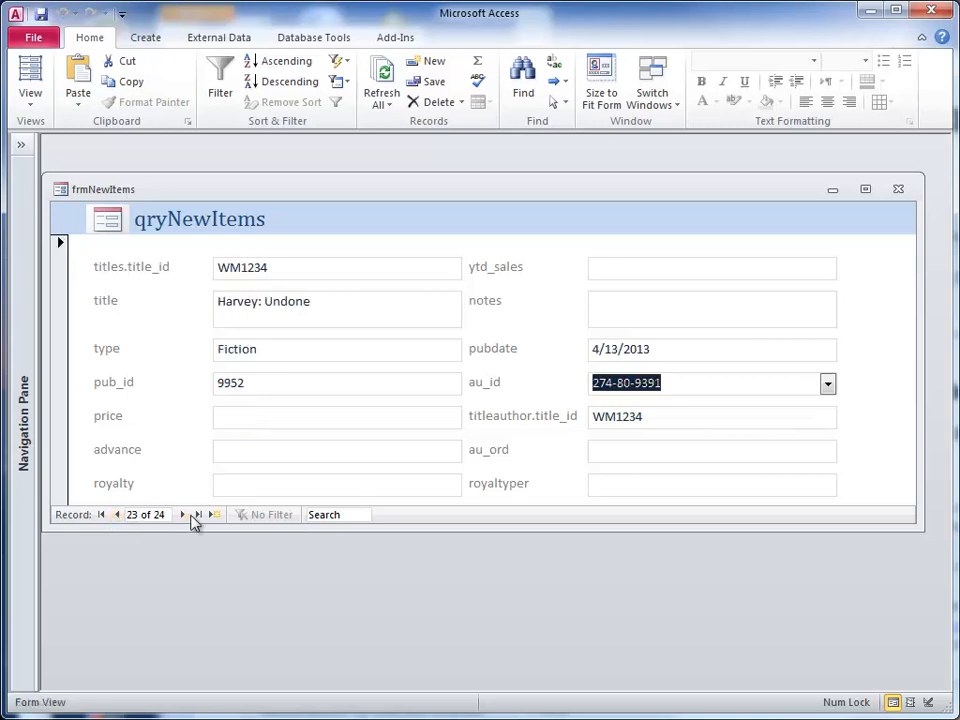
# Move to the next record to return to Coffee Cup Confessions
pyautogui.click(182, 514)
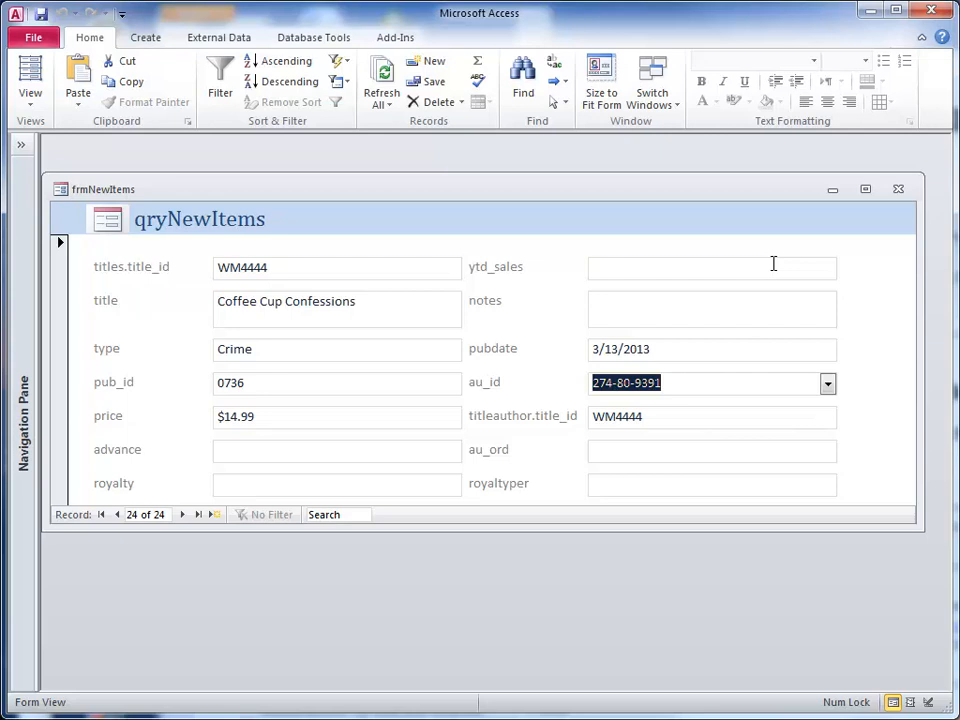
pyautogui.moveTo(640, 193)
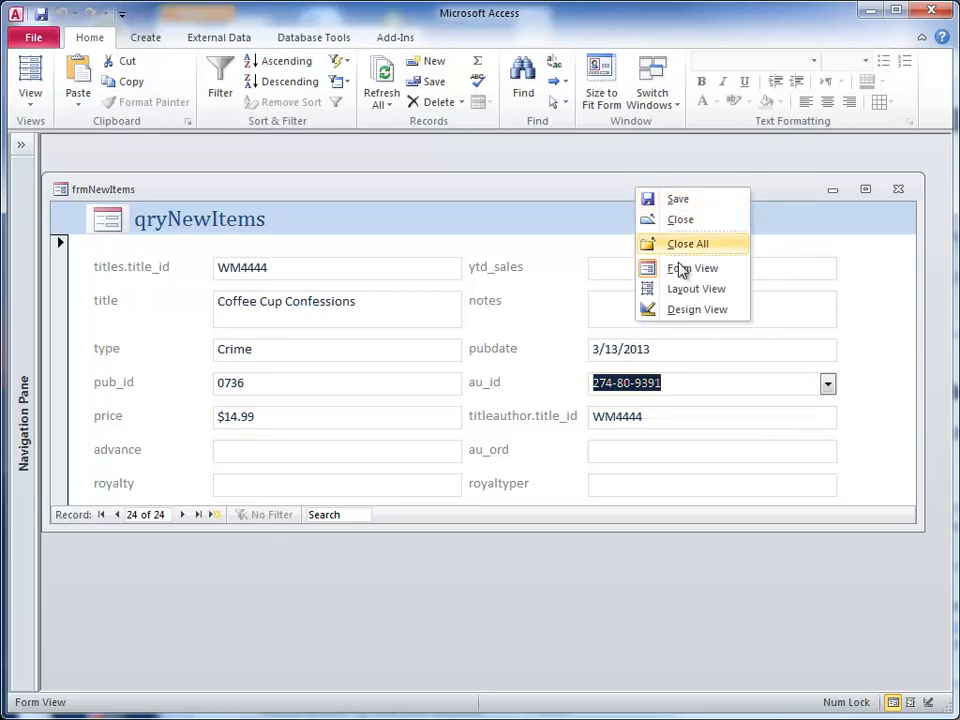
# Switch frmNewItems to Design View and select the pub_id field control
pyautogui.click(696, 309)
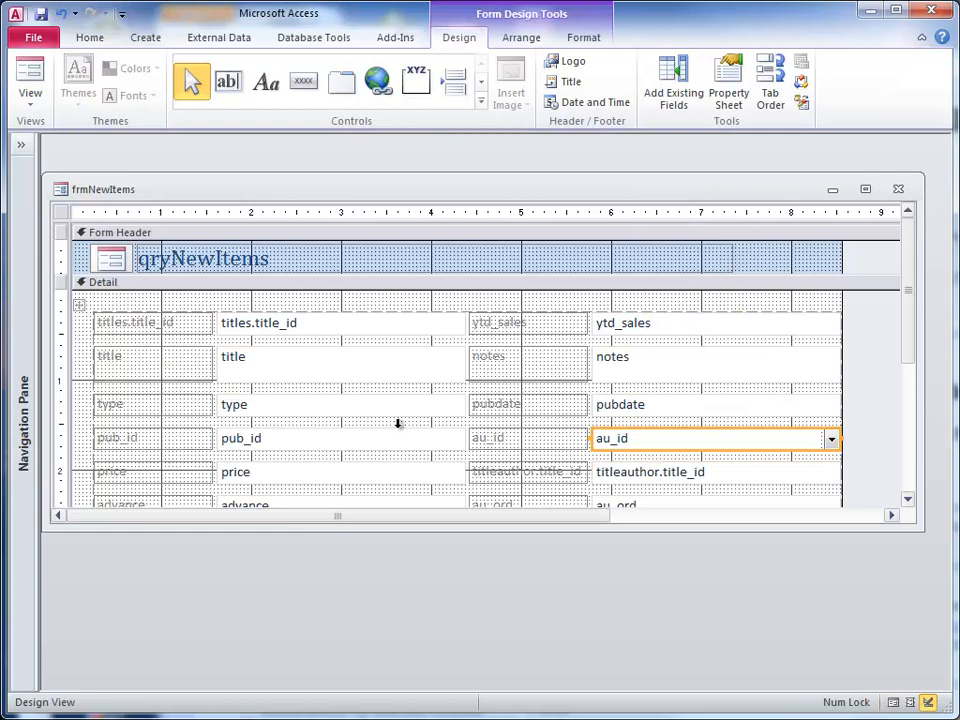
pyautogui.moveTo(386, 446)
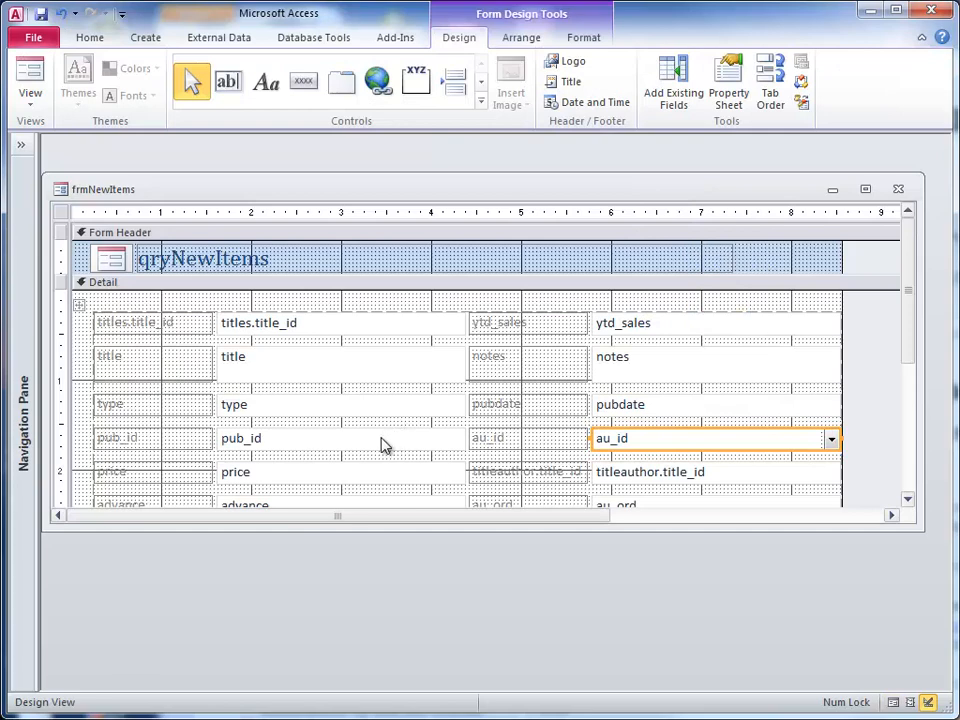
pyautogui.moveTo(365, 444)
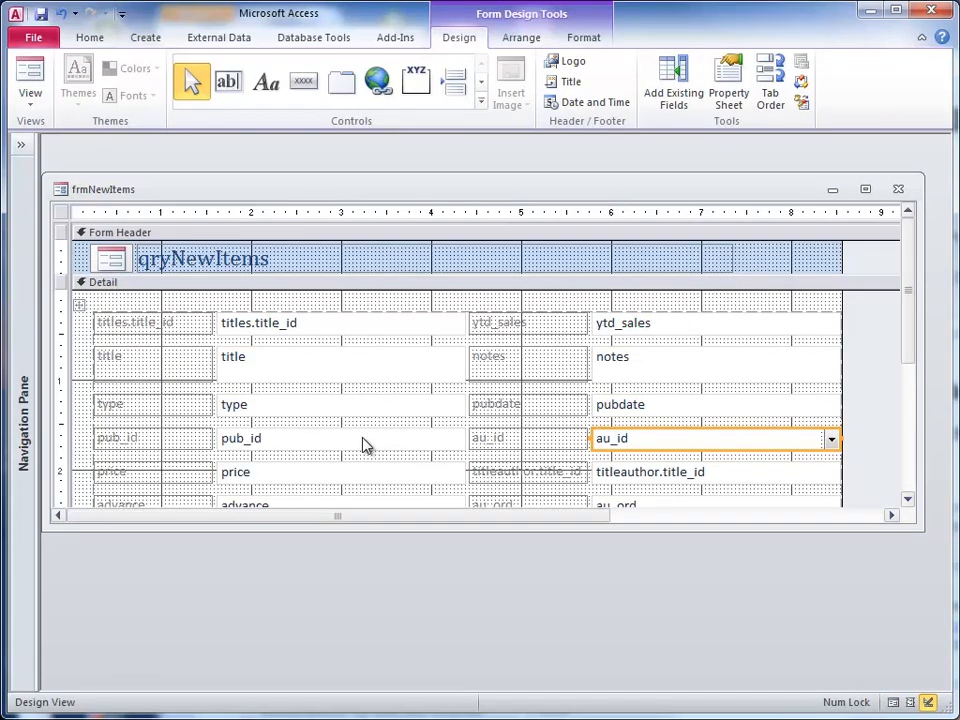
pyautogui.moveTo(343, 445)
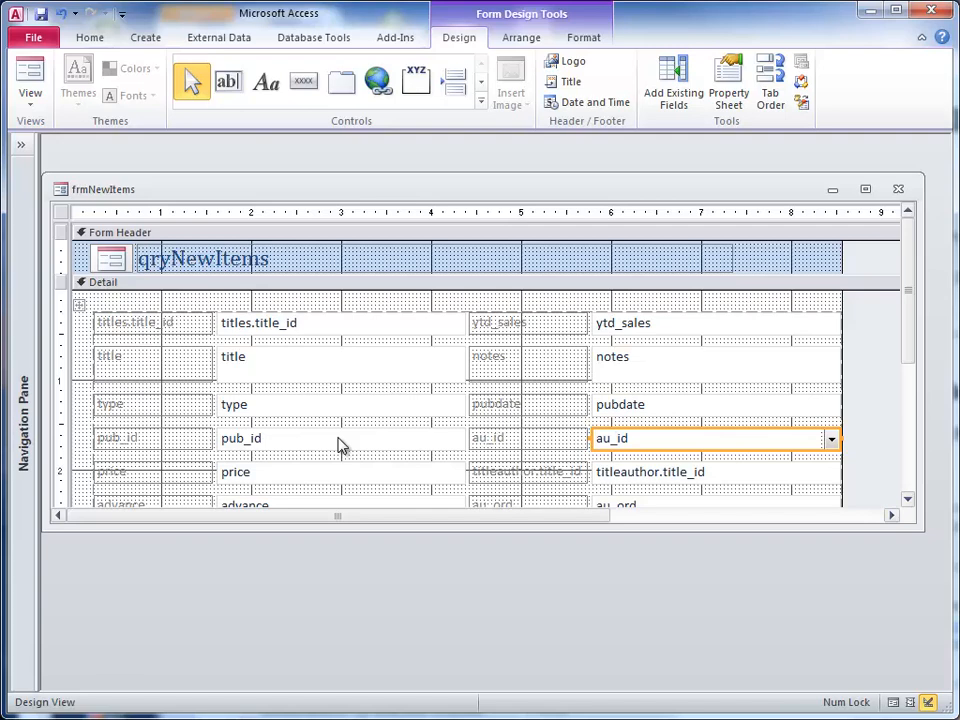
pyautogui.click(340, 438)
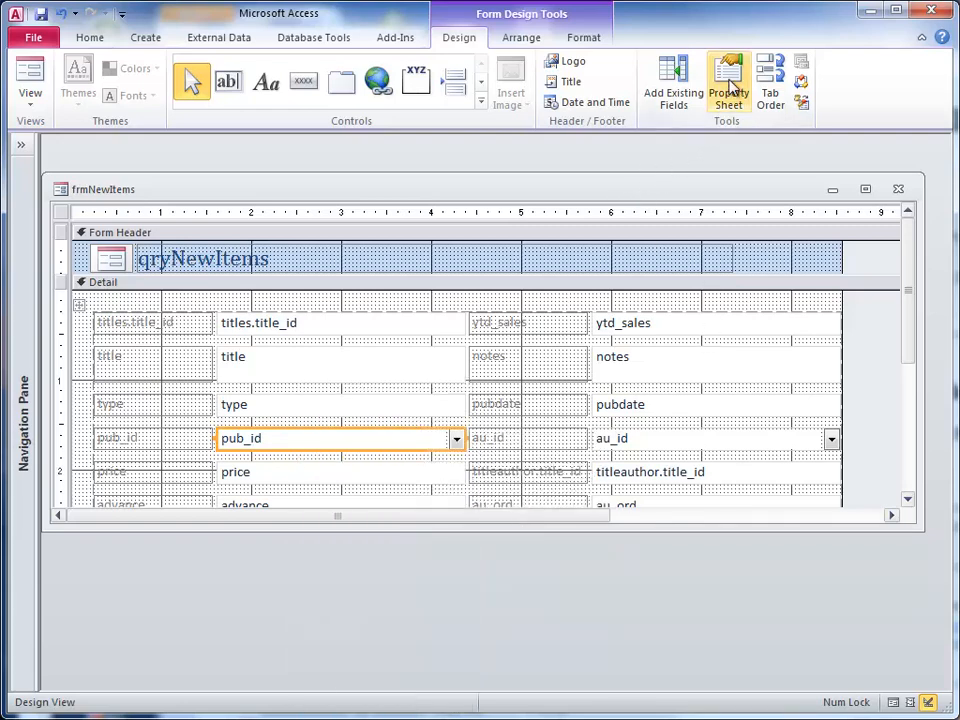
# Set the pub_id combo box Row Source to the publishers table and launch the query builder
pyautogui.click(728, 82)
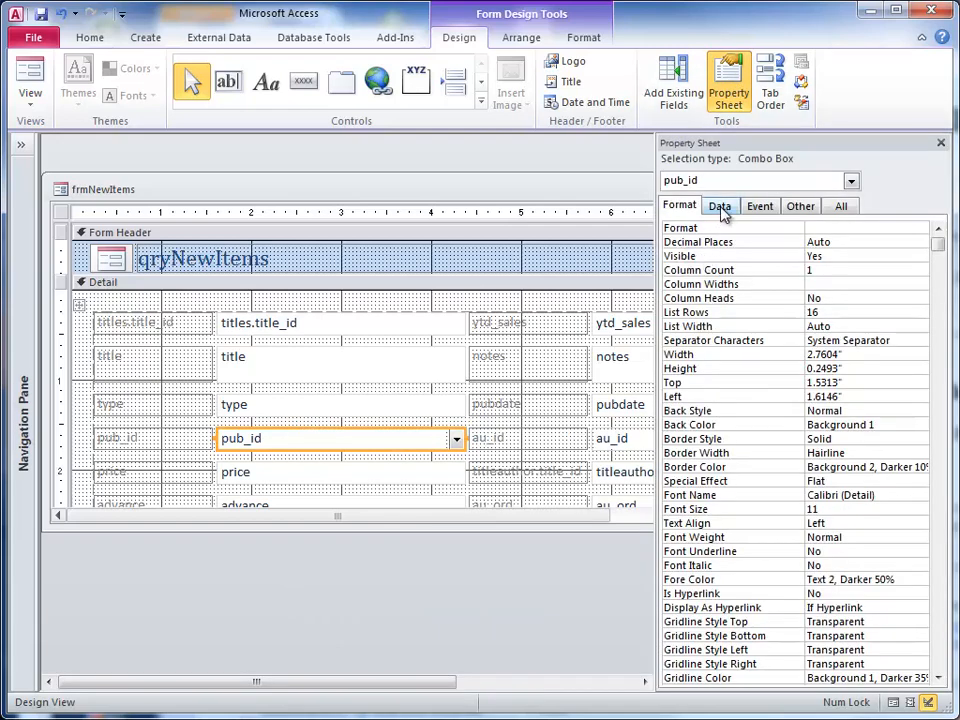
pyautogui.click(720, 205)
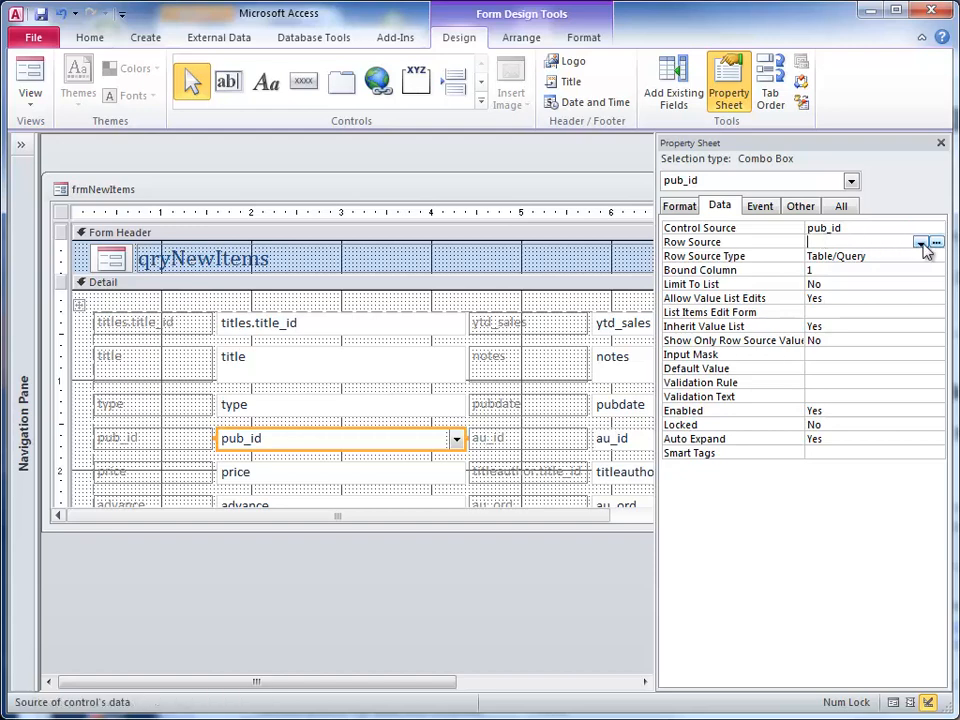
pyautogui.click(921, 242)
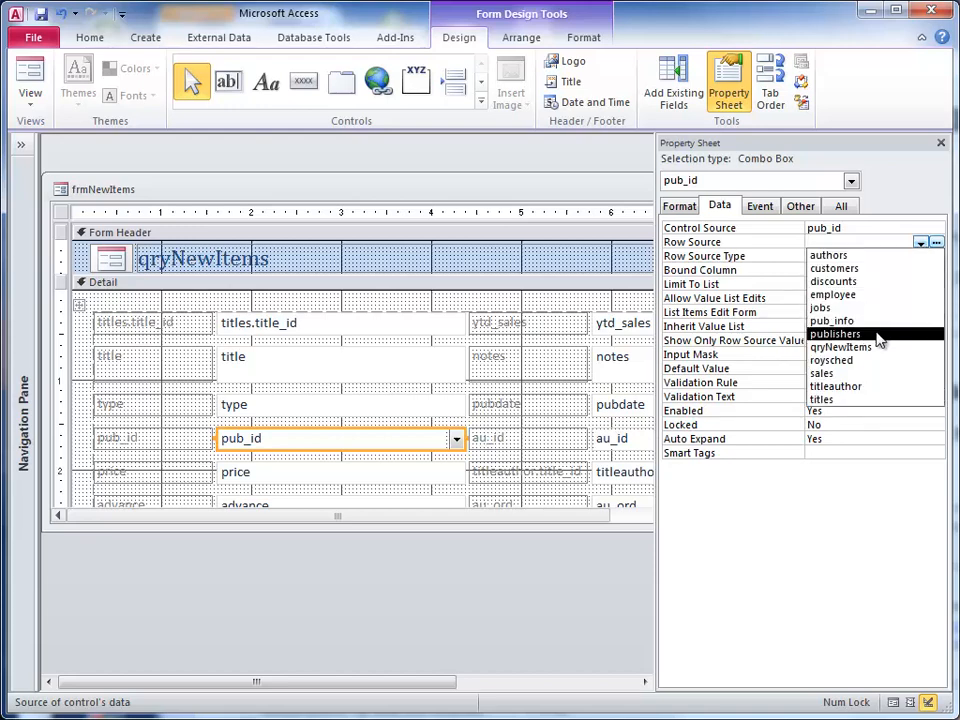
pyautogui.click(835, 333)
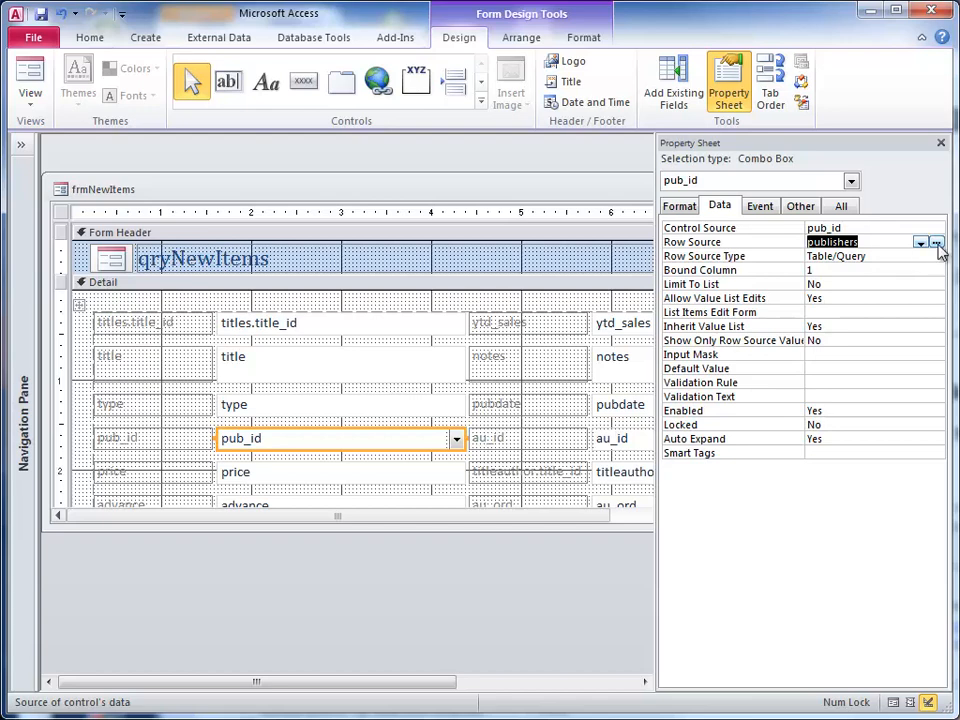
pyautogui.click(936, 242)
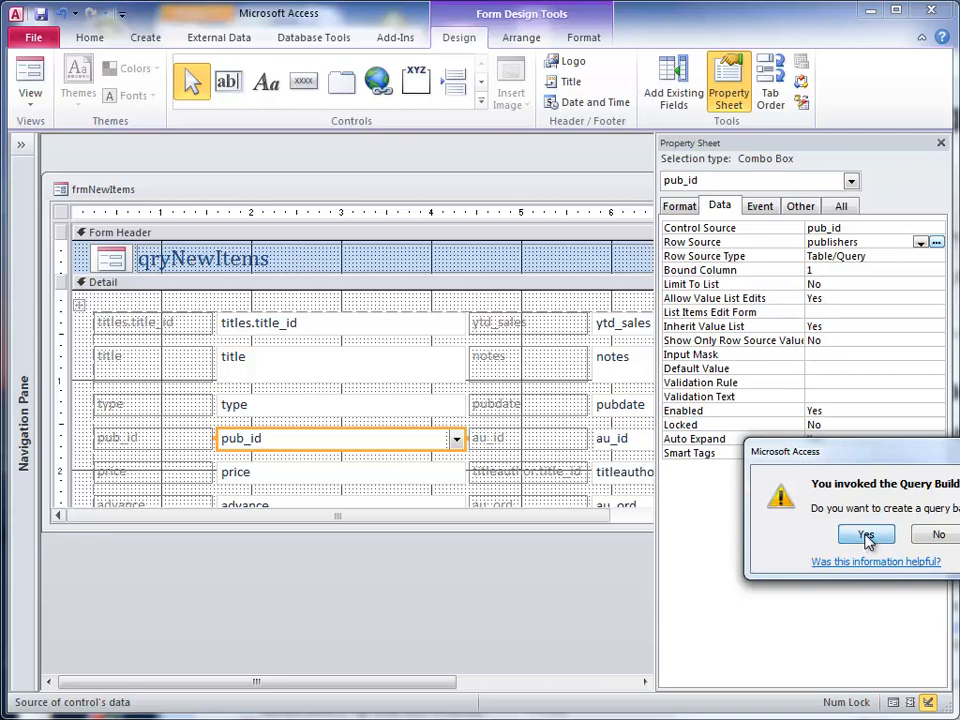
# Build a publishers query returning pub_id and pub_name, and save it as the row source
pyautogui.click(865, 534)
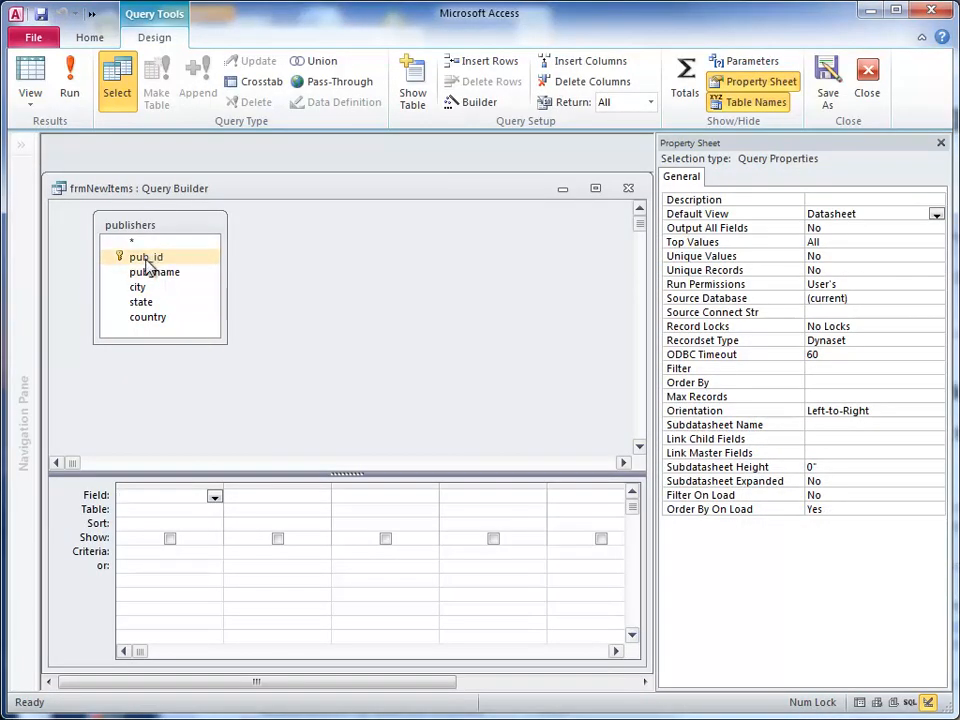
pyautogui.doubleClick(146, 257)
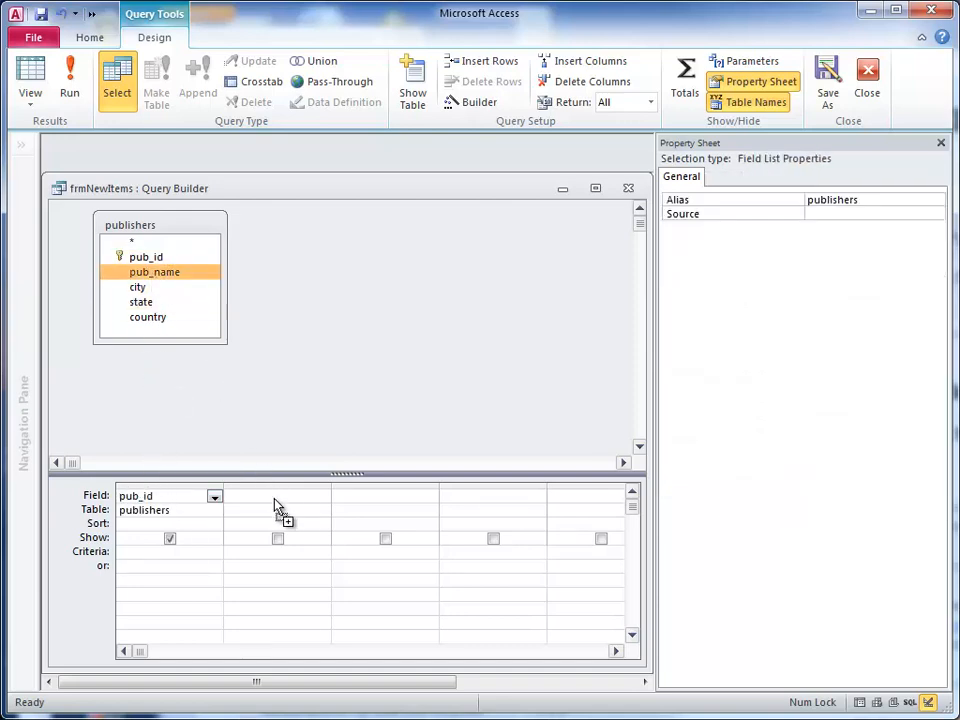
pyautogui.moveTo(154, 272); pyautogui.dragTo(278, 495)
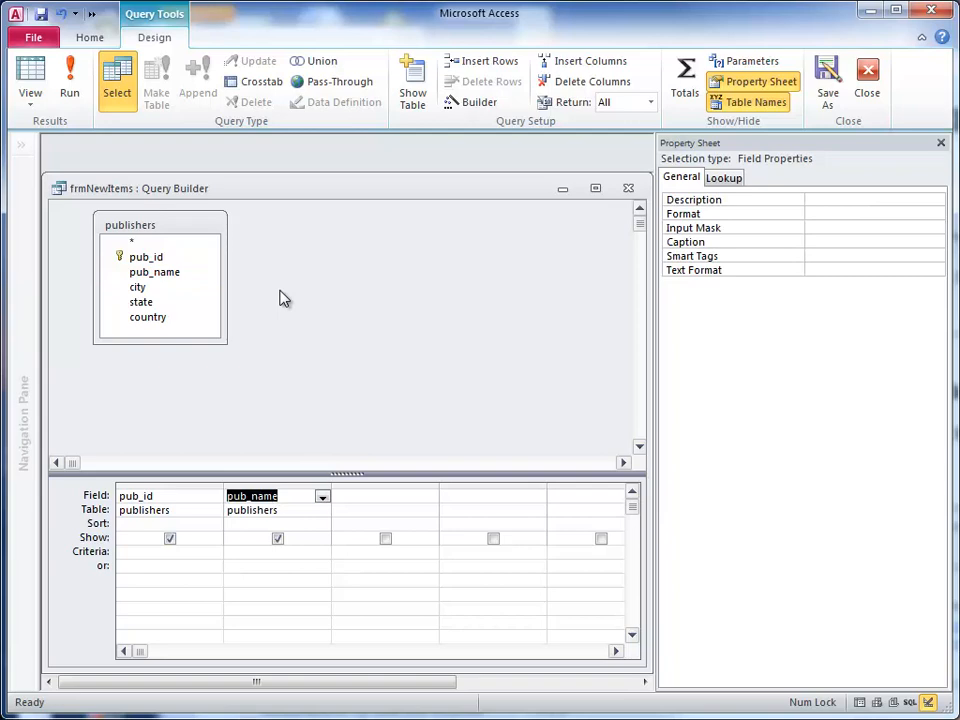
pyautogui.moveTo(493, 277)
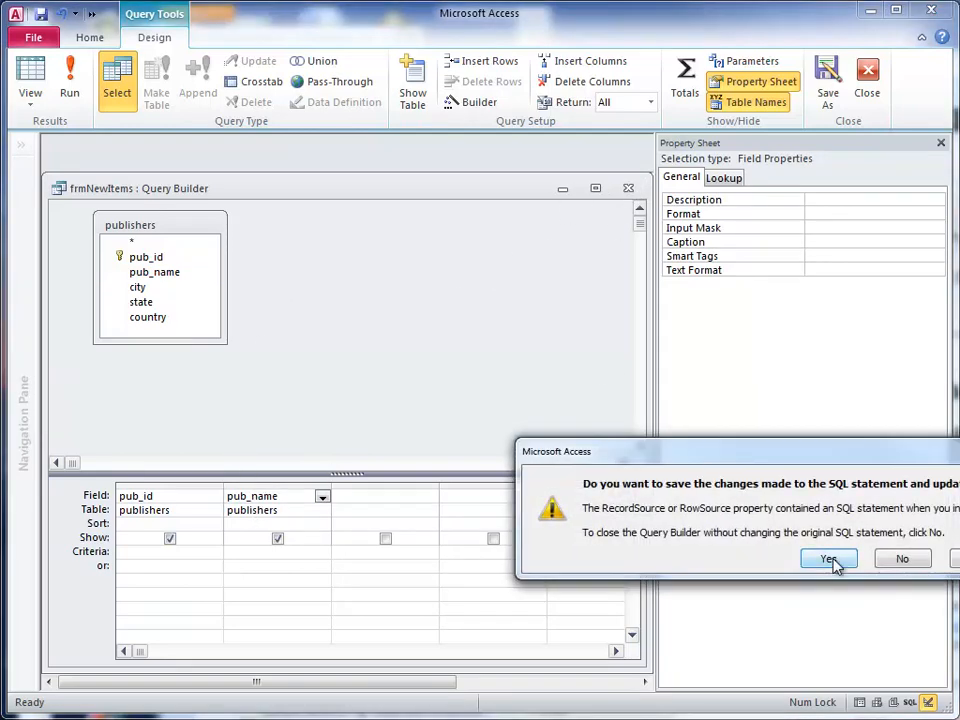
pyautogui.click(828, 558)
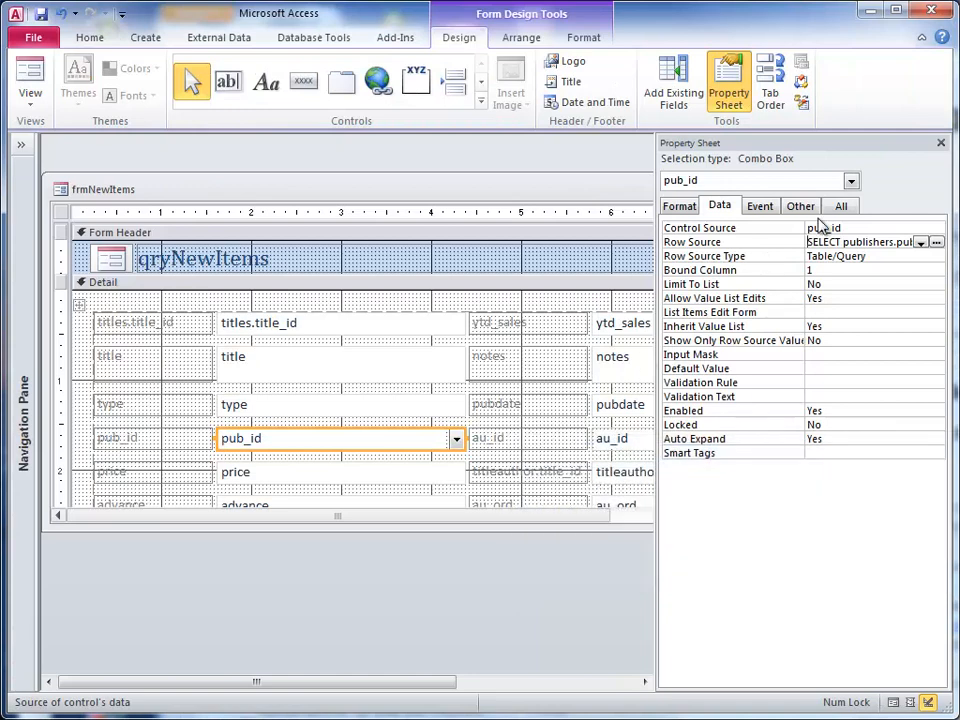
# Set the pub_id combo box to show 2 columns and close the Property Sheet
pyautogui.click(679, 205)
pyautogui.write('2')
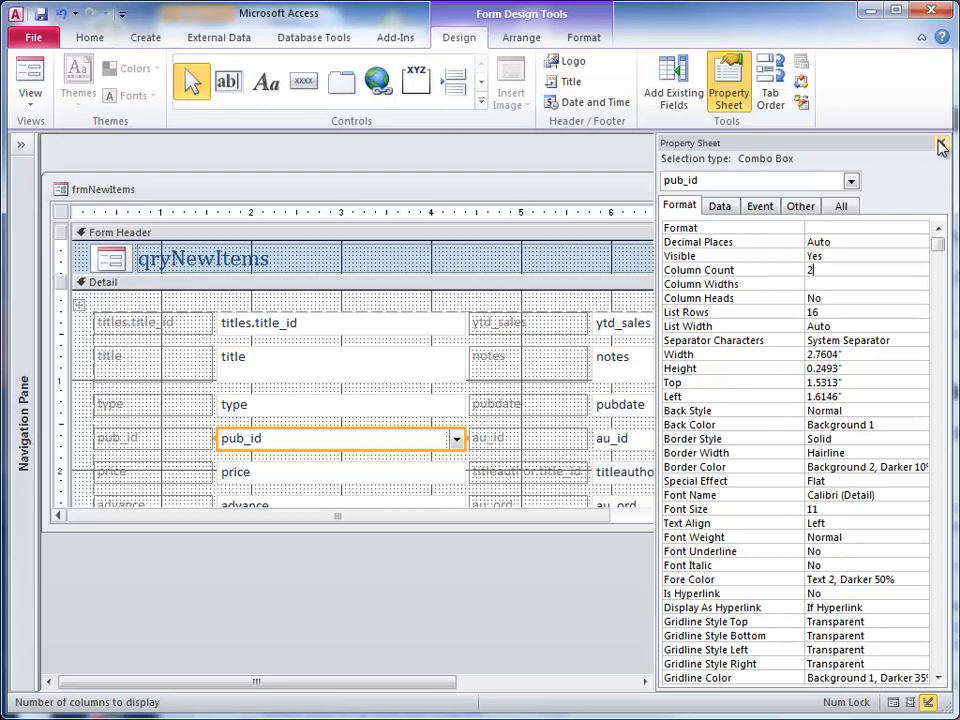
pyautogui.click(865, 284)
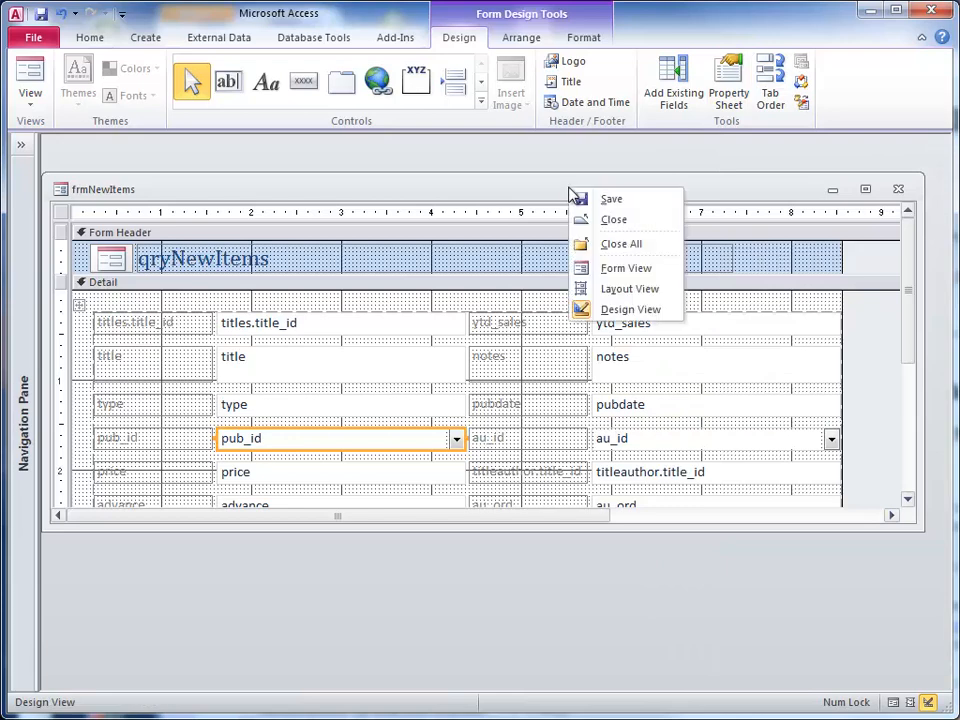
pyautogui.moveTo(613, 199)
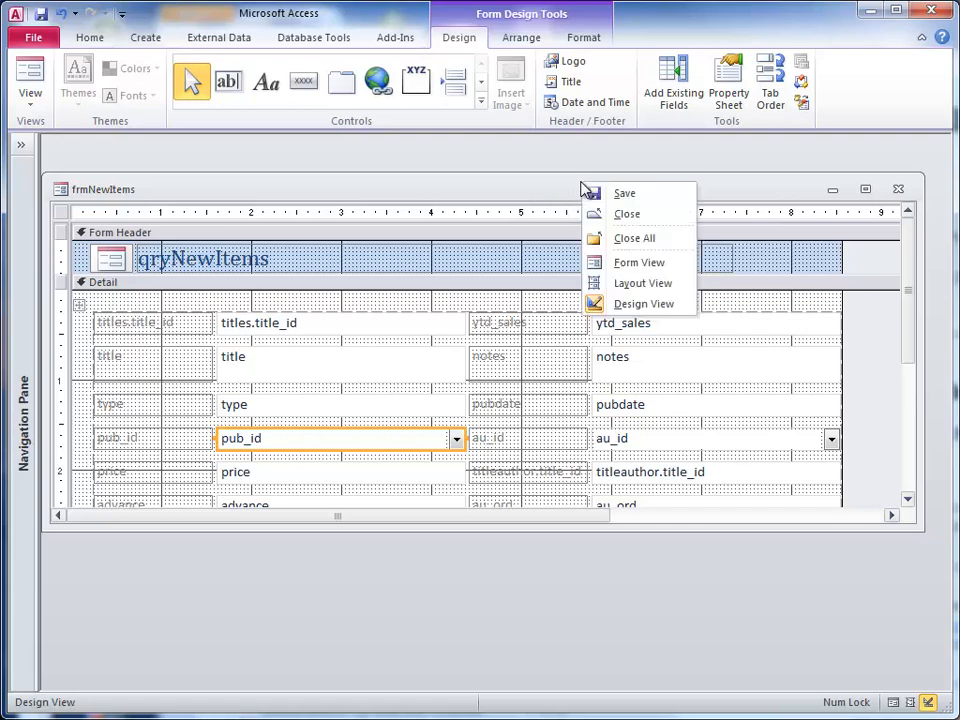
# In Form View, set record 24's pub_id to 9952, Scootney Books
pyautogui.click(639, 261)
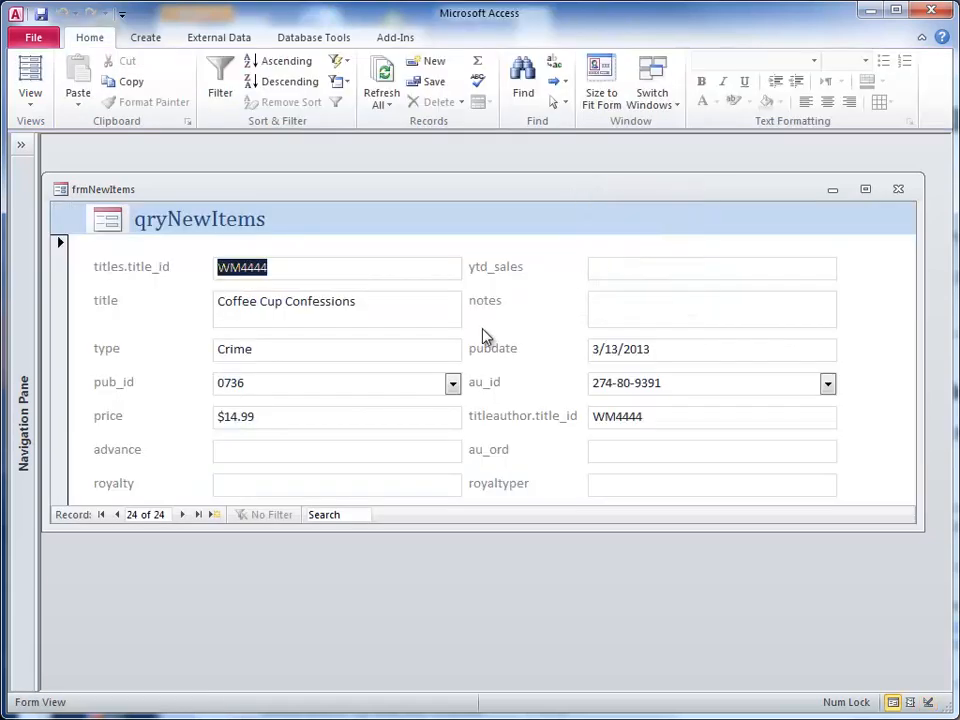
pyautogui.click(452, 383)
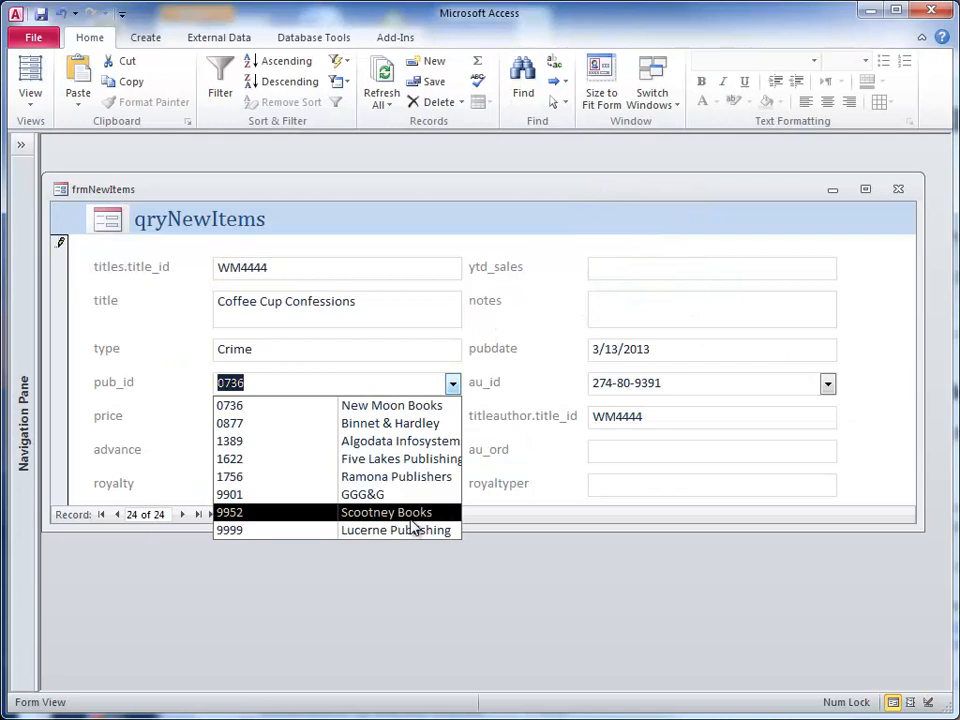
pyautogui.click(386, 512)
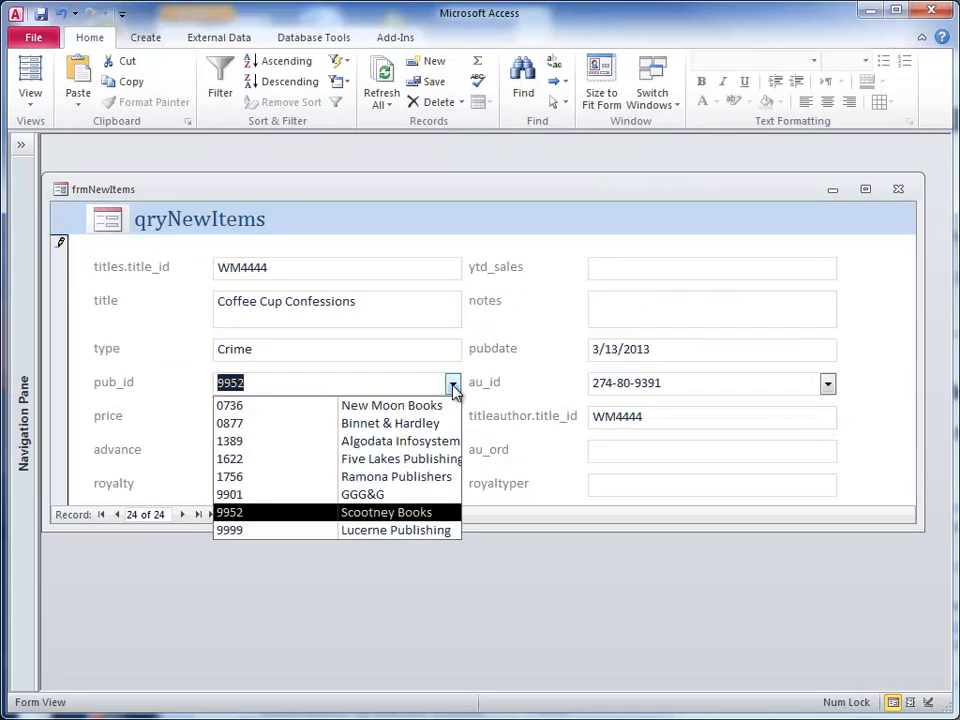
pyautogui.moveTo(654, 266)
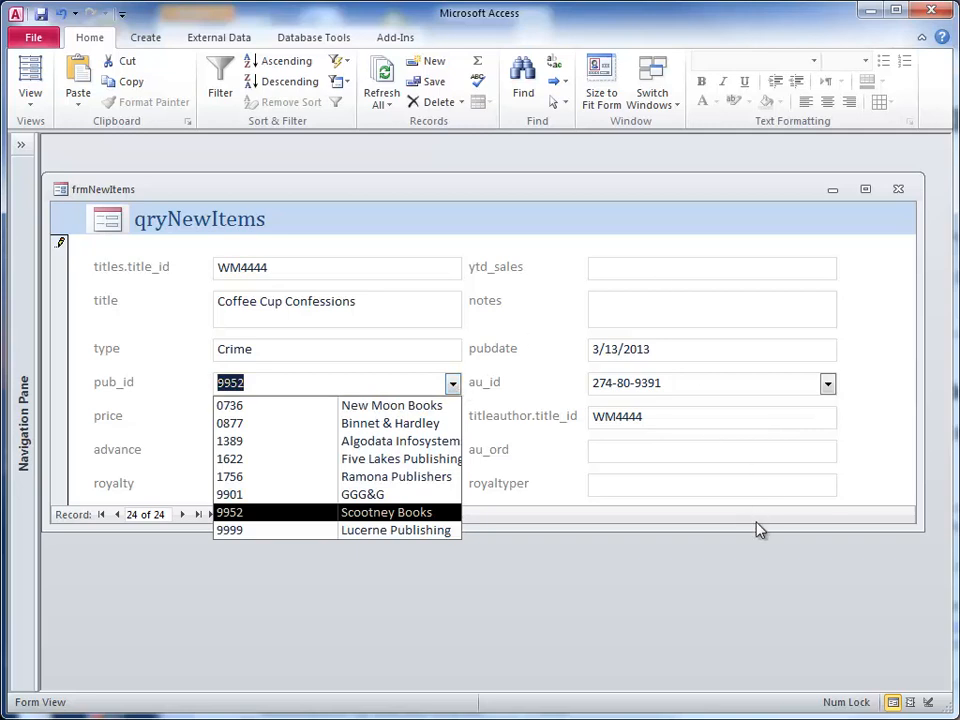
pyautogui.moveTo(760, 530)
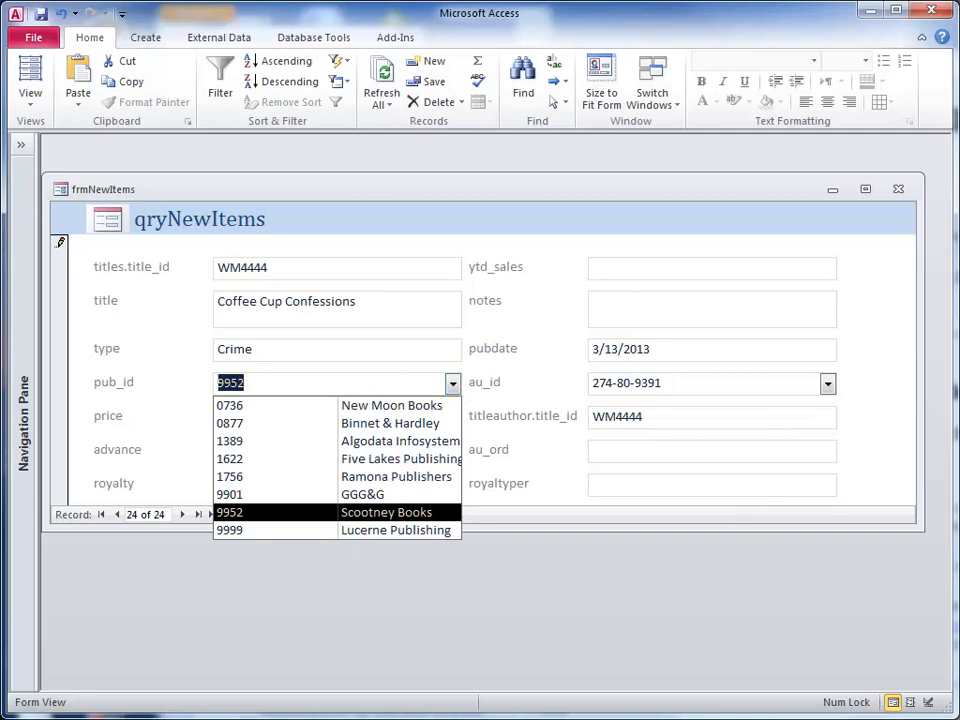